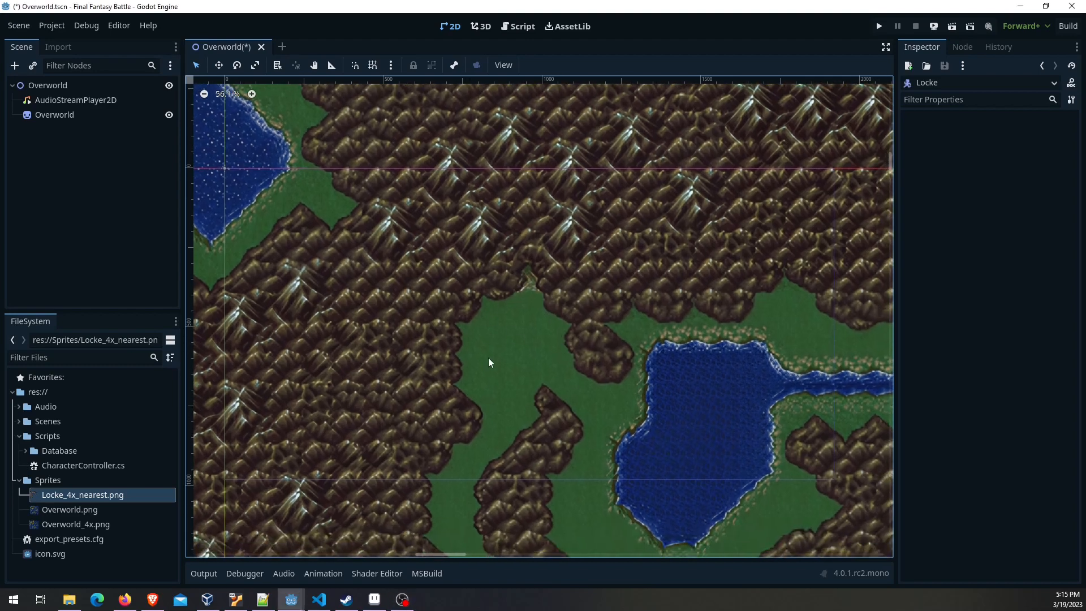
mouse_move(537, 301)
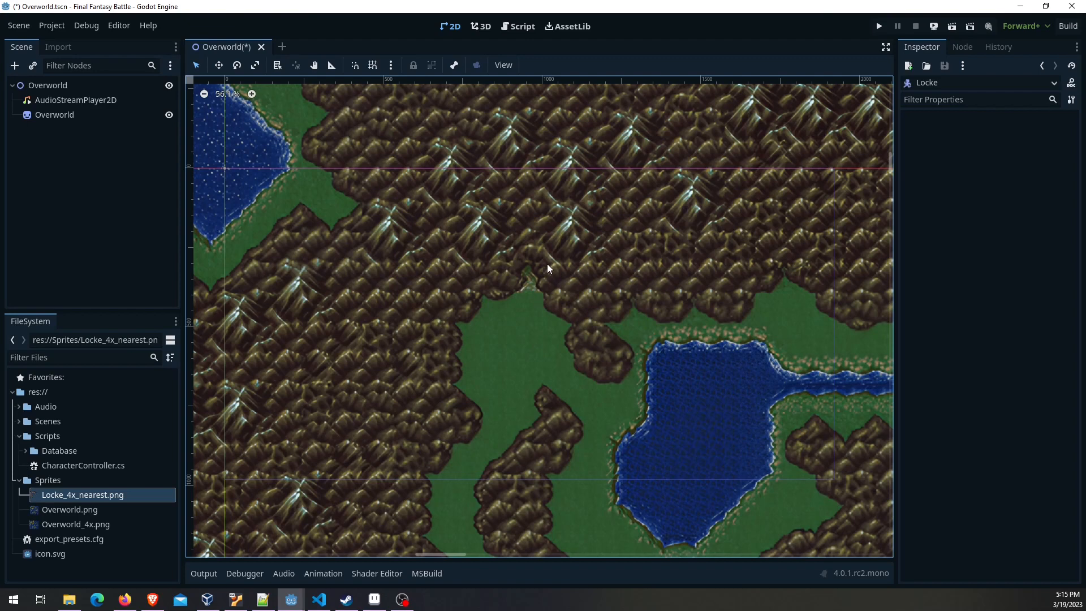
mouse_move(532, 291)
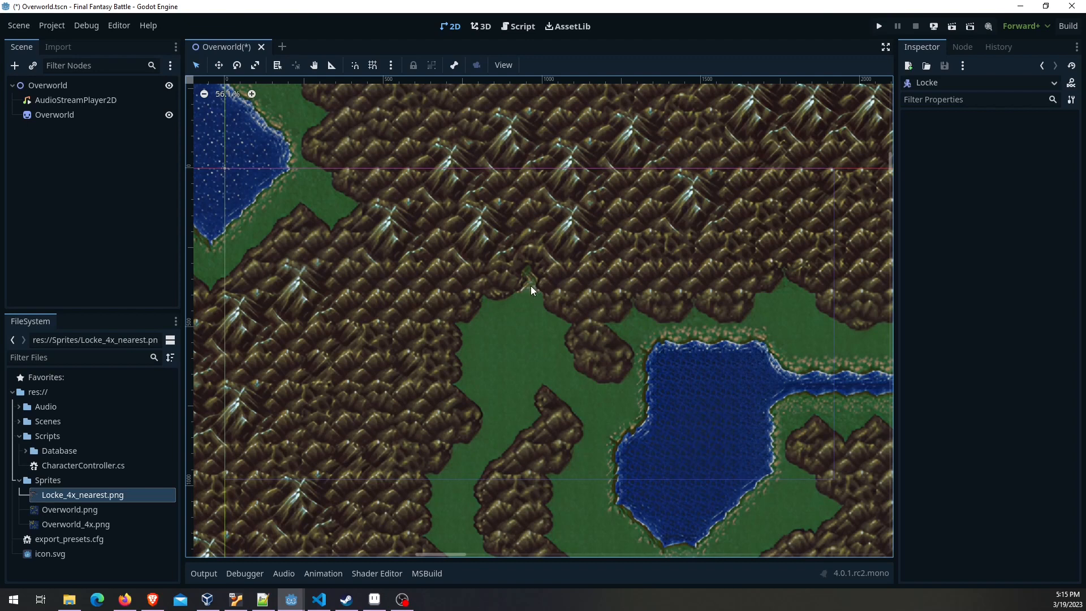
mouse_move(548, 284)
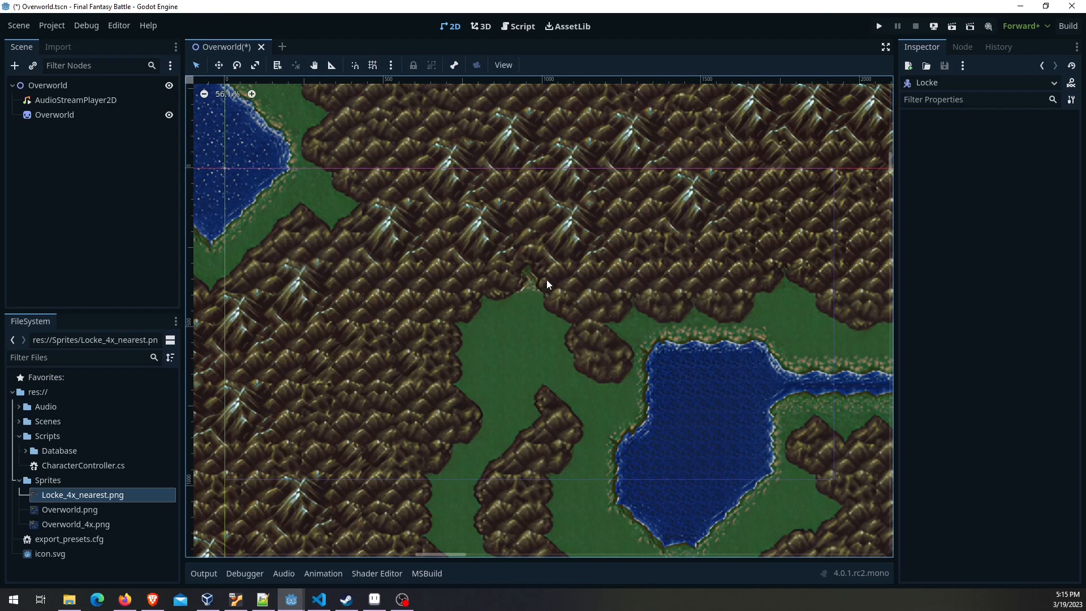
mouse_move(568, 291)
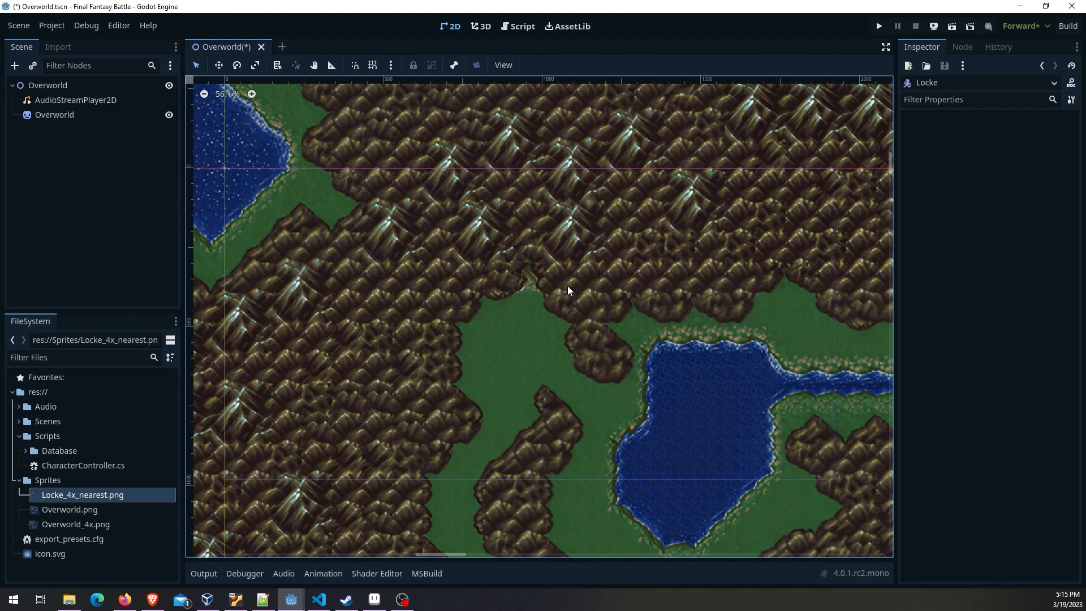
mouse_move(564, 341)
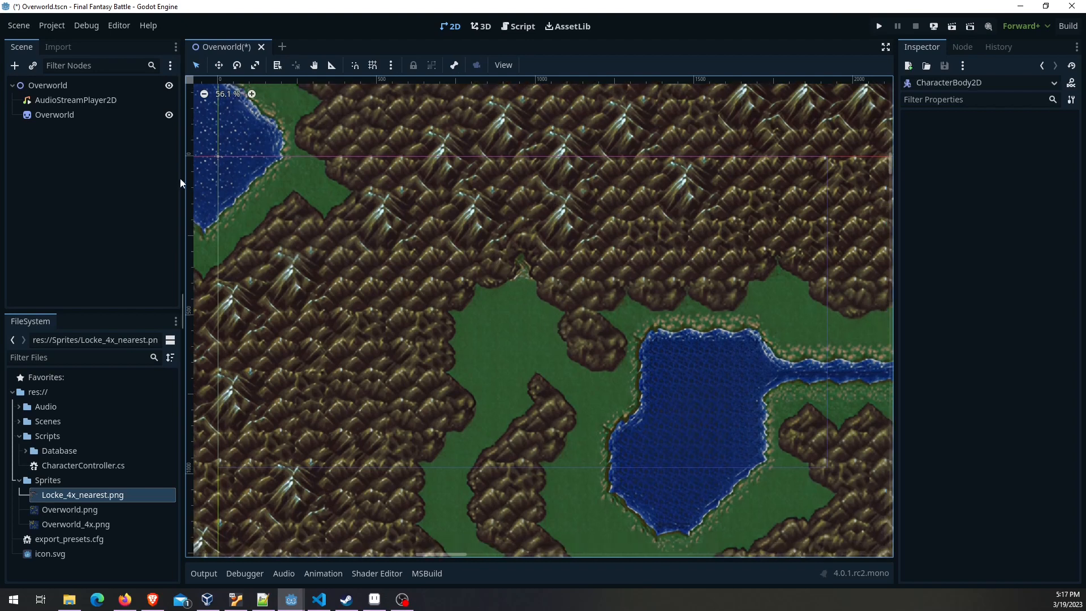
Add a CharacterBody2D child under Overworld and name it Locke
right_click(47, 84)
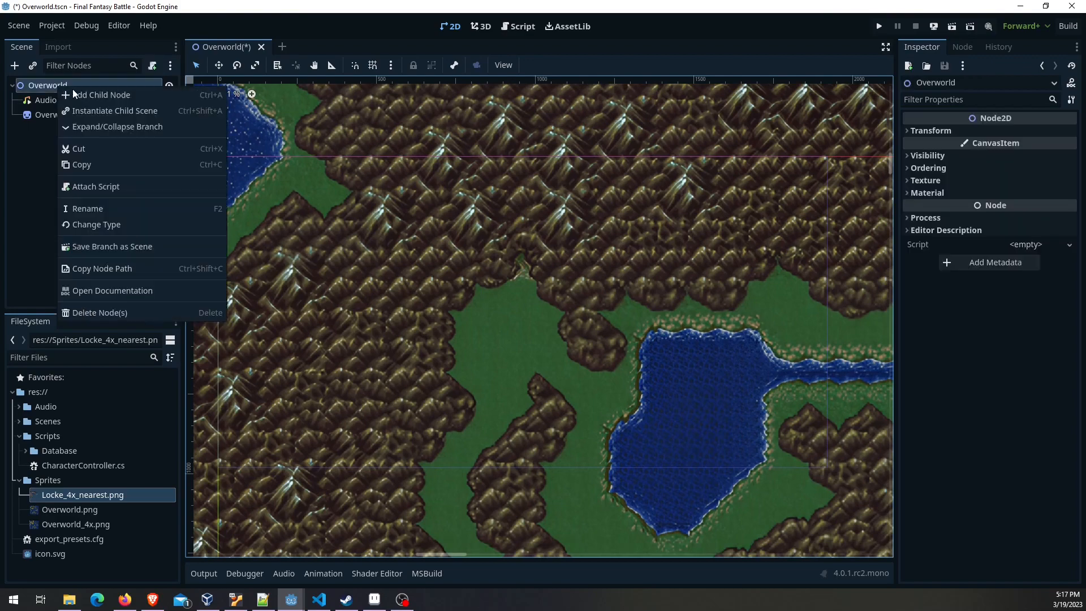
left_click(103, 94)
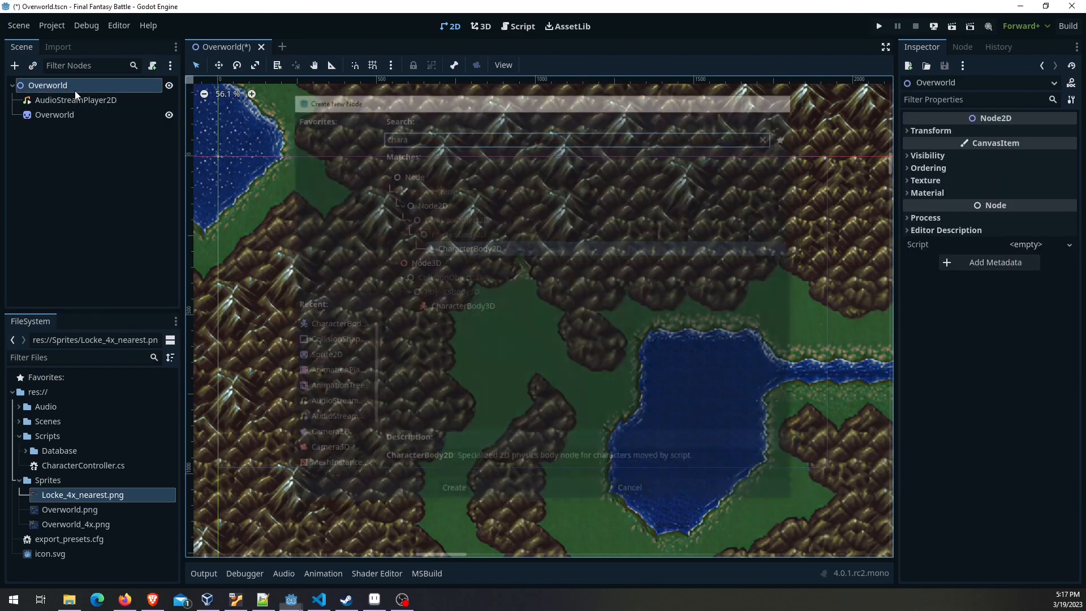
left_click(453, 487)
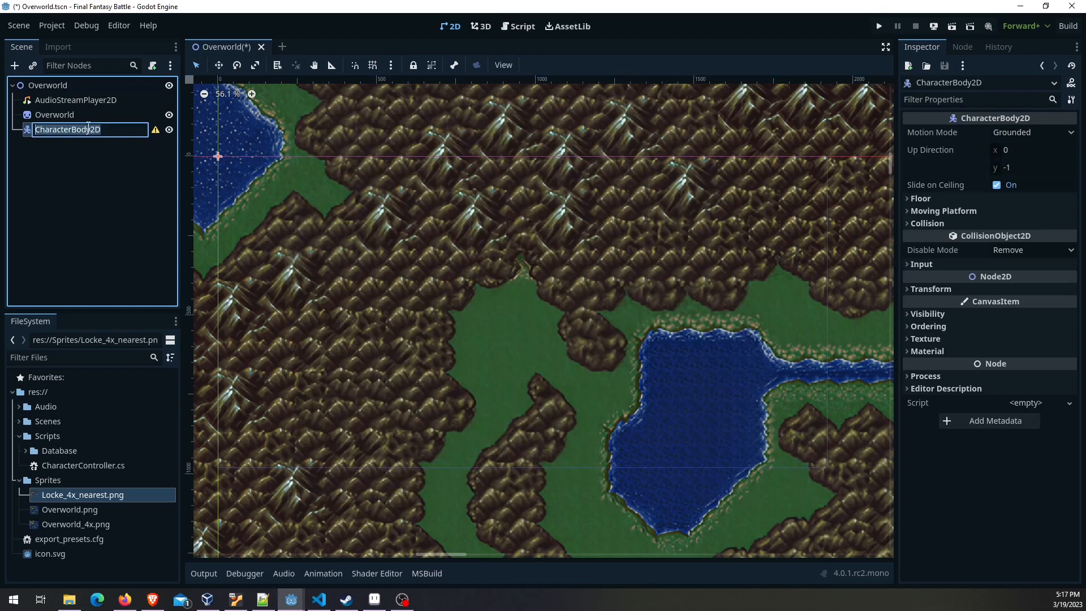
type("Locke")
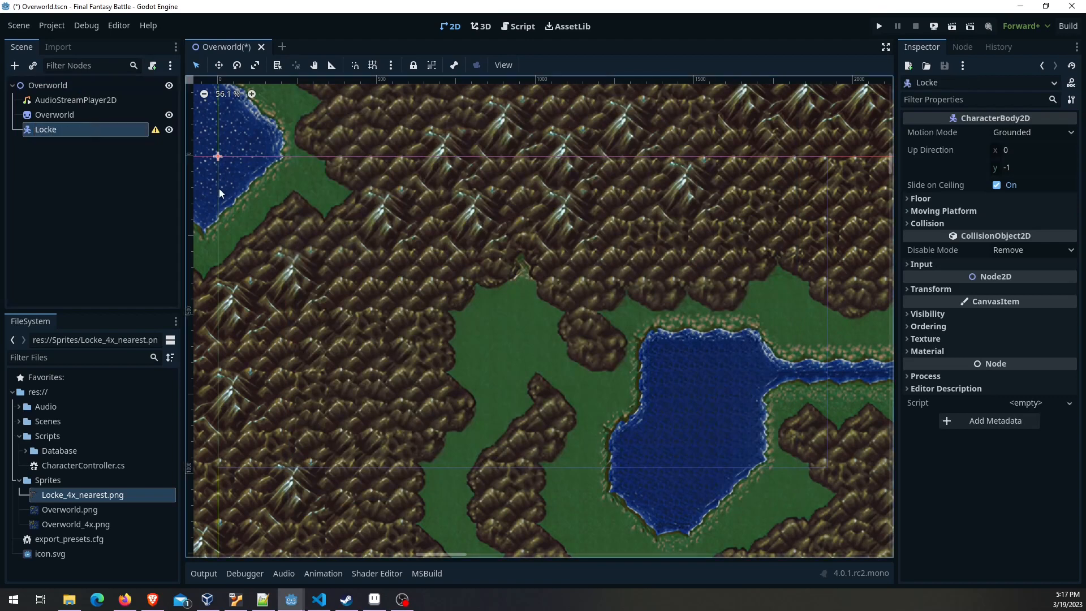
mouse_move(165, 380)
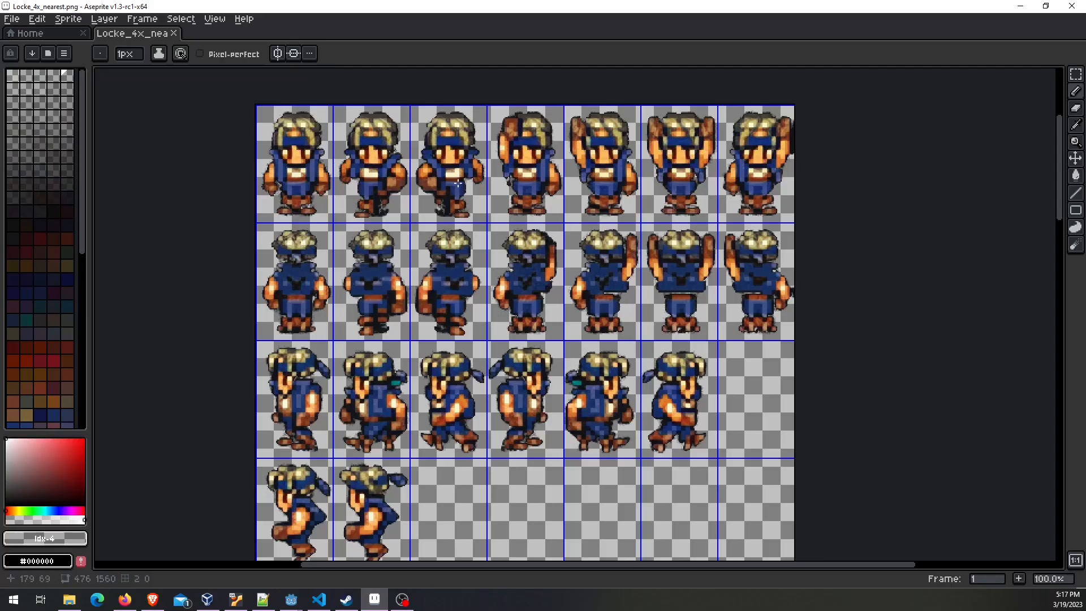
mouse_move(274, 122)
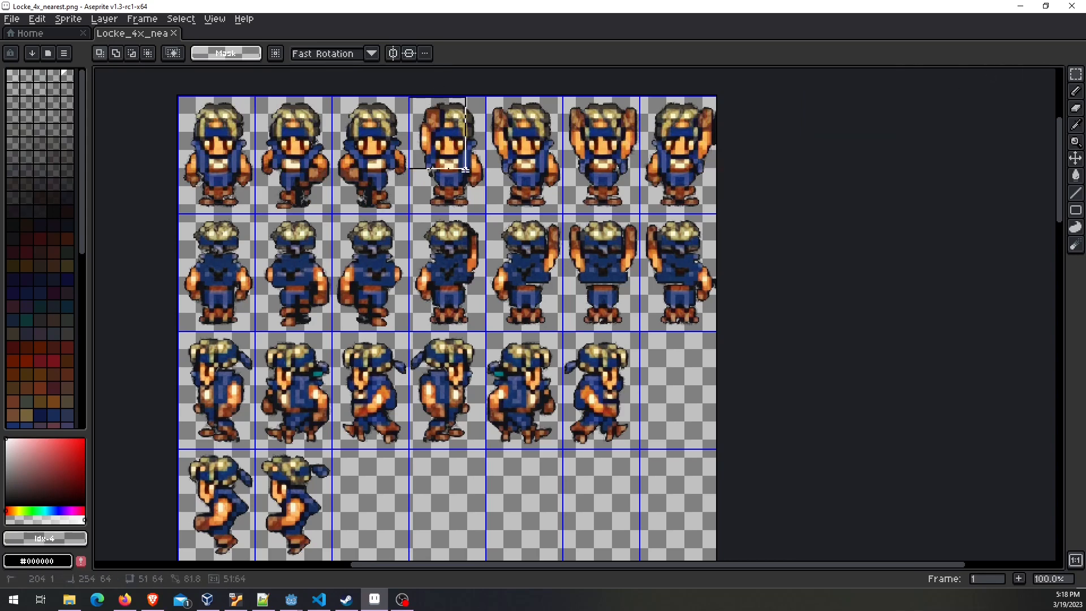
Marquee-select the fourth top-row figure and nudge it back into its grid cell
left_click_drag(408, 104, 489, 217)
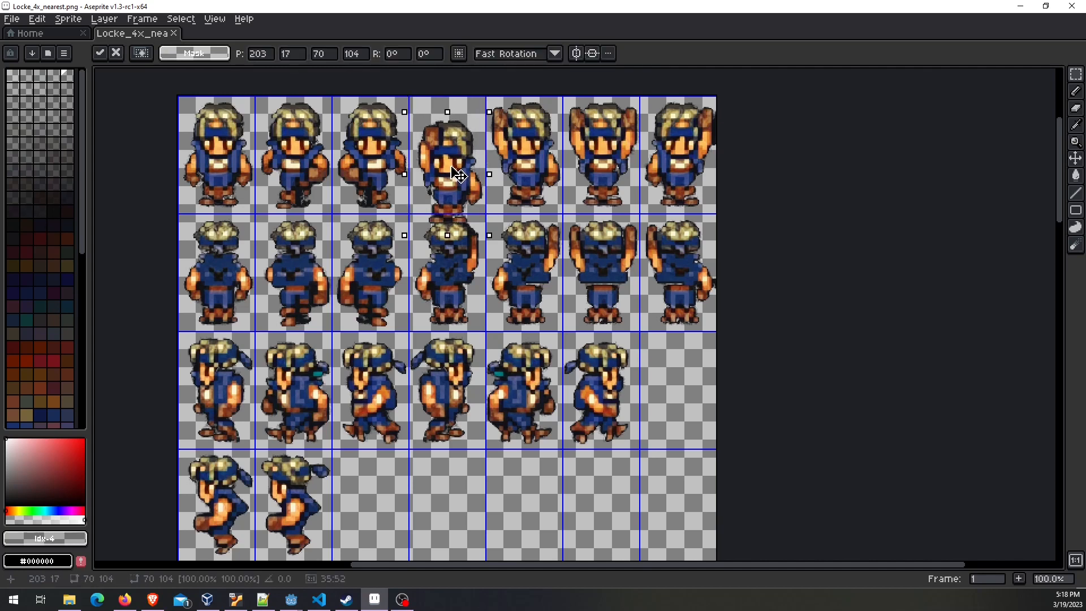
left_click_drag(447, 173, 368, 274)
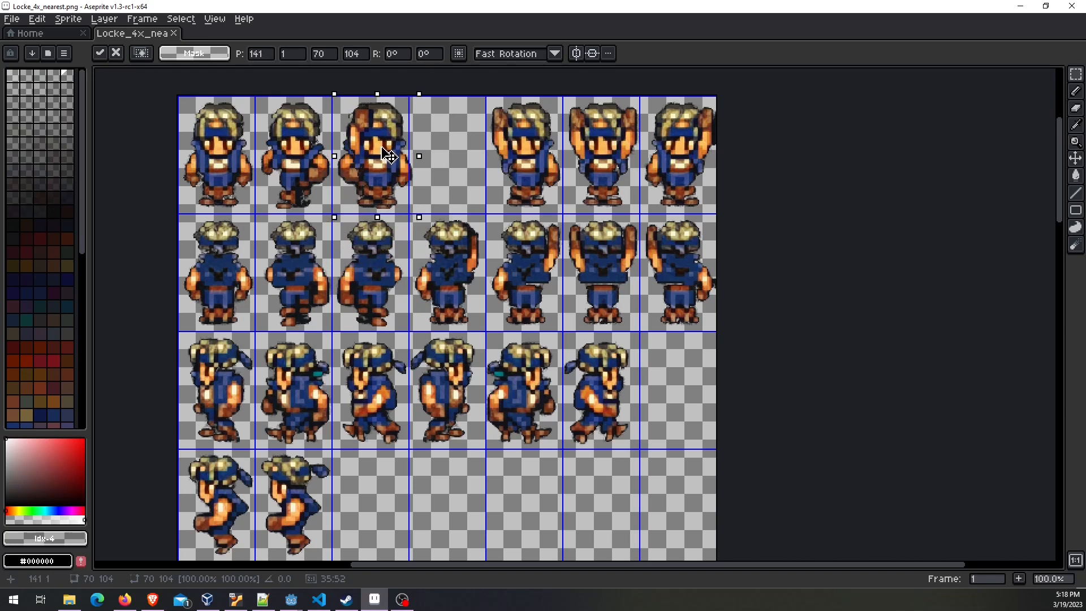
left_click_drag(378, 157, 421, 170)
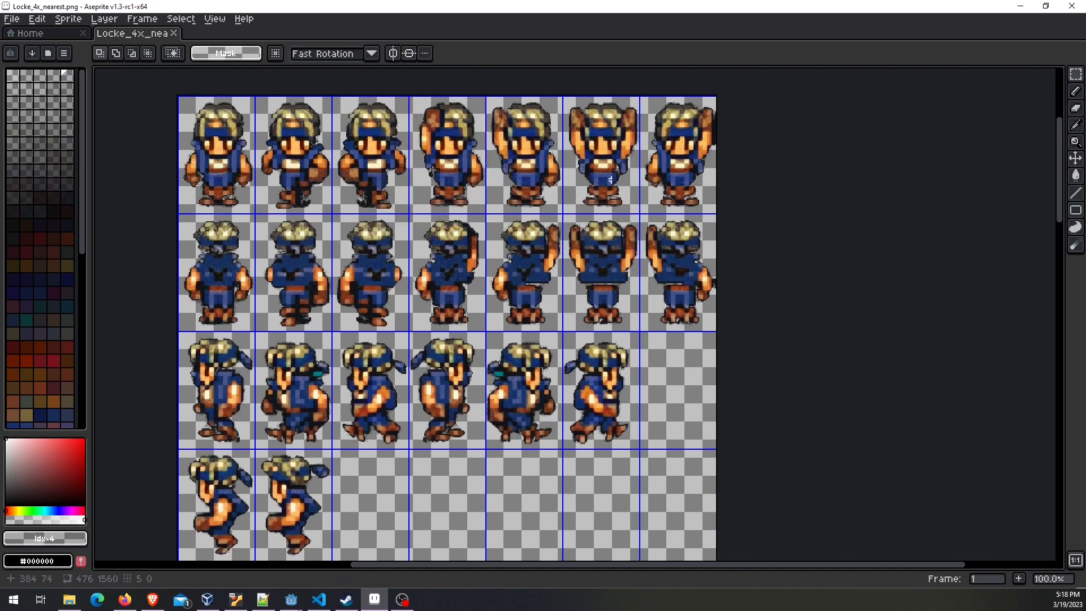
mouse_move(672, 371)
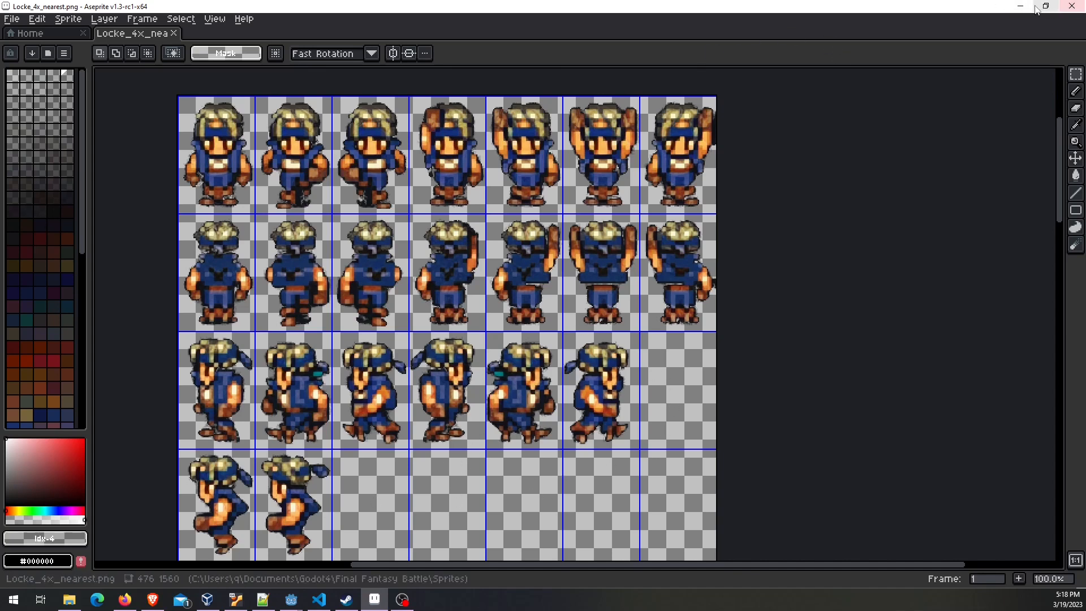
Create a Sprite2D child under Locke, found by searching 'sprit'
left_click(290, 599)
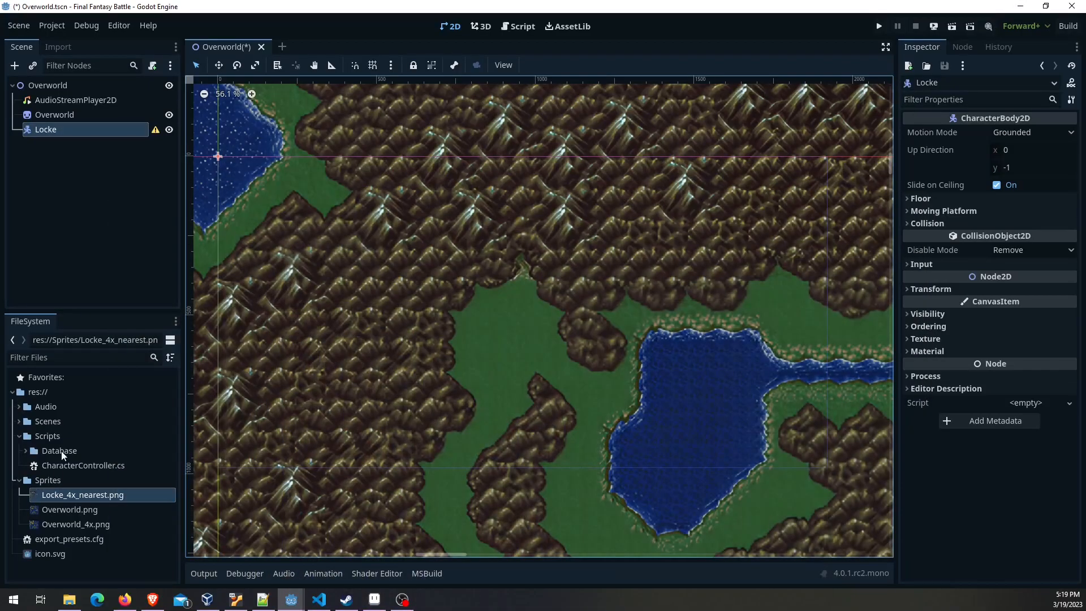
mouse_move(91, 499)
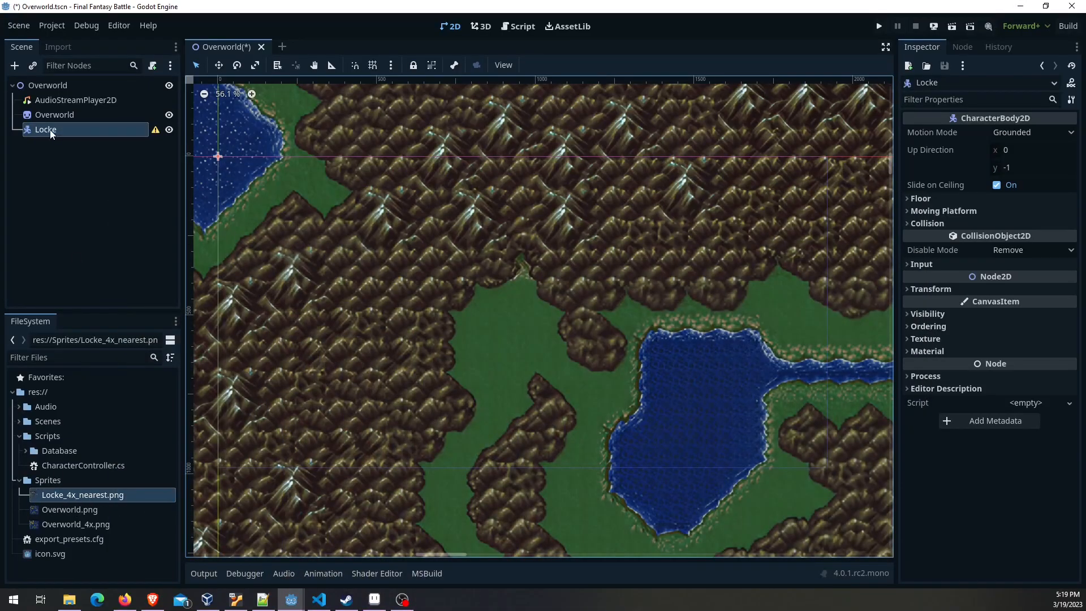
type("sprit")
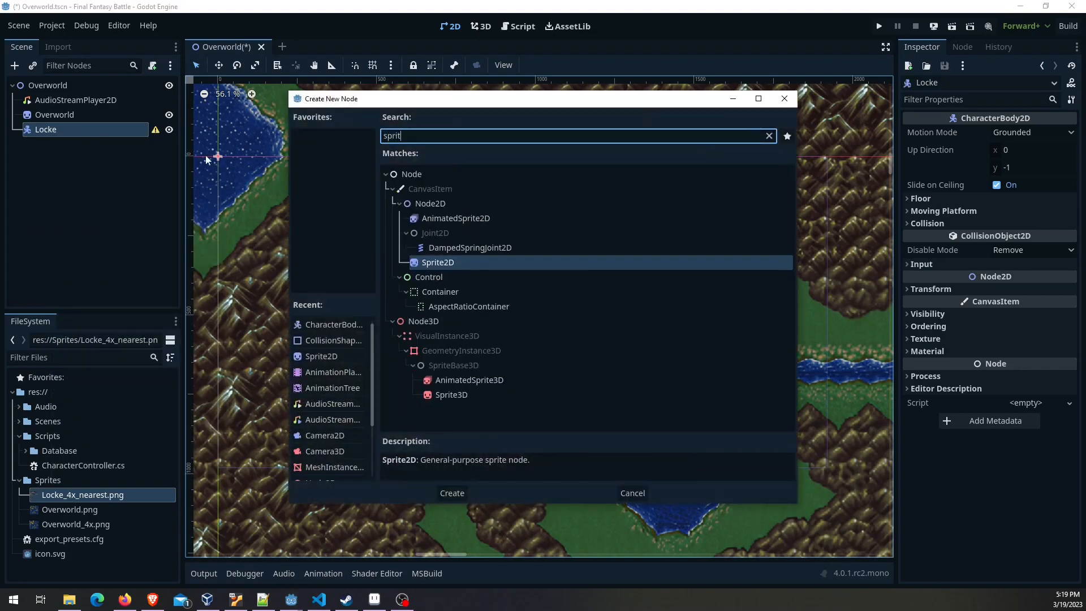
left_click(451, 492)
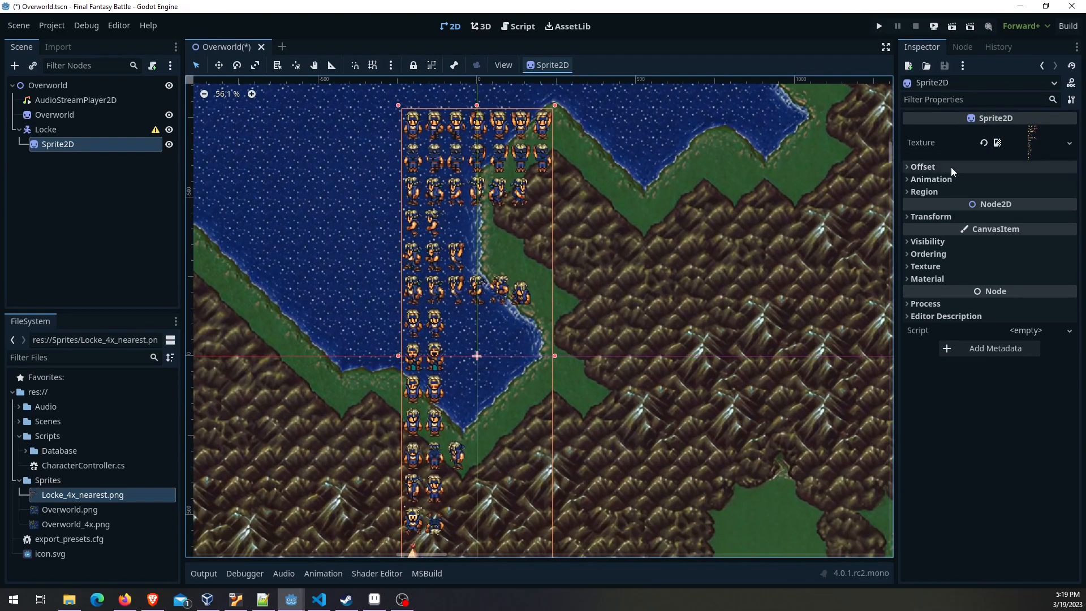
Set the Sprite2D animation Hframes to 7 and Vframes to 15 so one Locke frame shows
left_click(932, 179)
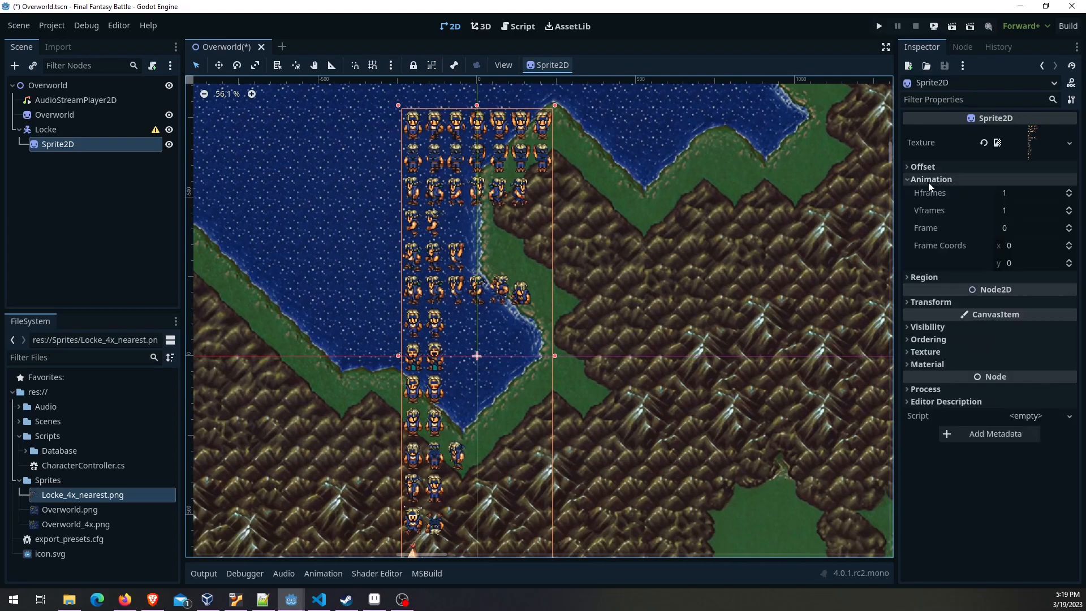
mouse_move(930, 193)
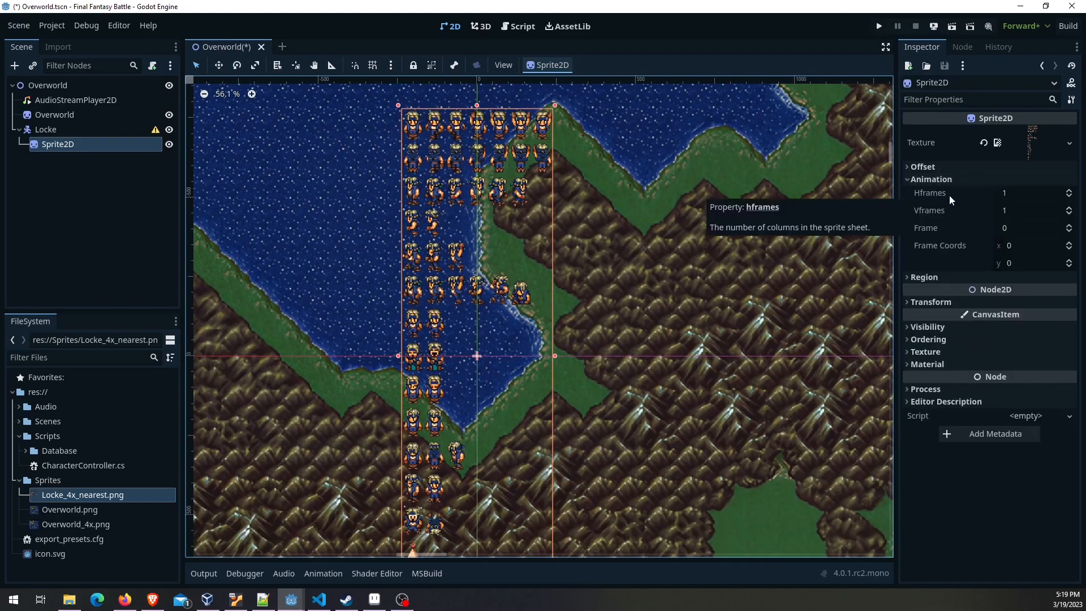
mouse_move(397, 117)
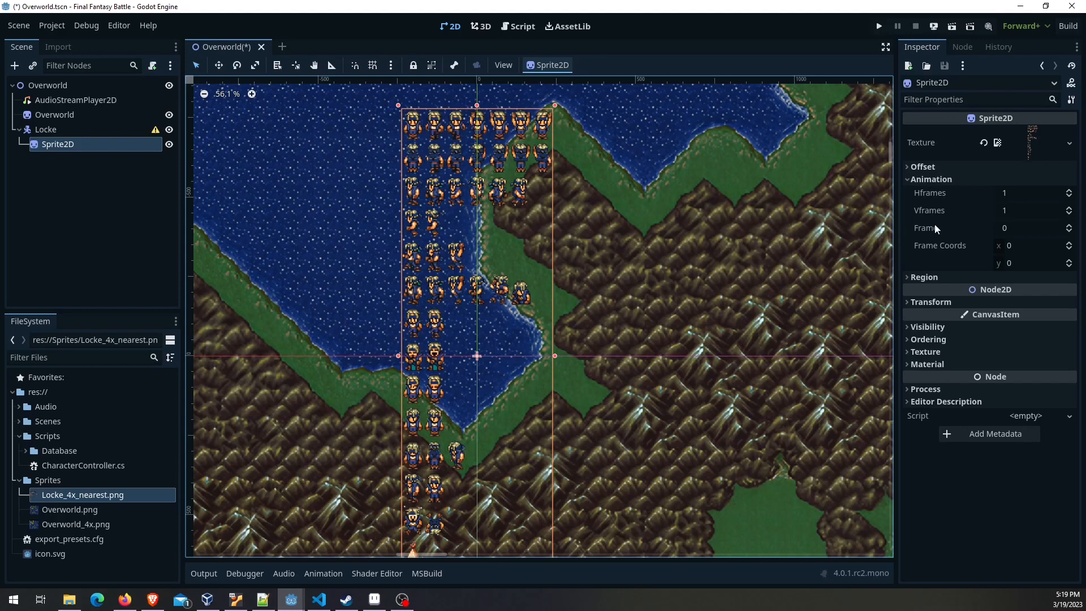
type("7")
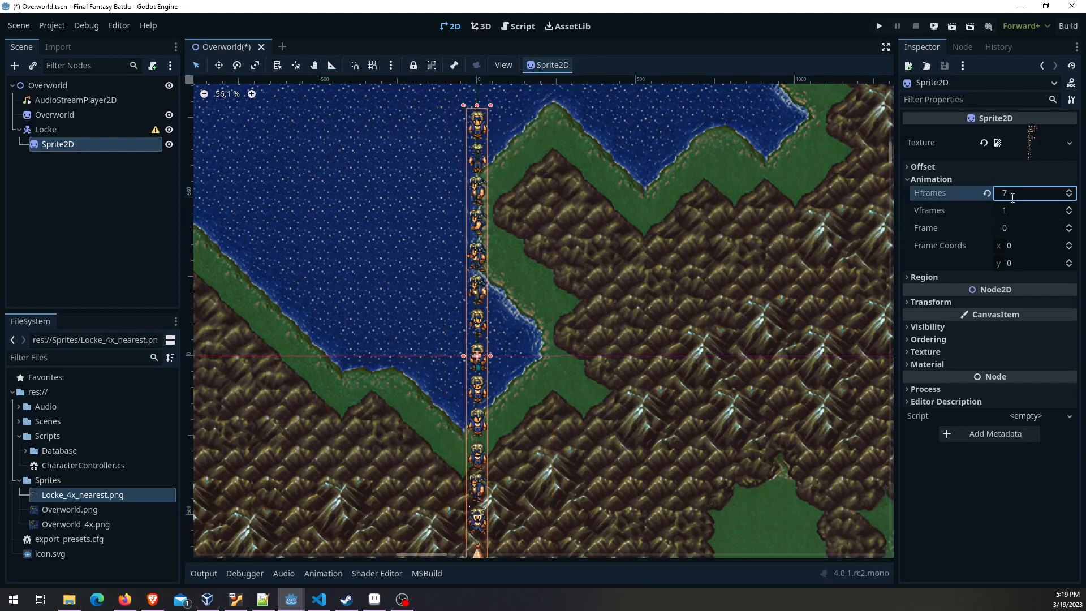
left_click(1032, 210)
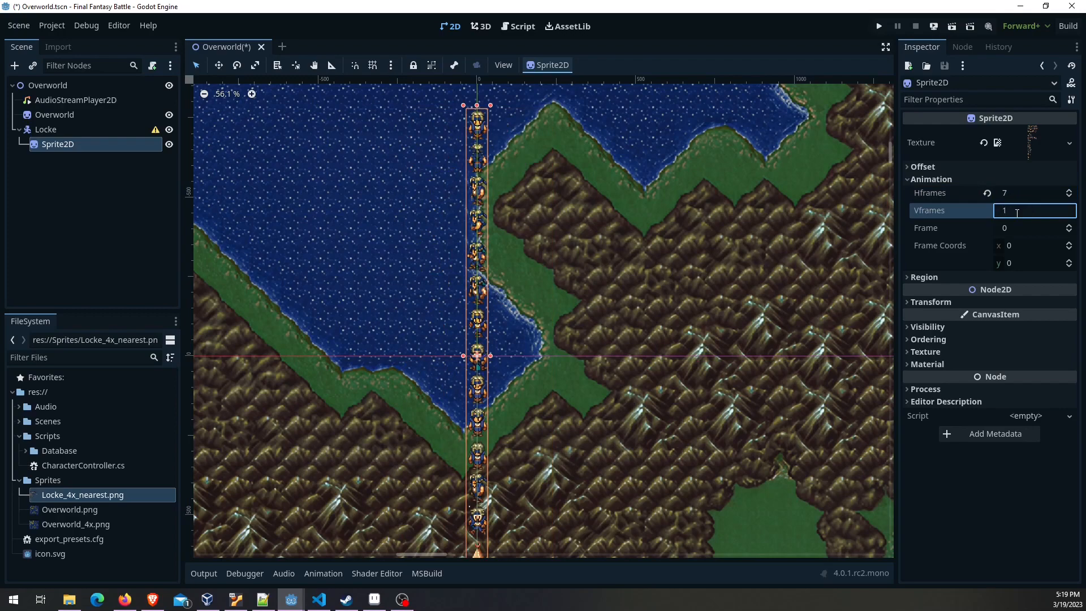
type("15")
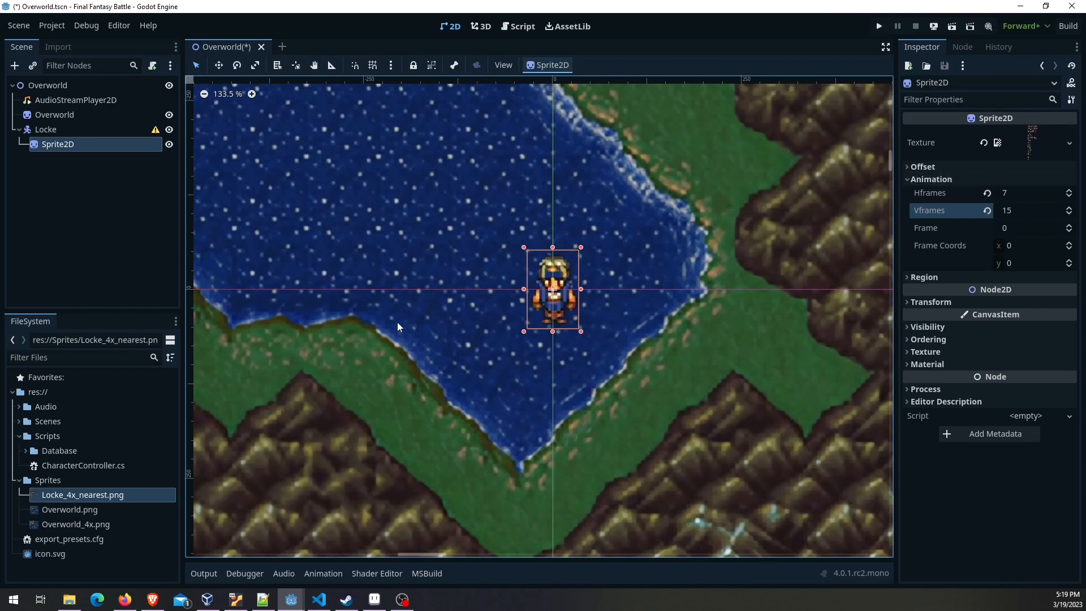
mouse_move(567, 294)
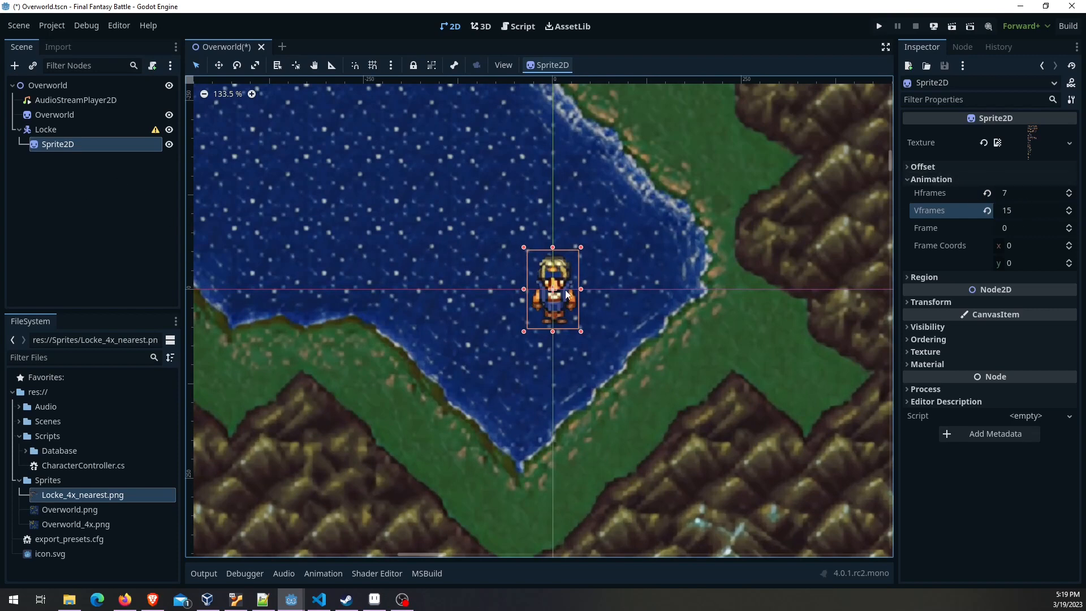
mouse_move(486, 329)
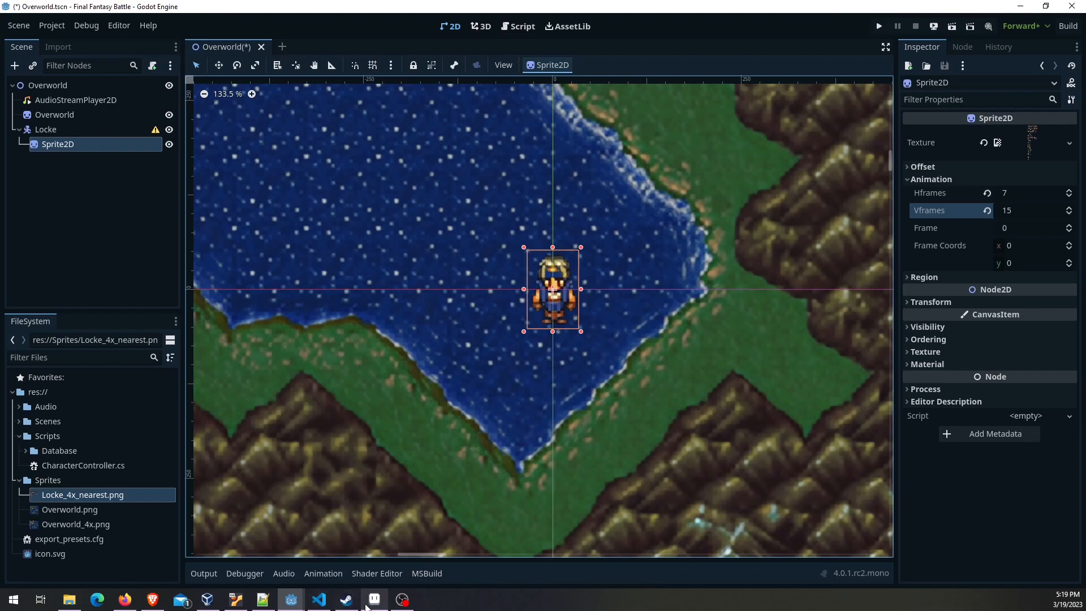
left_click(373, 599)
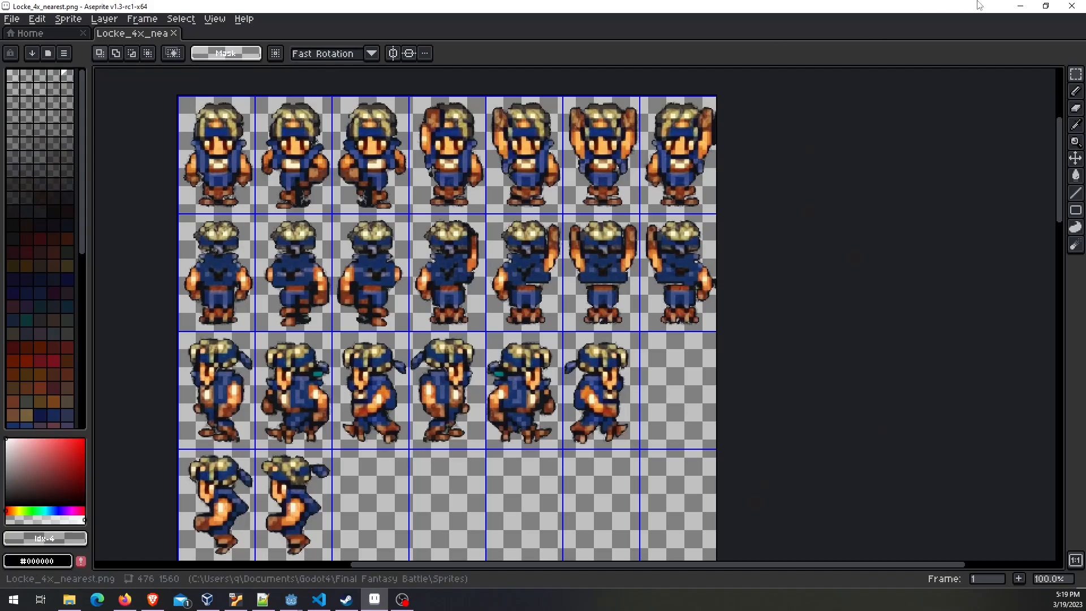
left_click(290, 600)
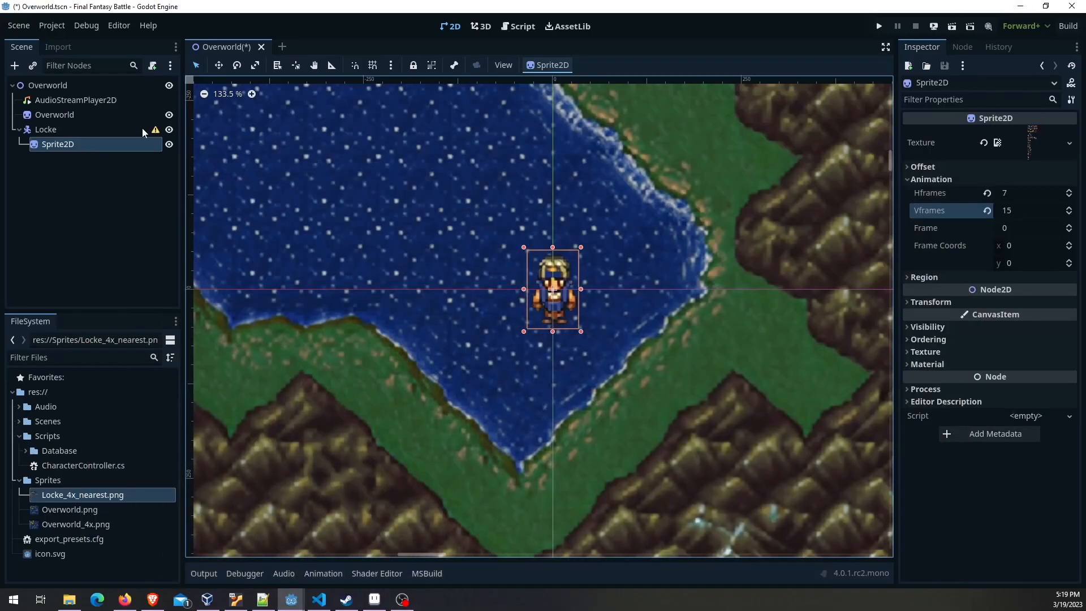
mouse_move(156, 130)
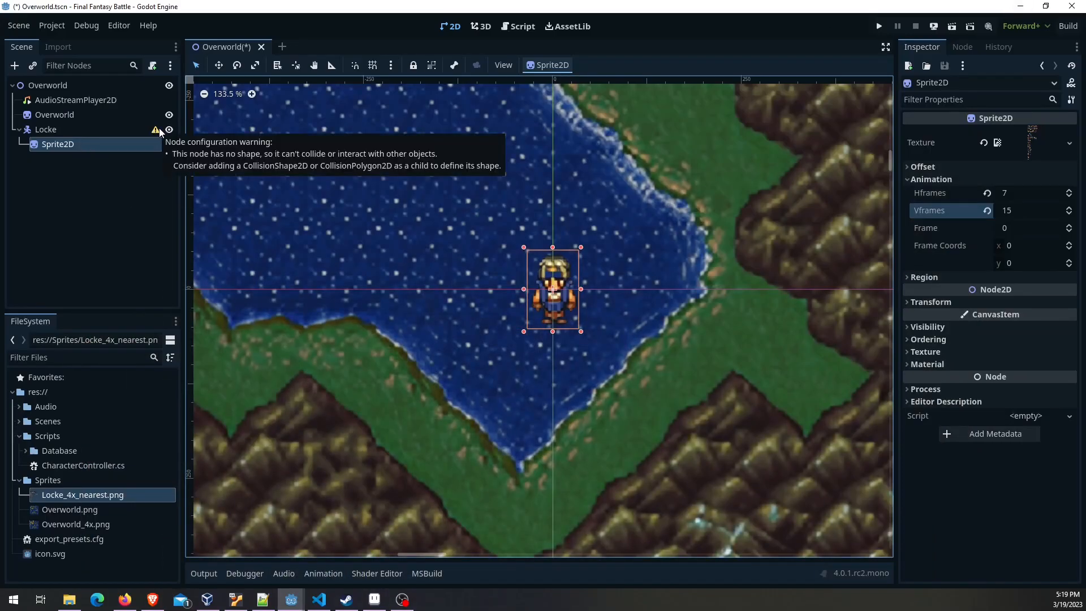
Start adding a CollisionShape2D child node to Locke
left_click(45, 129)
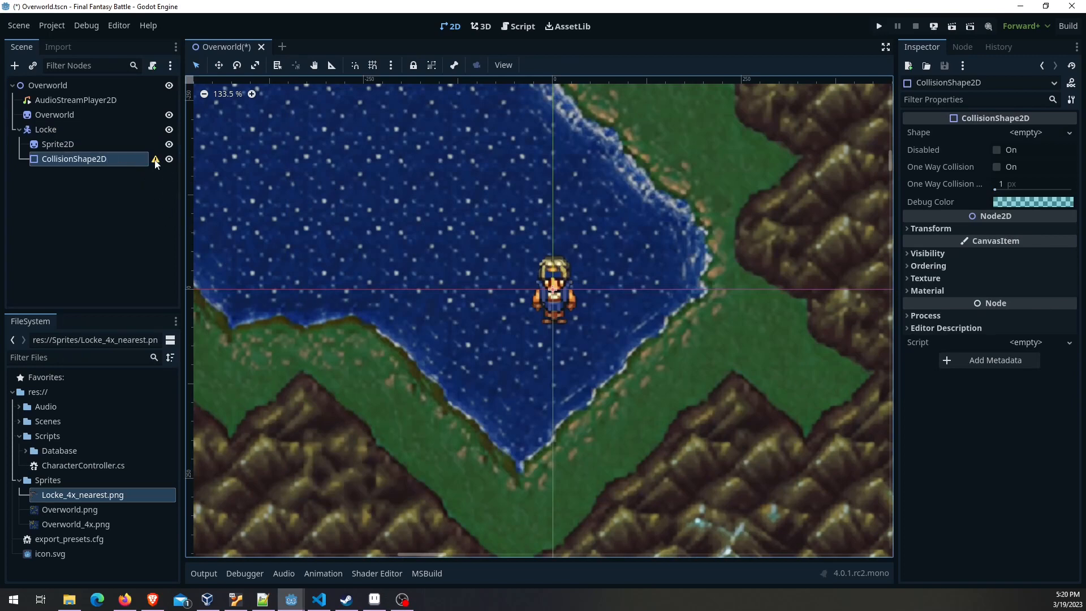
mouse_move(155, 160)
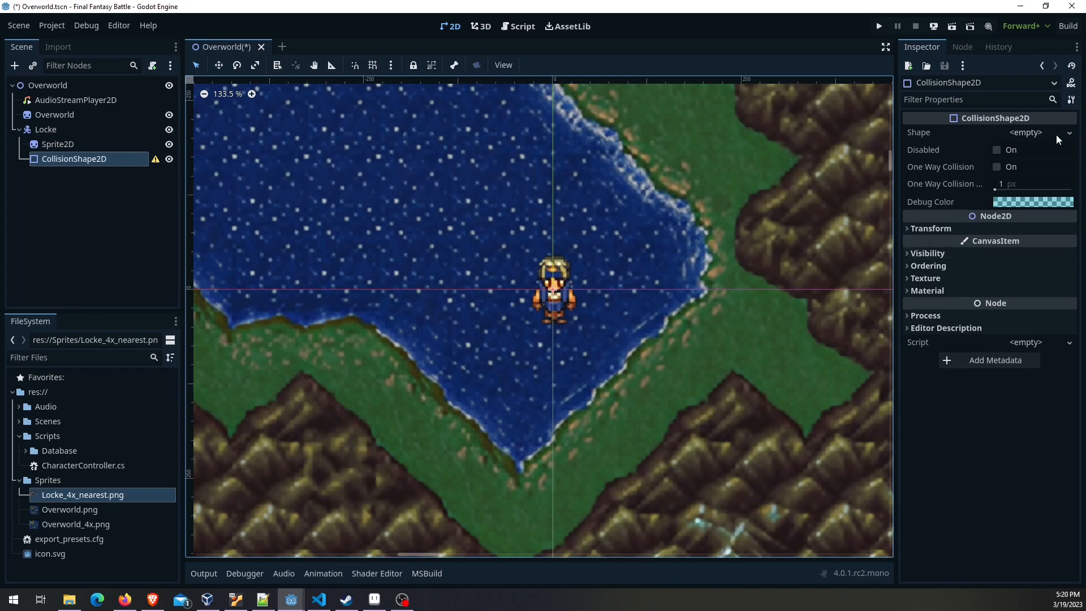
Assign a new RectangleShape2D to the collision shape and show its size settings
left_click(1069, 132)
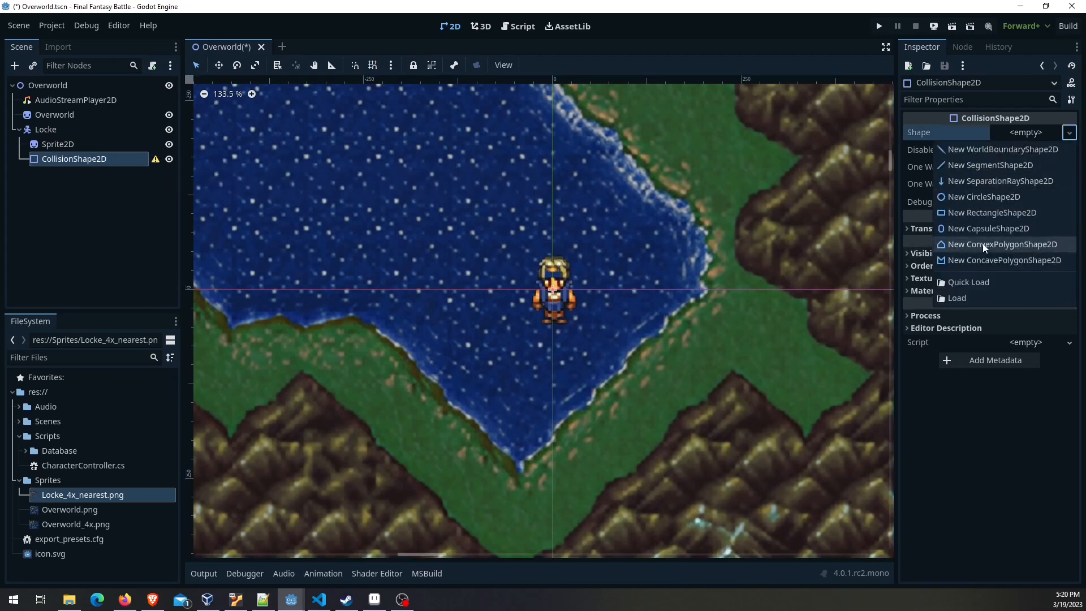
left_click(987, 213)
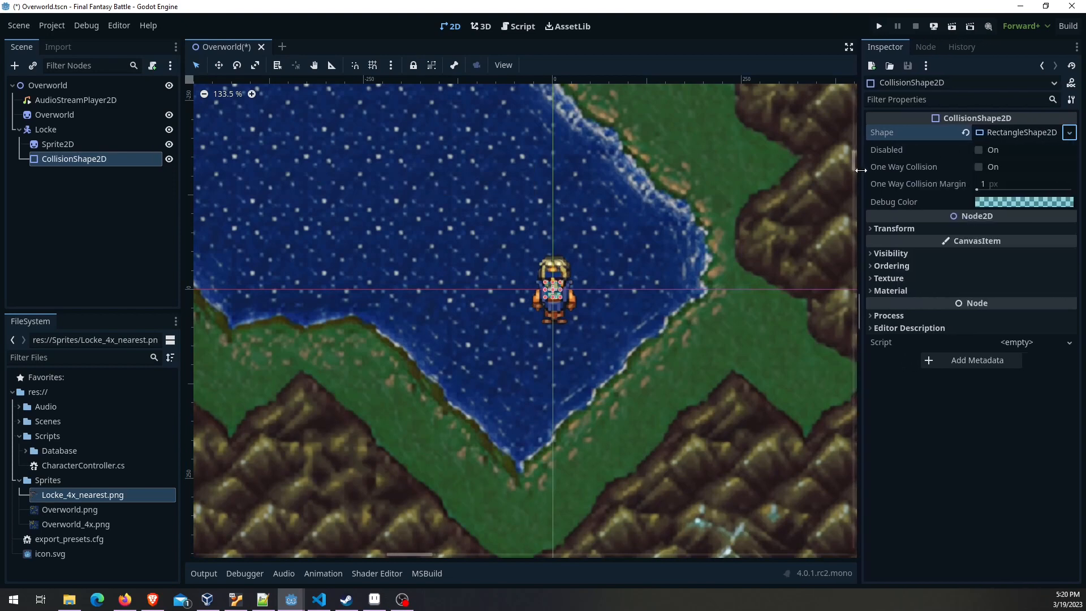
left_click(1018, 133)
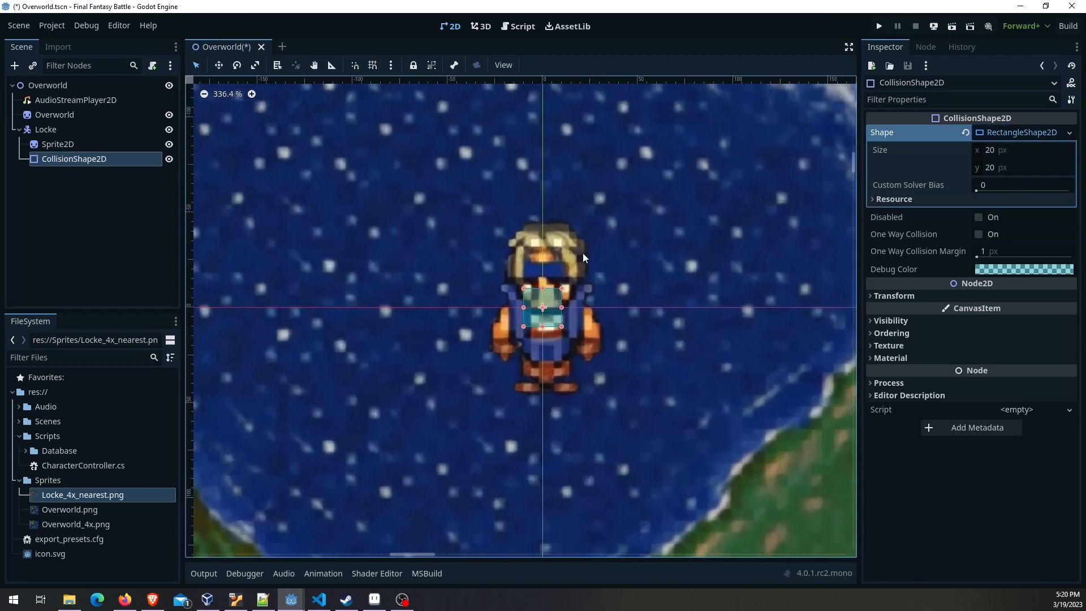
Resize the rectangle to about 48 by 87 px covering Locke's body
left_click_drag(542, 288, 541, 248)
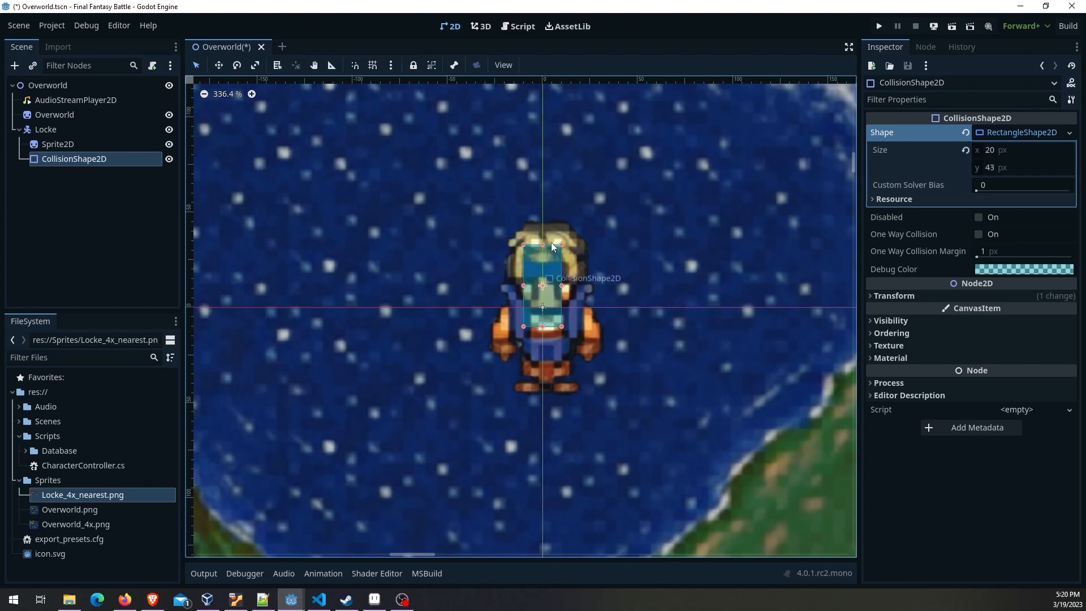
left_click_drag(542, 244, 542, 226)
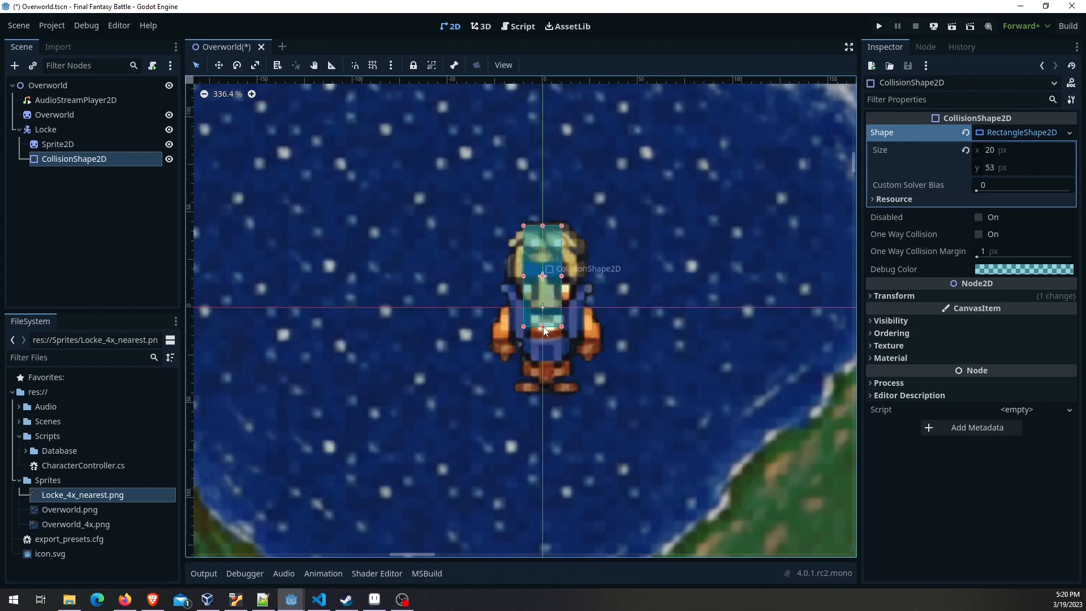
left_click_drag(542, 325, 542, 392)
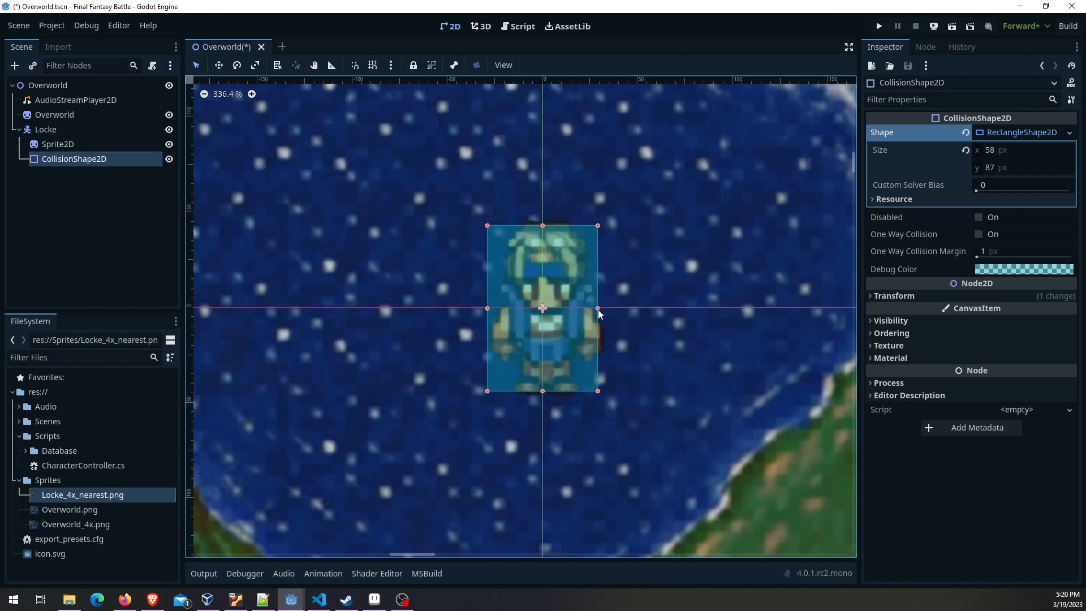
left_click_drag(598, 308, 588, 308)
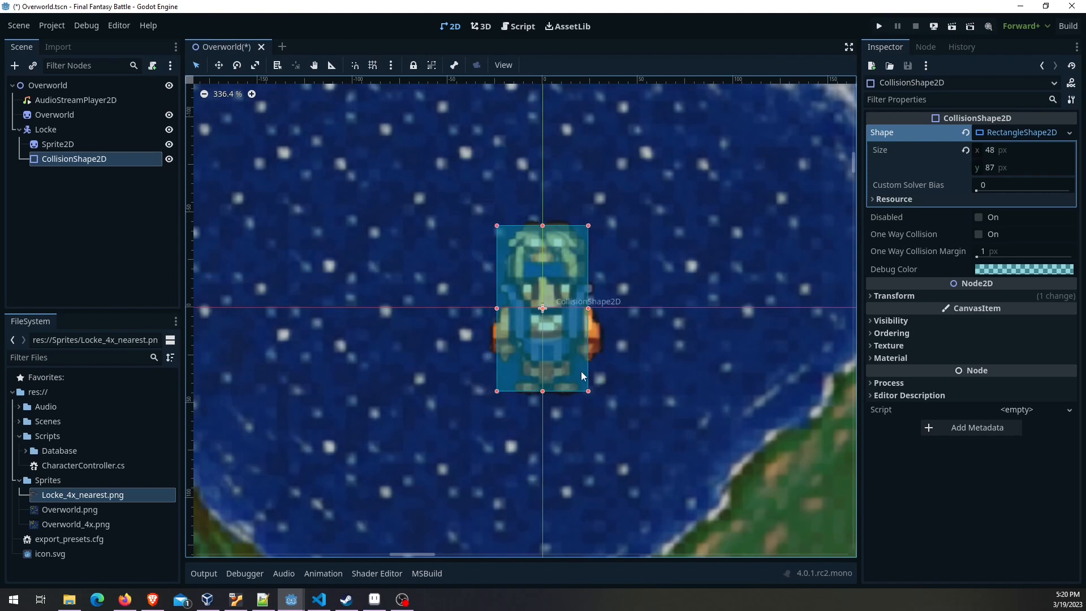
Create an AnimationPlayer child node under Locke
left_click(46, 129)
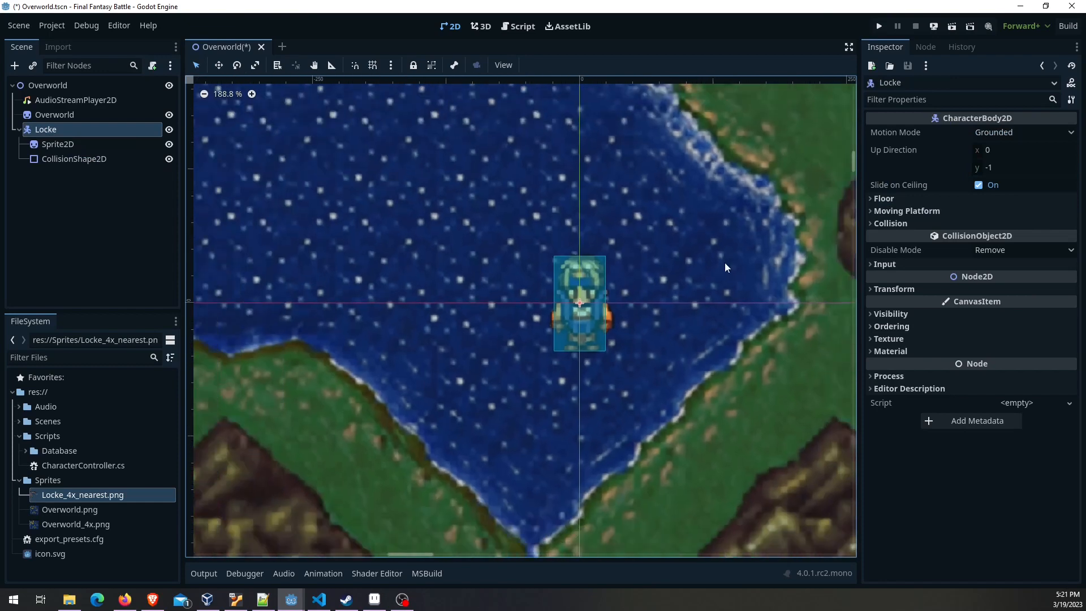
scroll("down", 3)
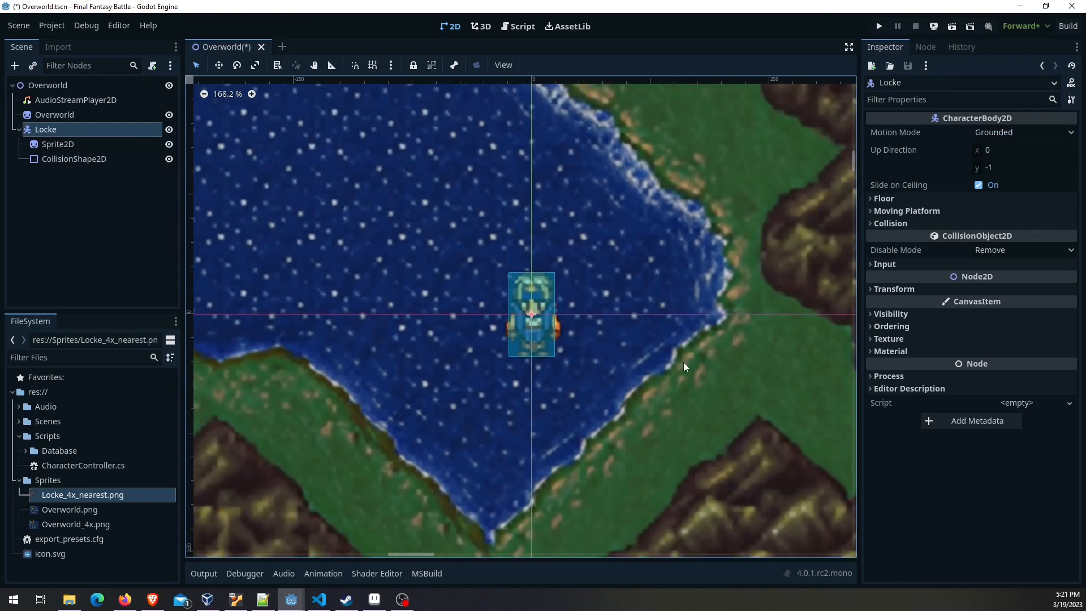
mouse_move(587, 223)
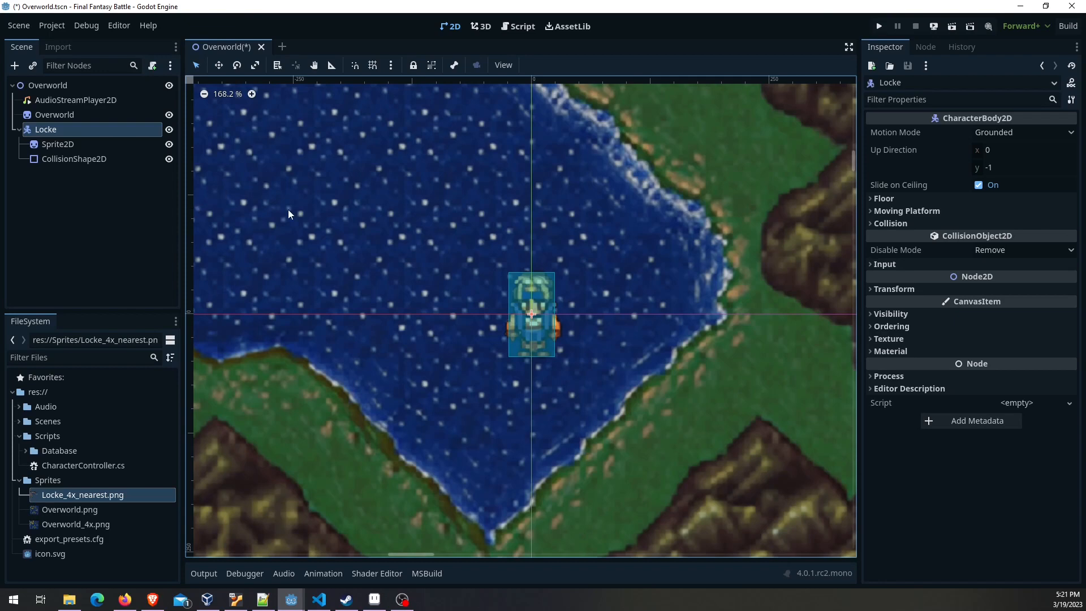
right_click(45, 129)
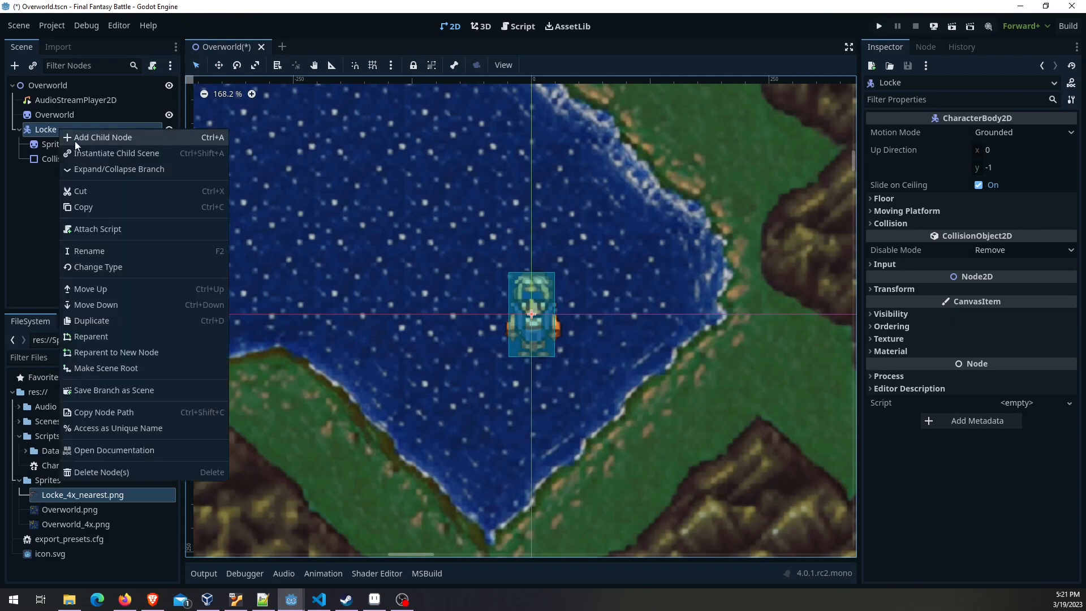
left_click(102, 136)
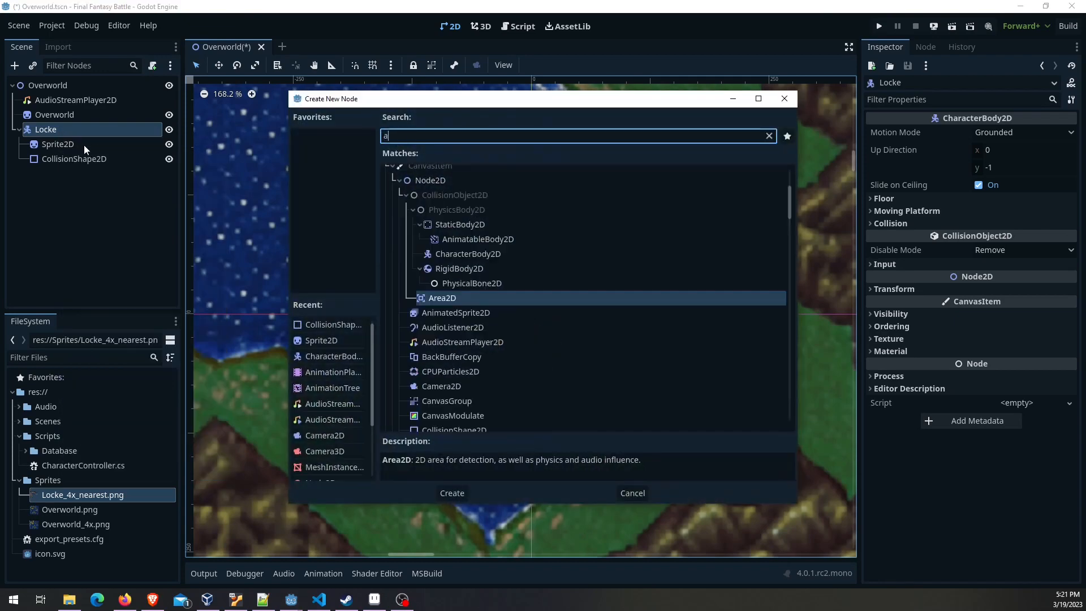
left_click(451, 492)
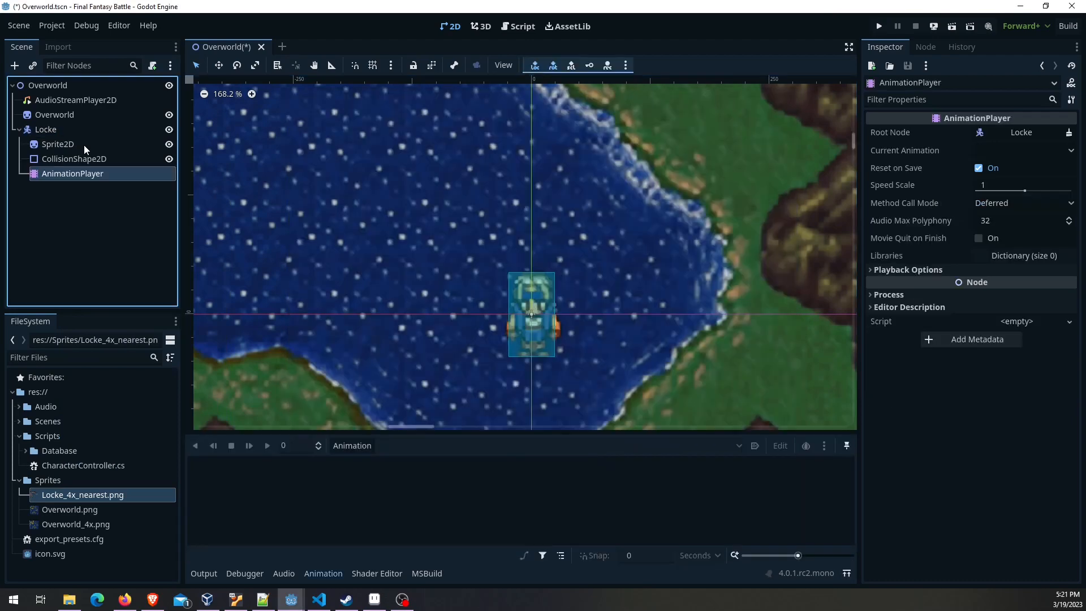
mouse_move(408, 430)
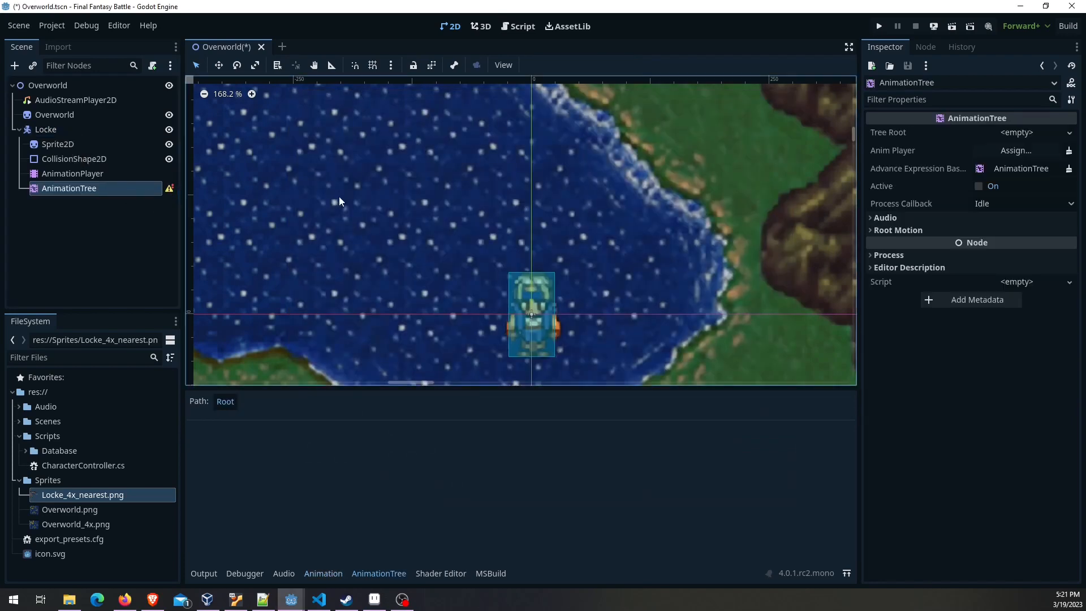
mouse_move(174, 192)
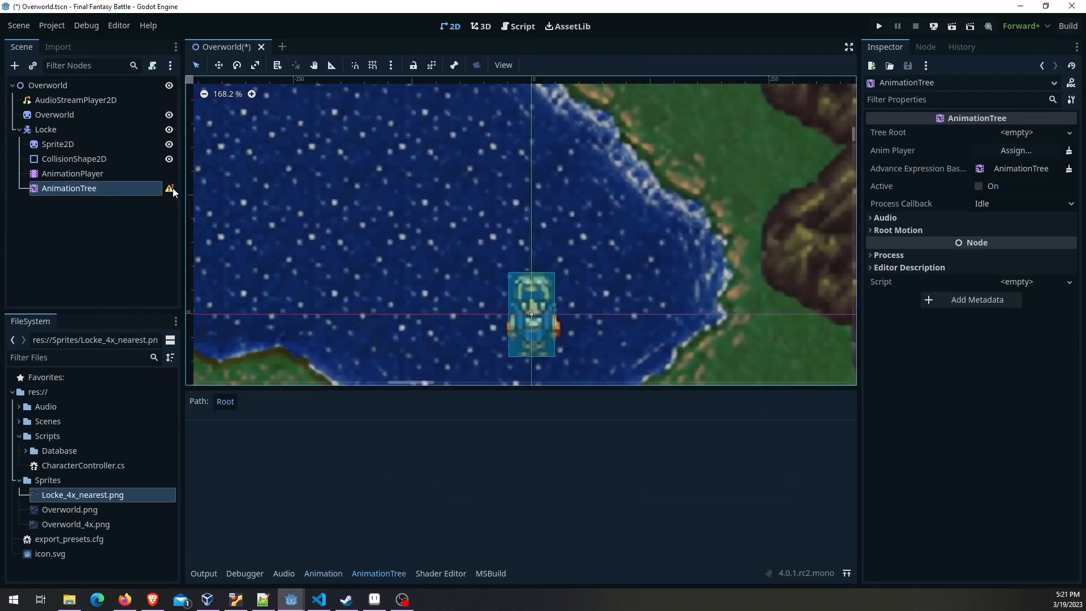
mouse_move(170, 189)
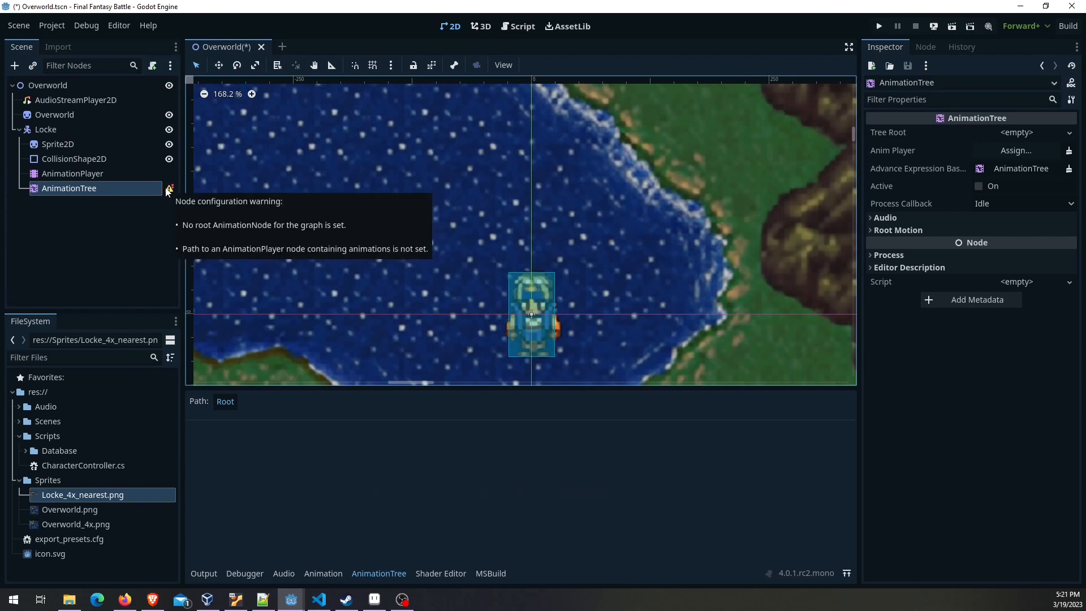
Point the AnimationTree at the AnimationPlayer and give it a new AnimationNodeStateMachine root
left_click(72, 173)
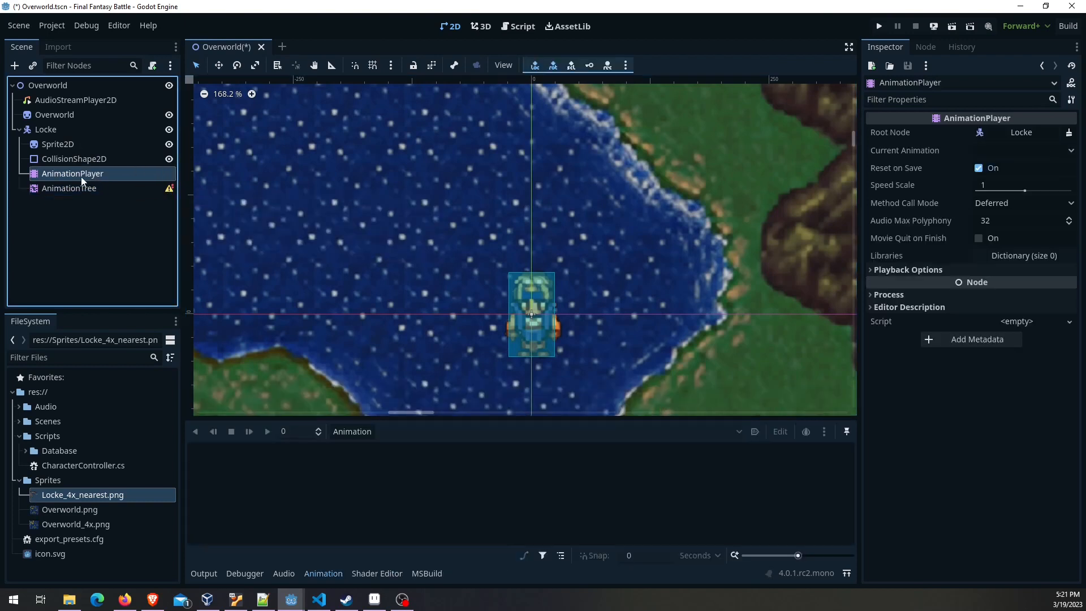
left_click(69, 188)
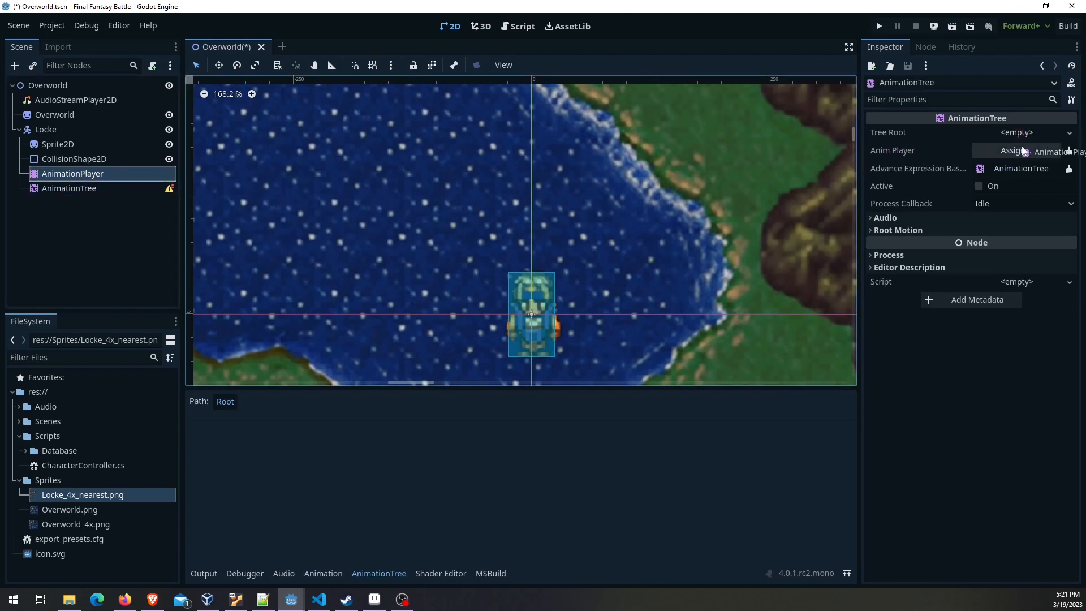
left_click(1012, 151)
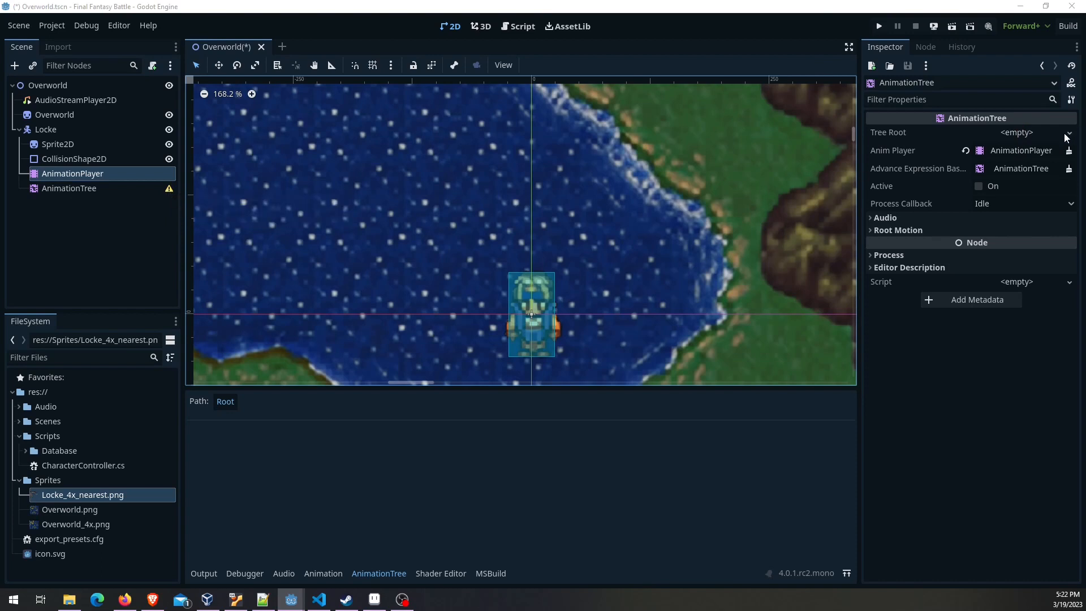
left_click(1070, 133)
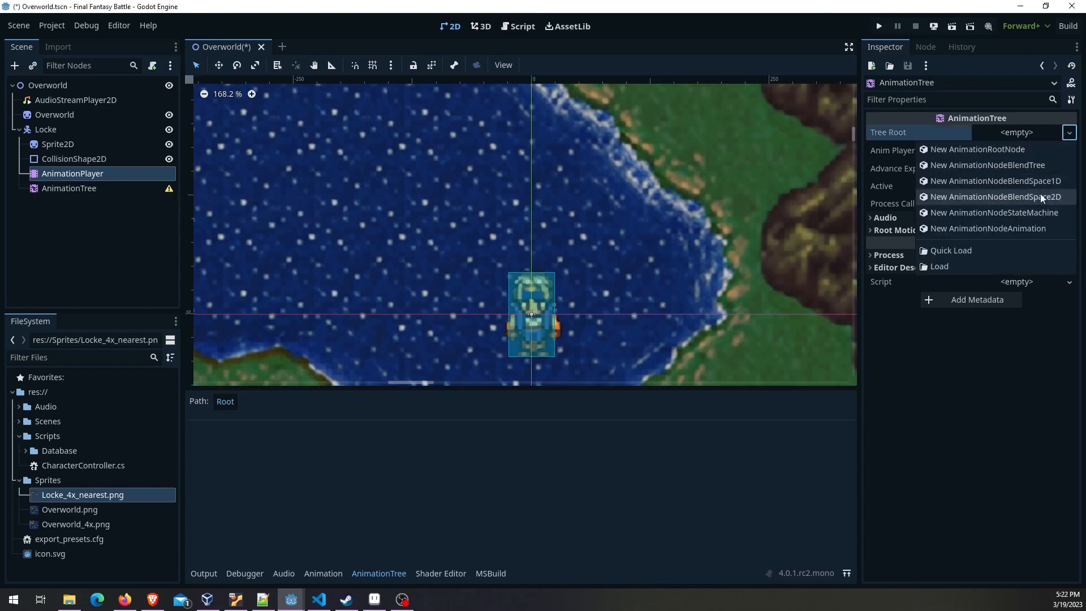
mouse_move(1012, 209)
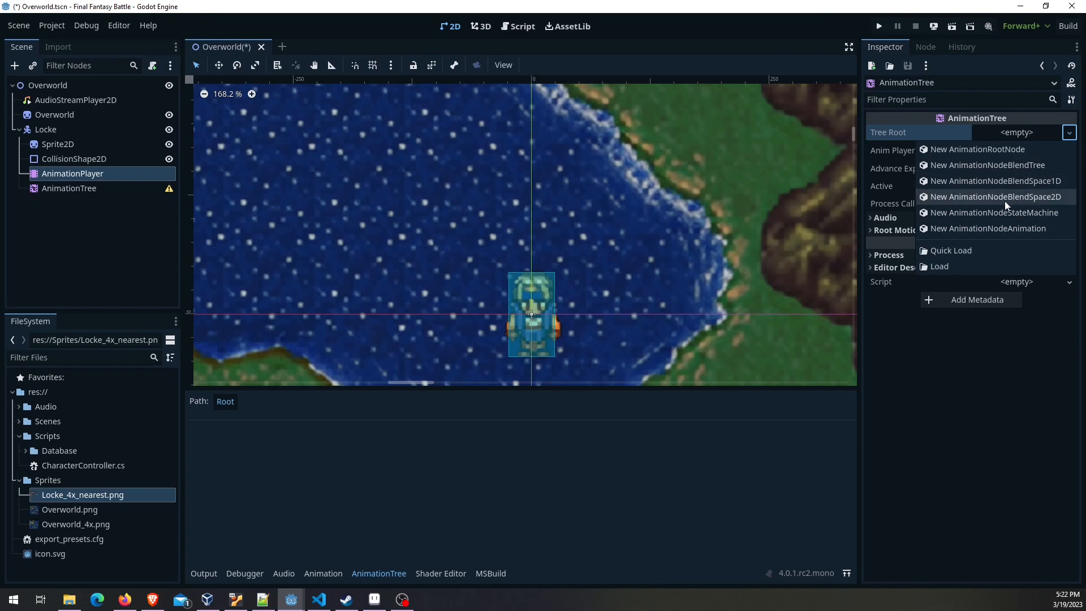
mouse_move(1007, 206)
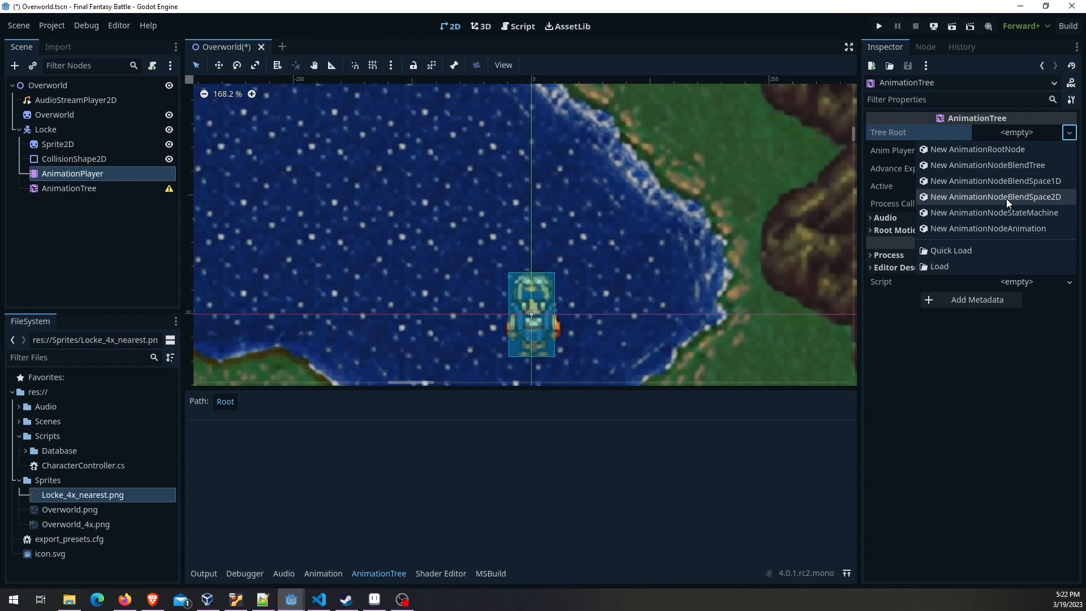
left_click(996, 213)
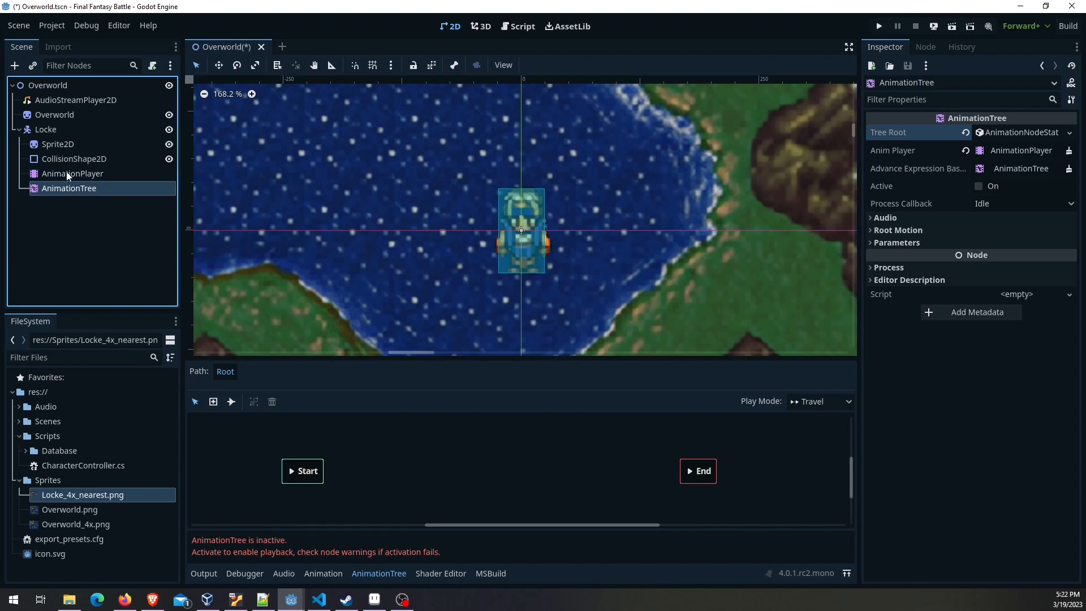
Create a new animation named Locke_IdleDown in the AnimationPlayer
left_click(71, 173)
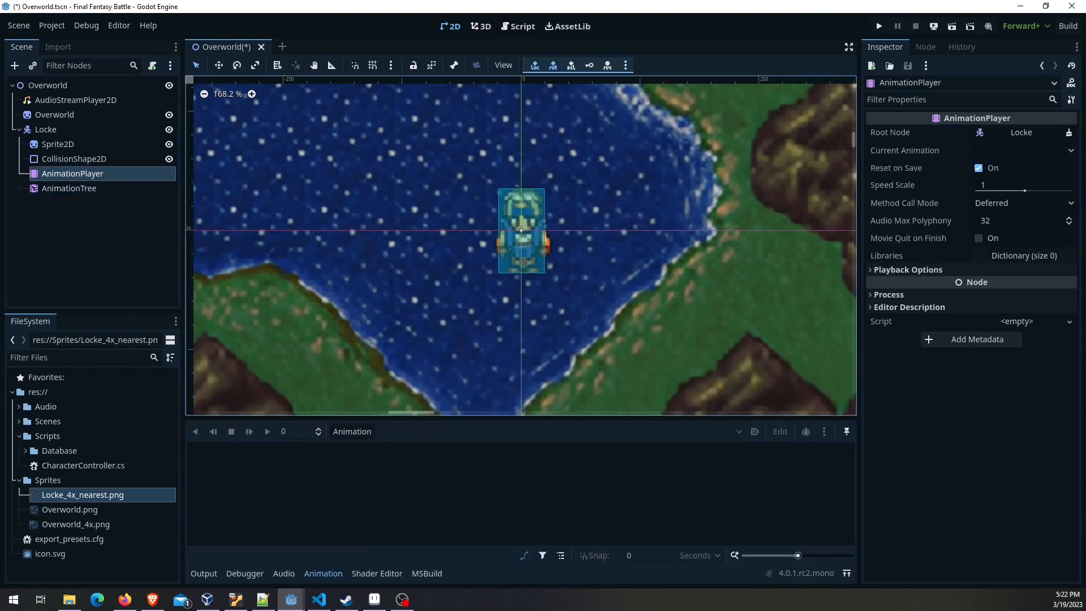
left_click(352, 432)
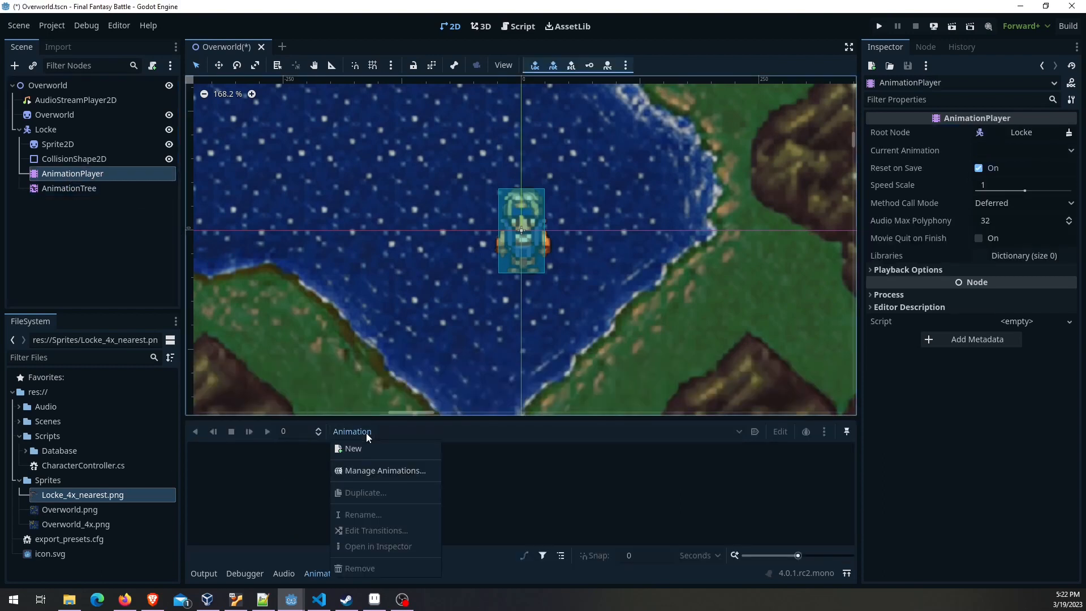
left_click(353, 448)
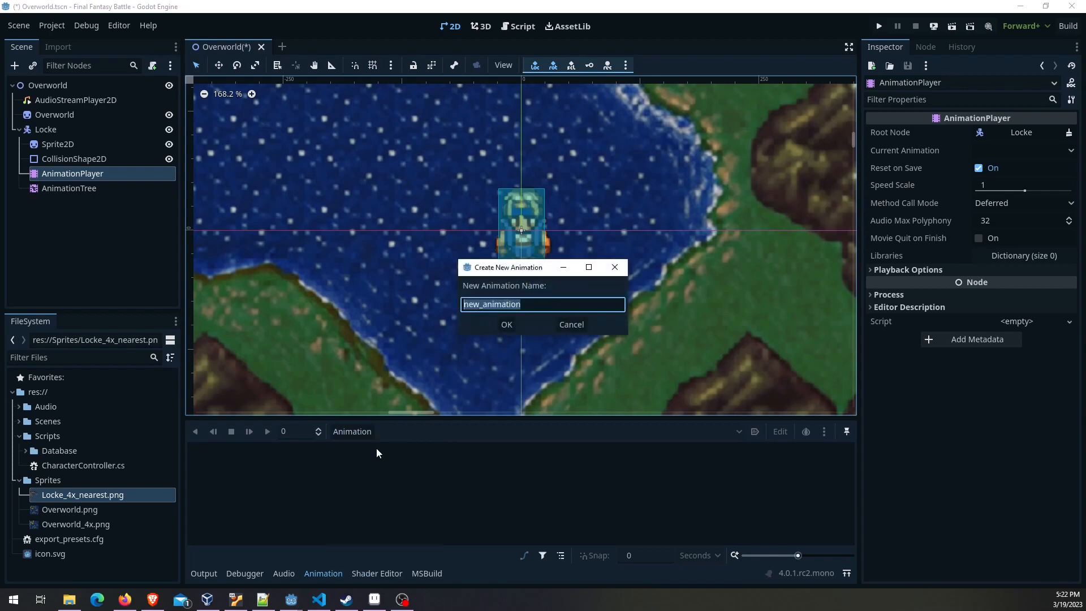
type("Locke_Idle")
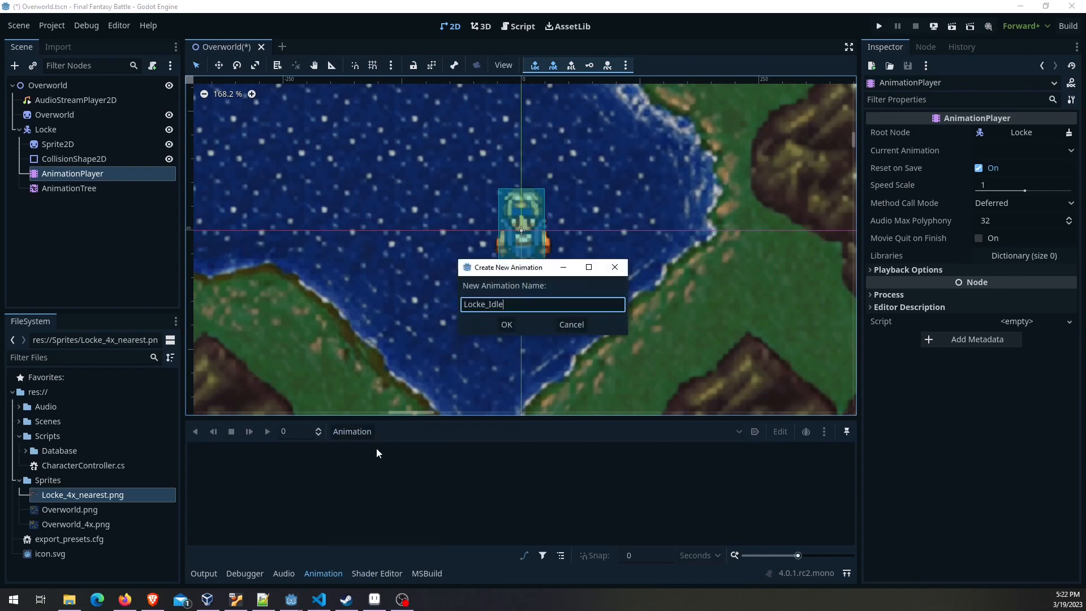
left_click(506, 325)
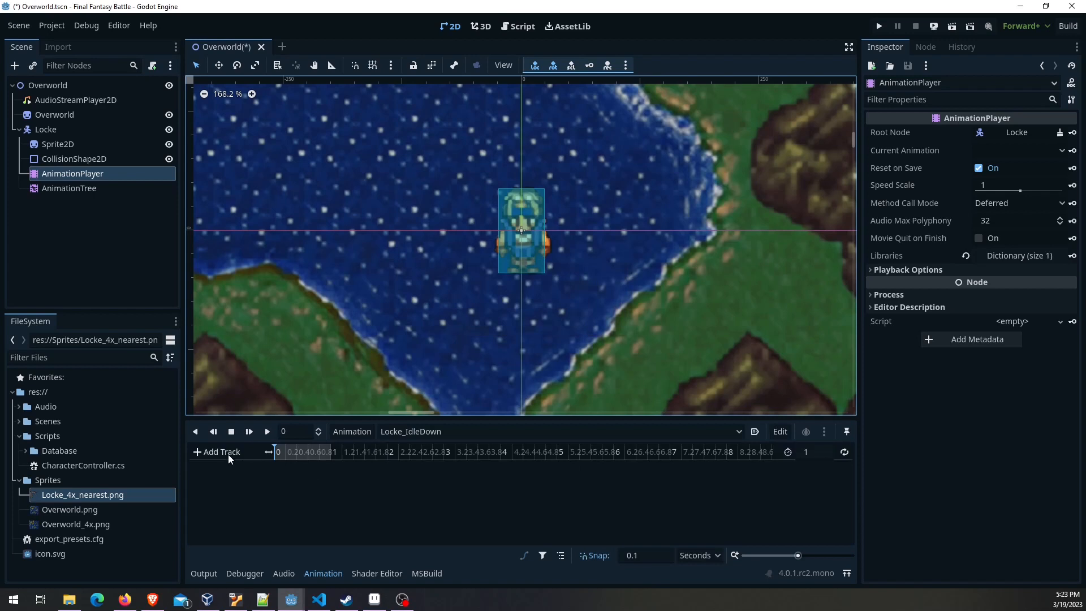
Add a discrete Sprite2D frame property track and key its frame value at time 0
left_click(217, 451)
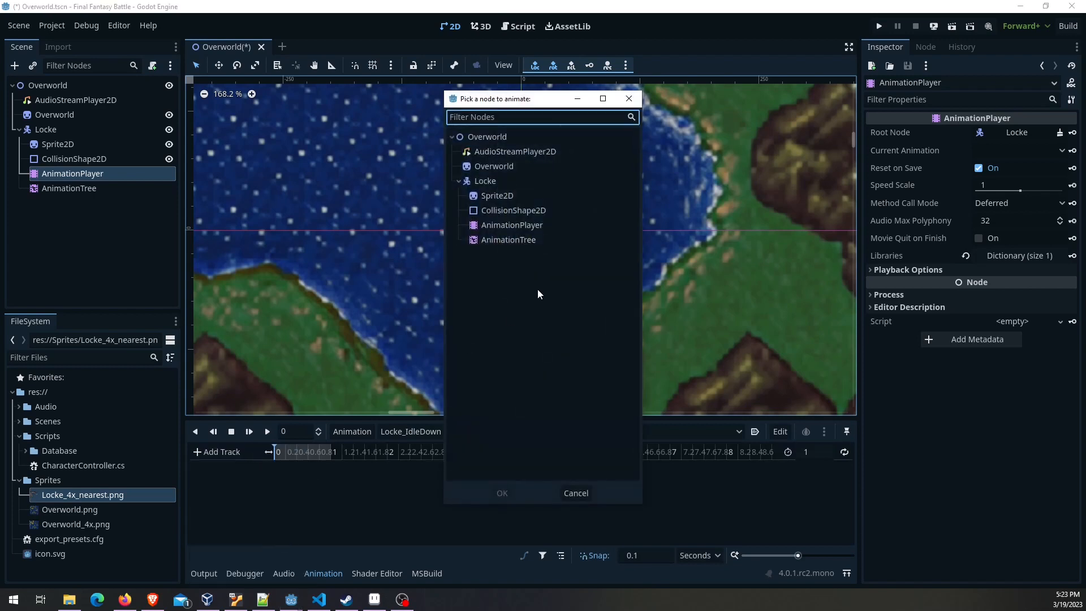
left_click(497, 195)
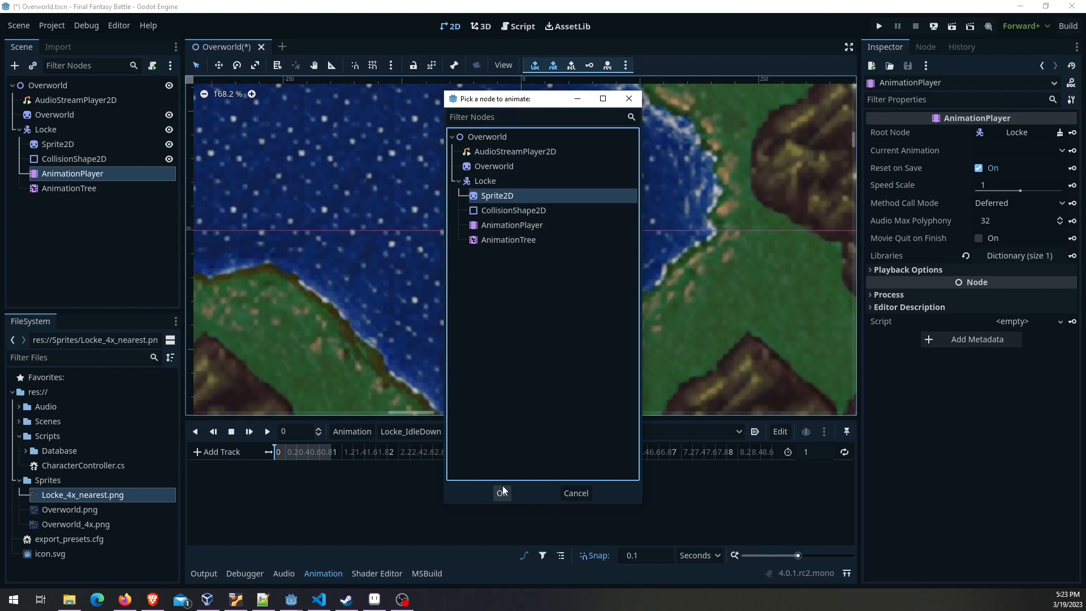
left_click(501, 492)
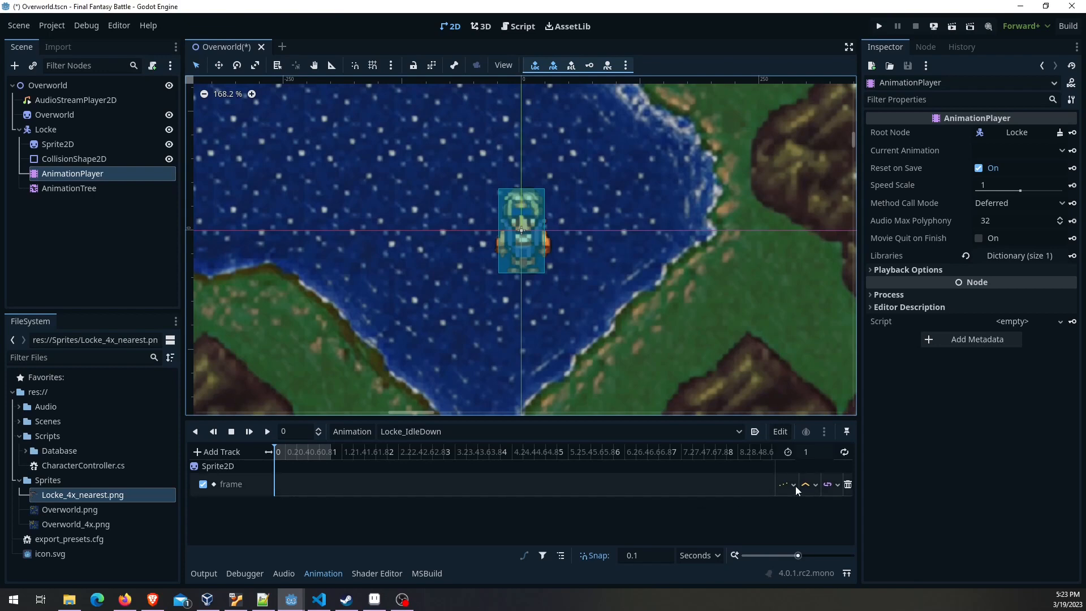
left_click(793, 484)
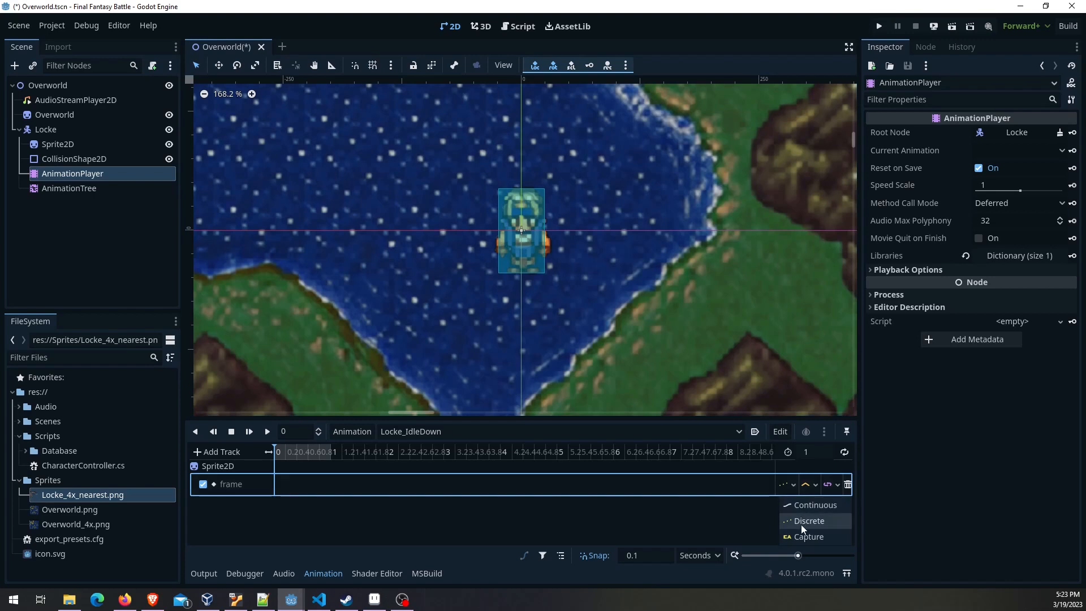
mouse_move(800, 529)
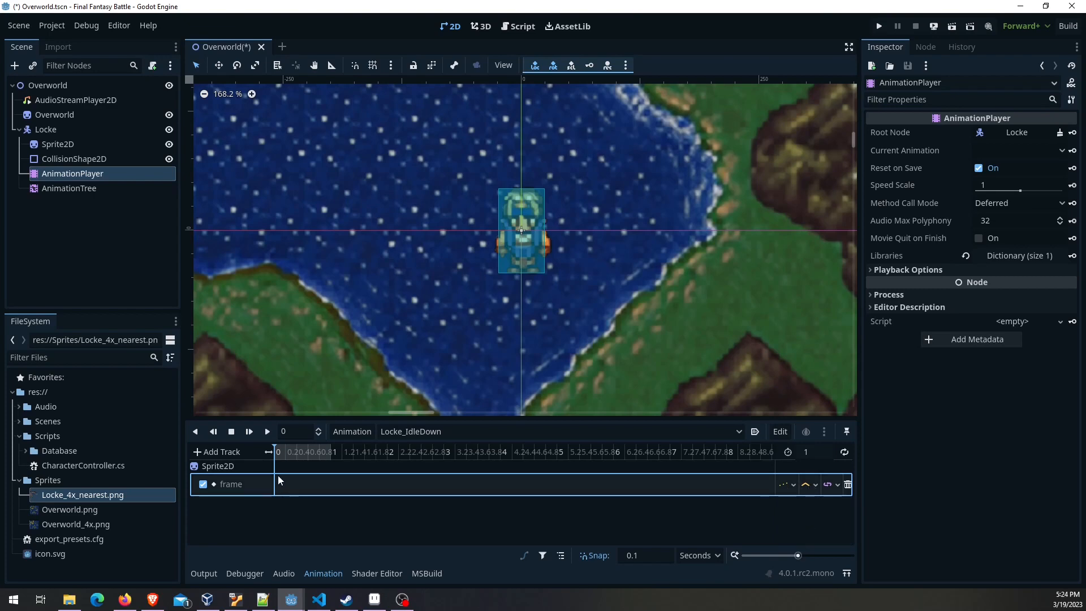
left_click(280, 483)
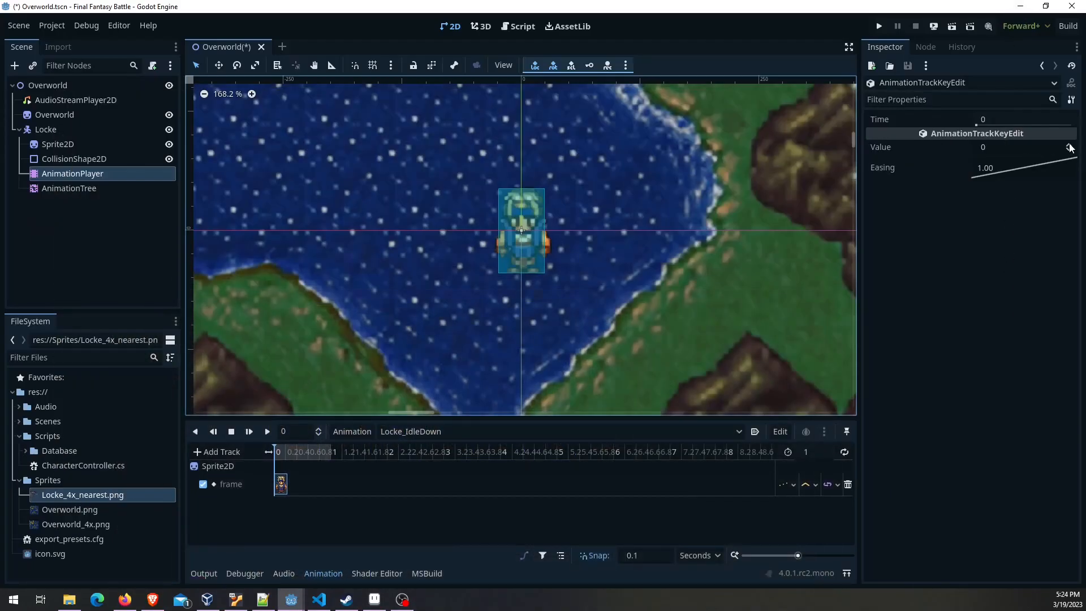
left_click(1069, 148)
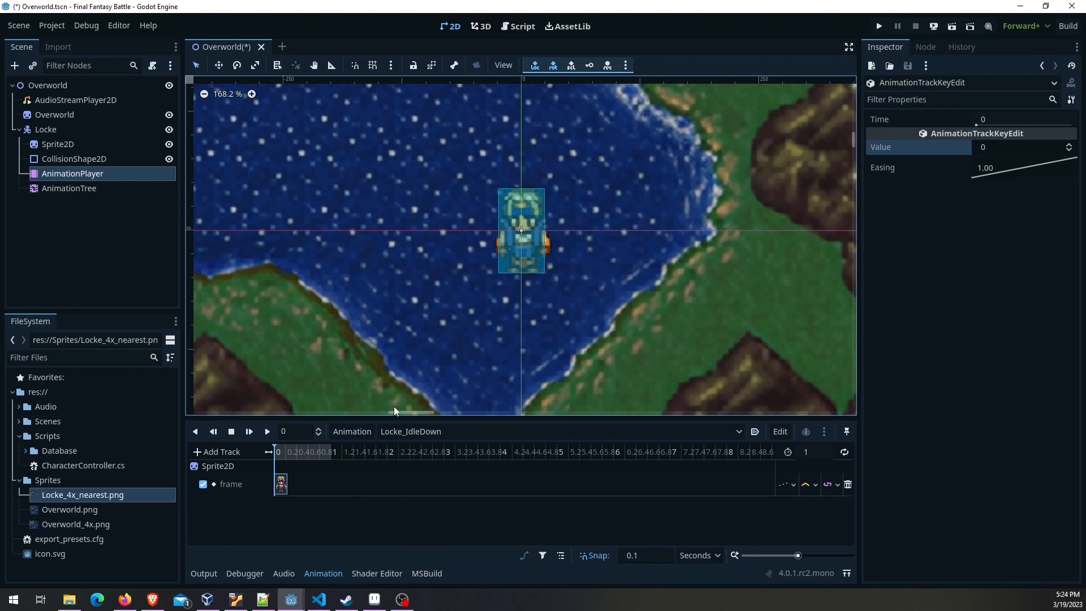
mouse_move(561, 262)
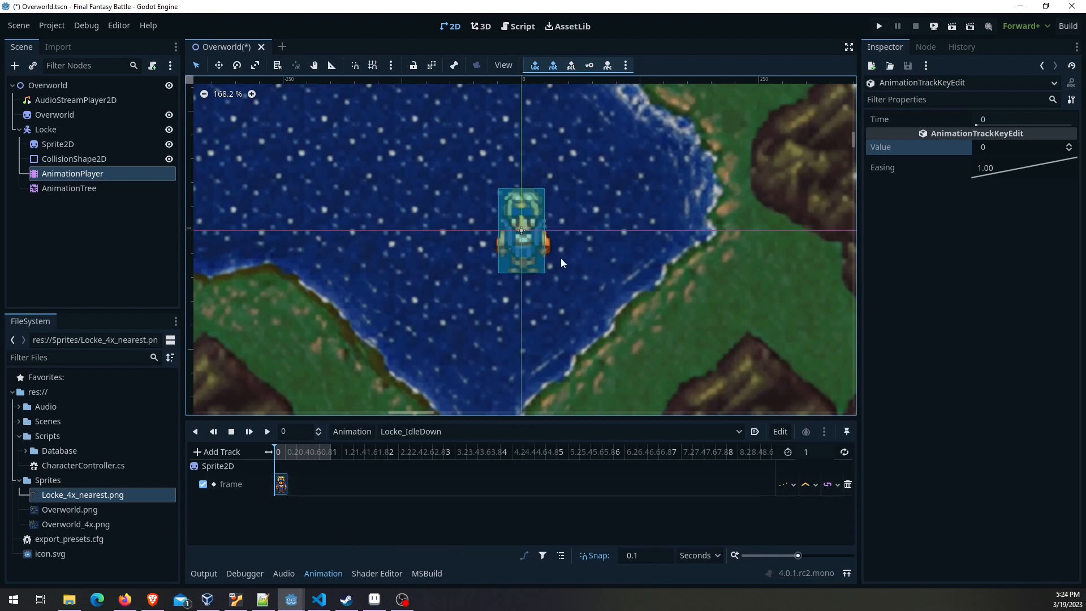
mouse_move(298, 482)
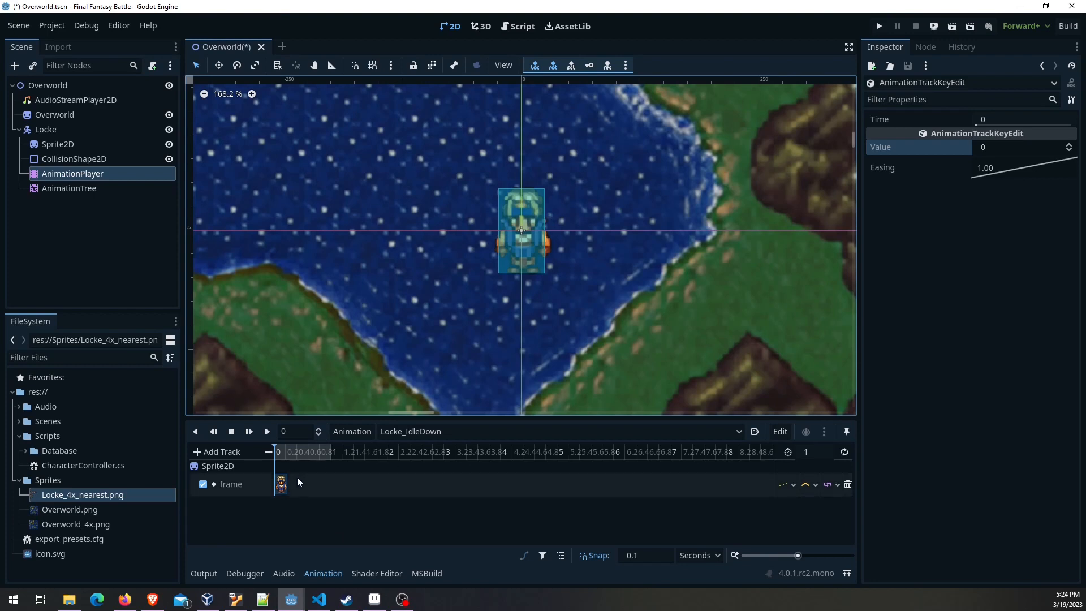
mouse_move(349, 492)
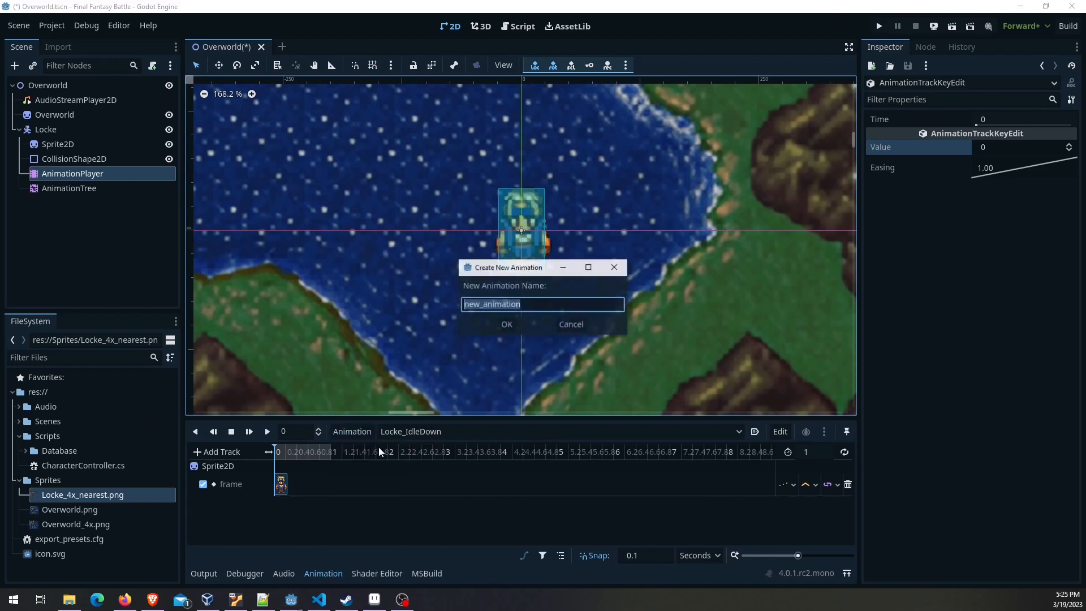
Create Locke_IdleLeft and insert a frame key dragged to the start of its track
type("Locke_IdleLef")
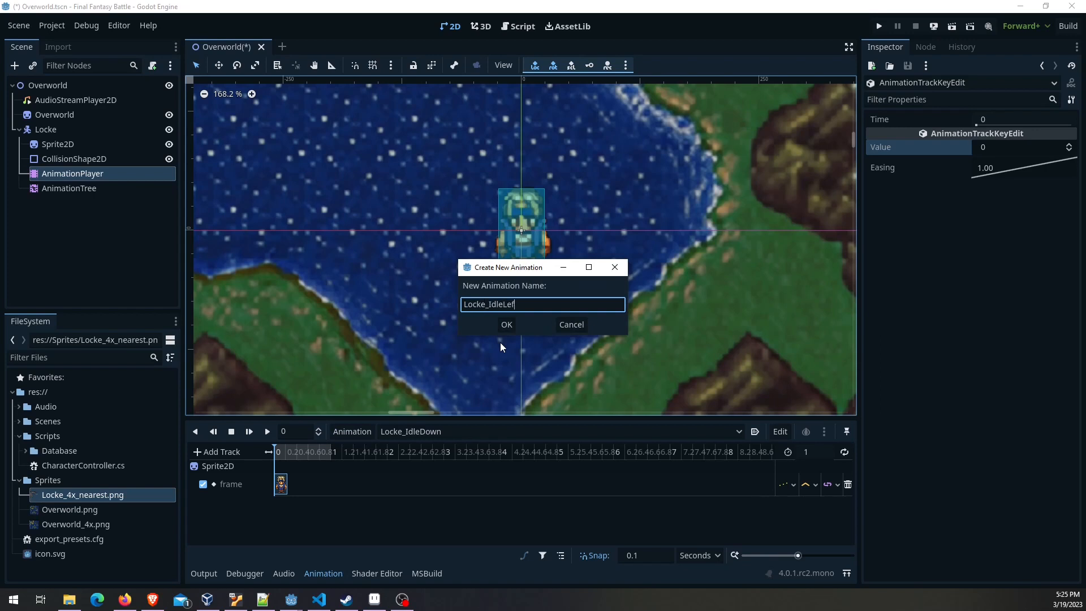
left_click(507, 325)
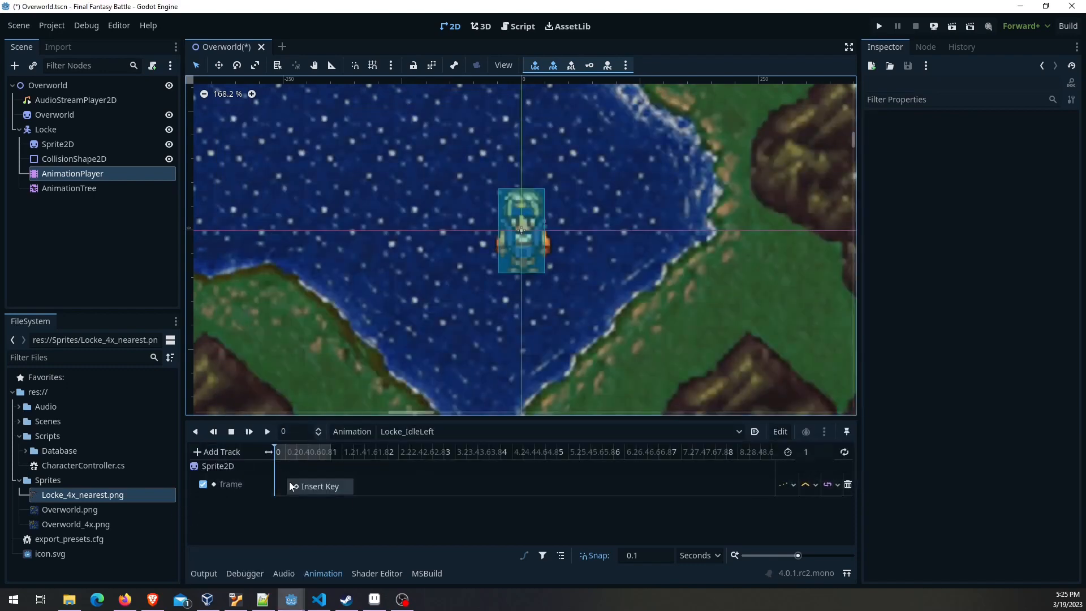
left_click(285, 485)
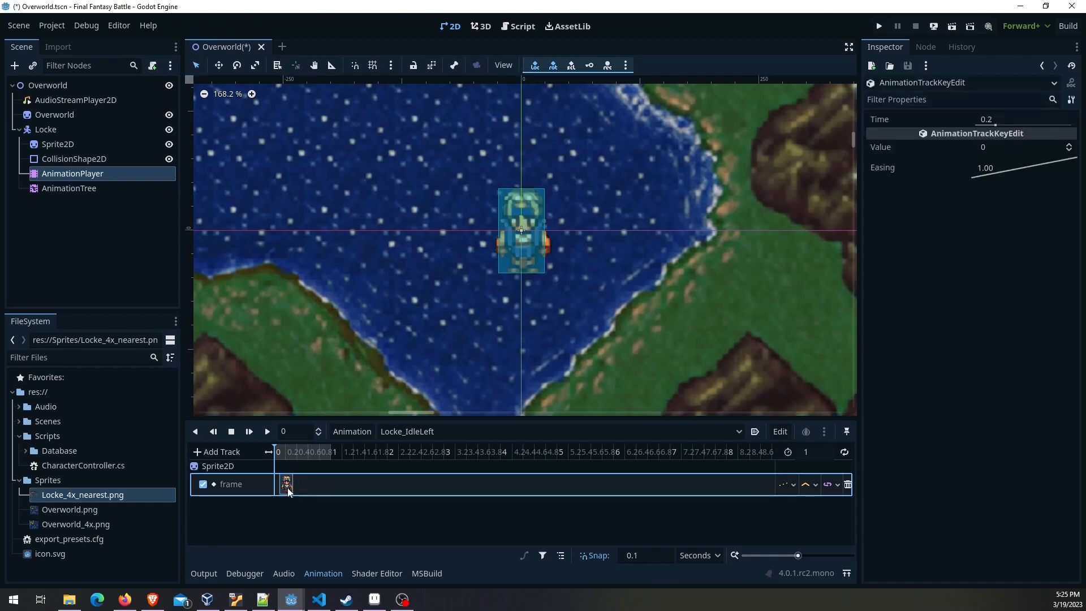
left_click_drag(286, 484, 281, 484)
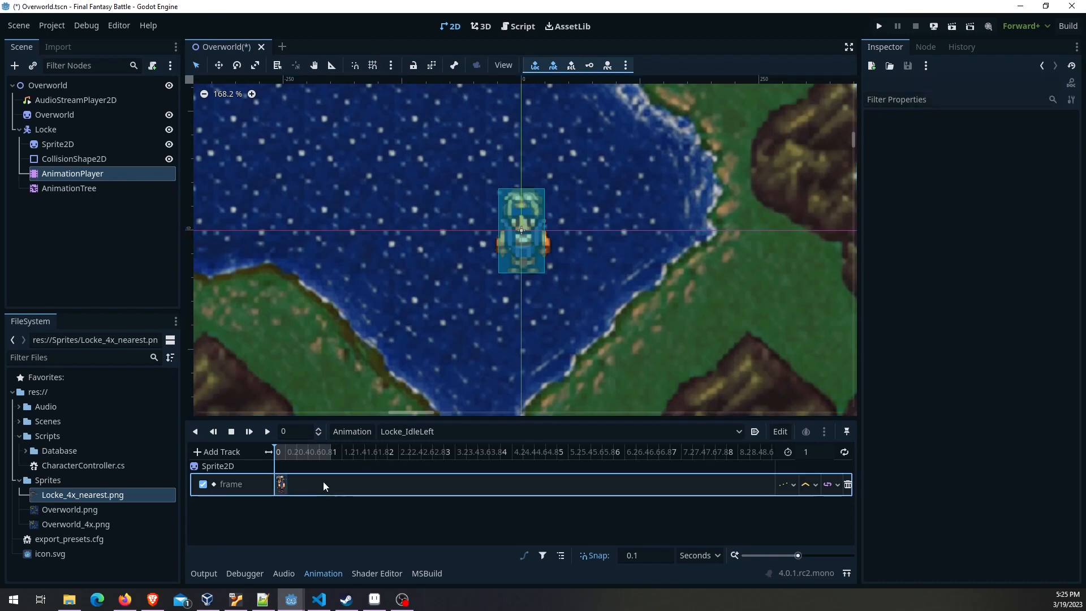
left_click(281, 483)
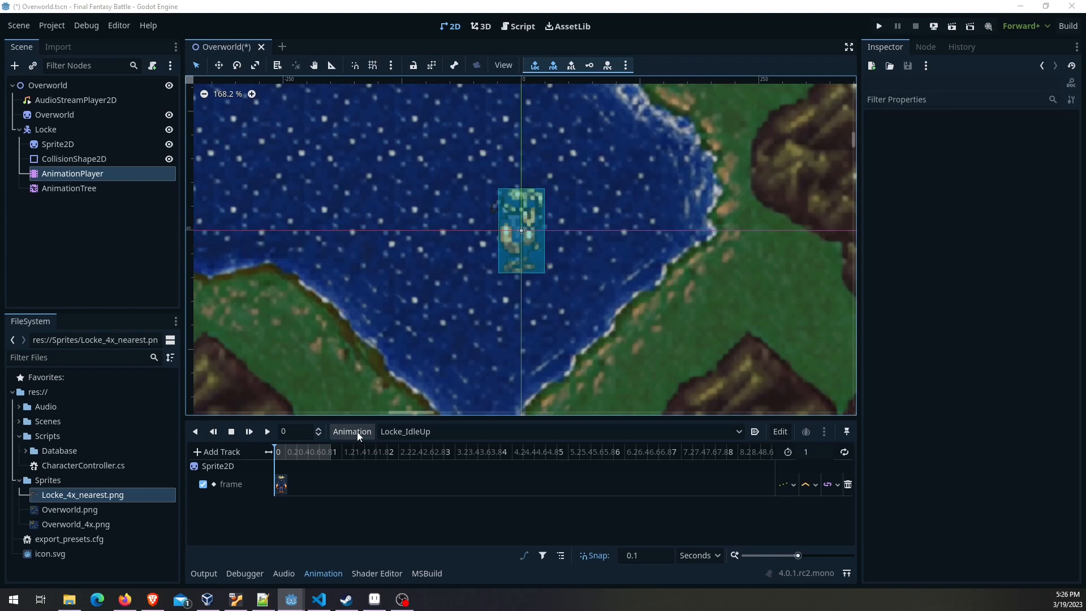
Create a new animation named Locke_WalkDown
left_click(351, 431)
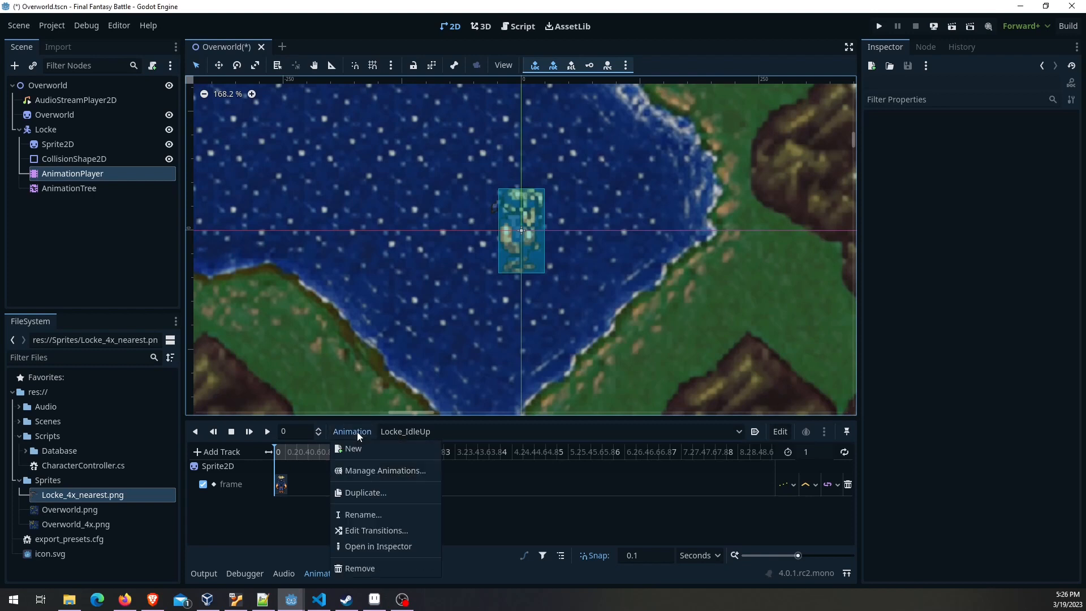
left_click(353, 448)
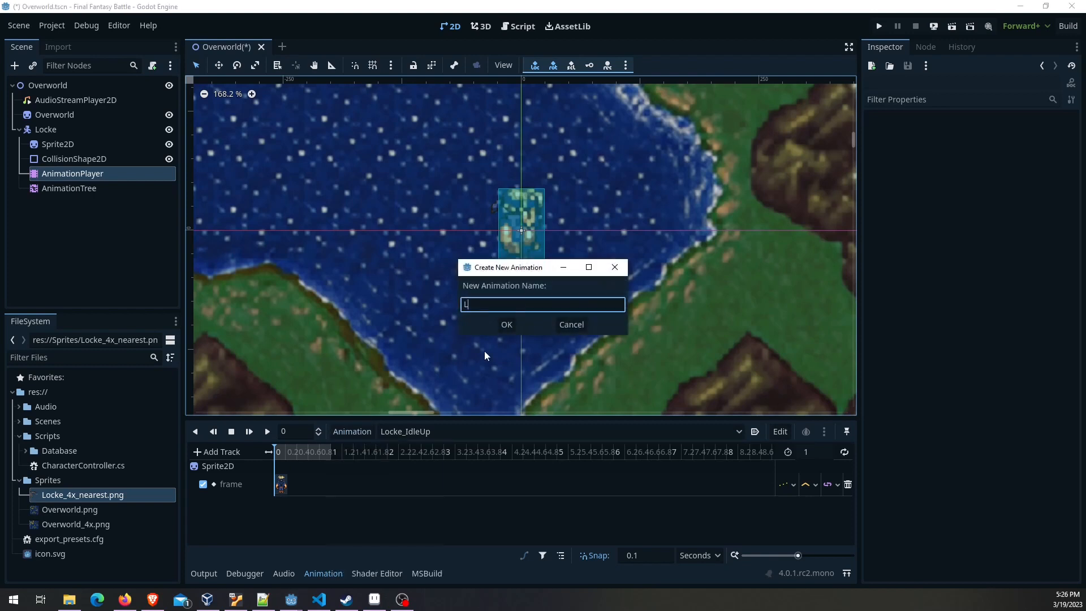
type("ocke_Walk")
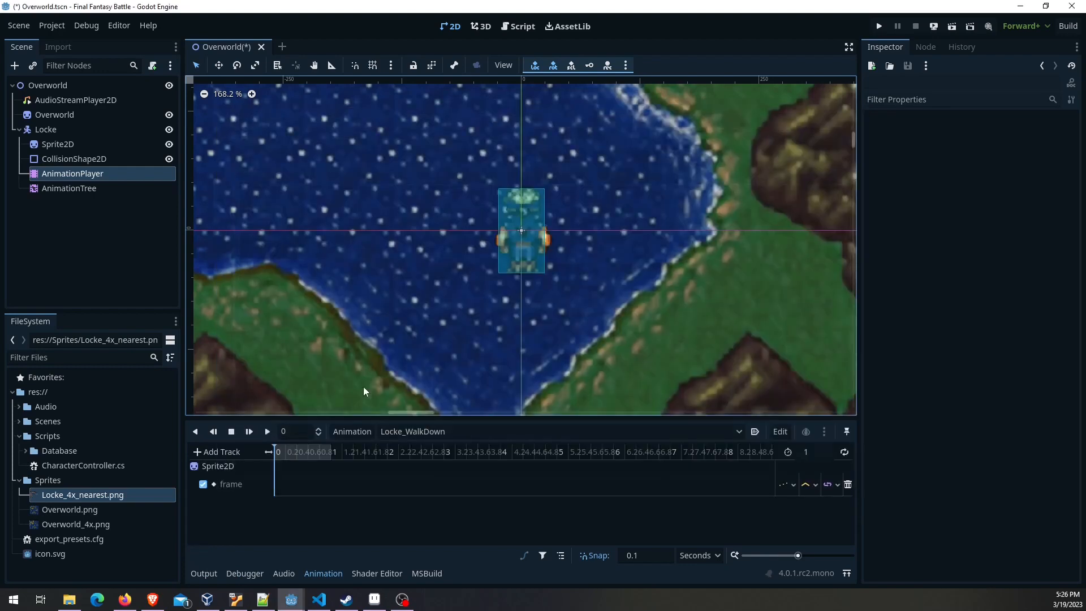
Insert a starting key on the frame track and set the animation length to 0.8 seconds
right_click(284, 496)
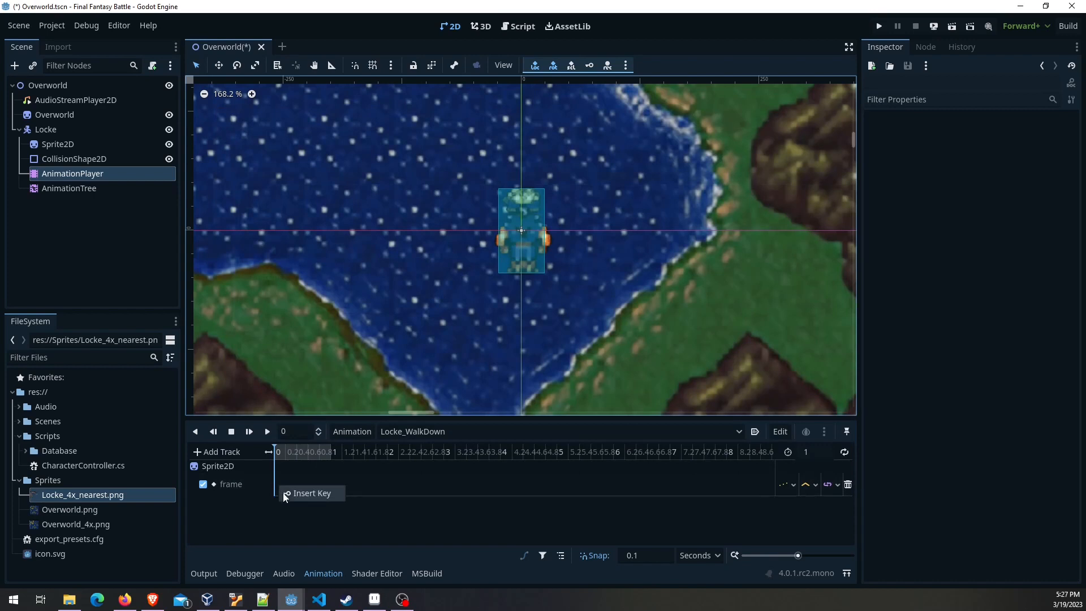
left_click(282, 483)
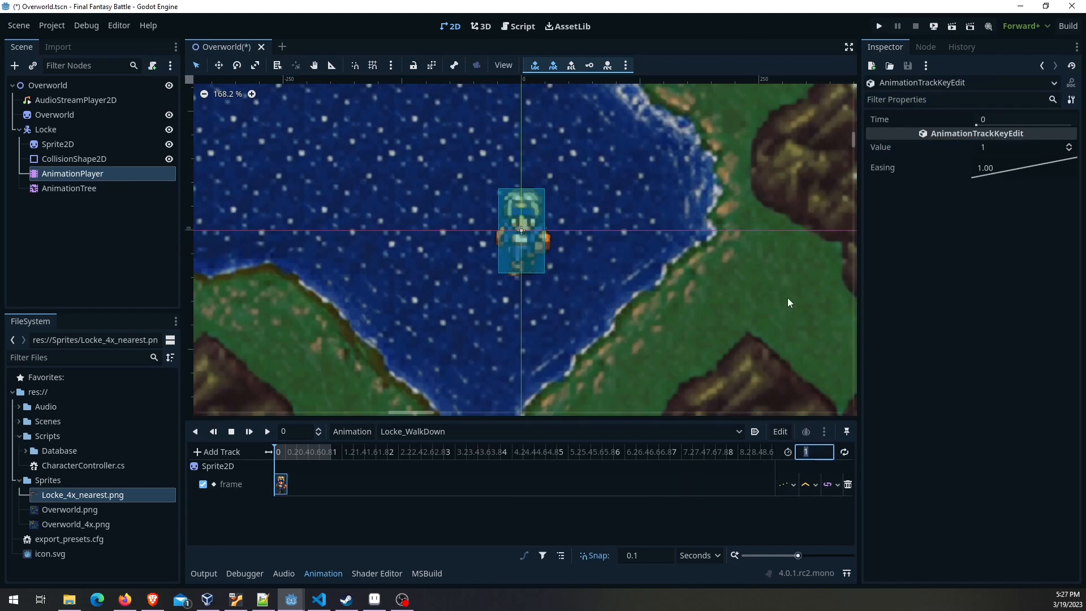
type("0.8")
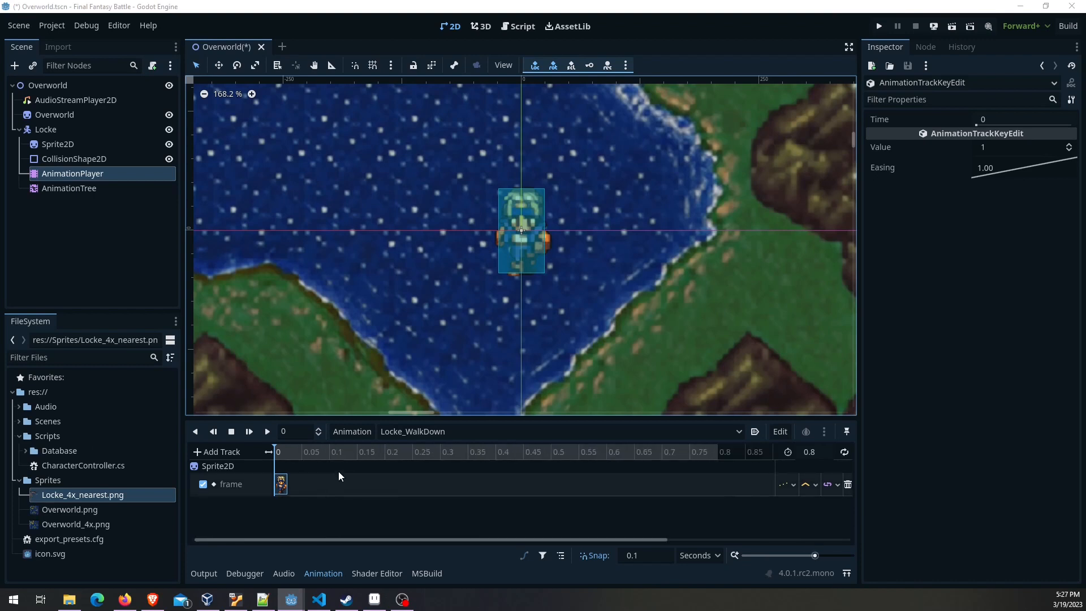
Add frame keys at 0.2 and edit the 0.6-second key so WalkDown has four keys
left_click(385, 451)
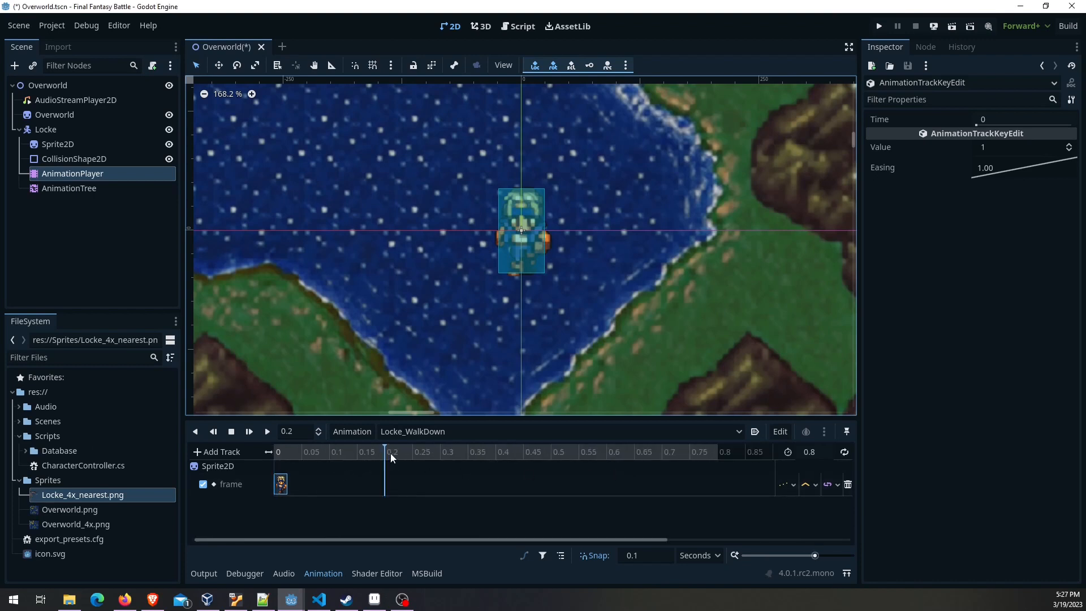
right_click(393, 458)
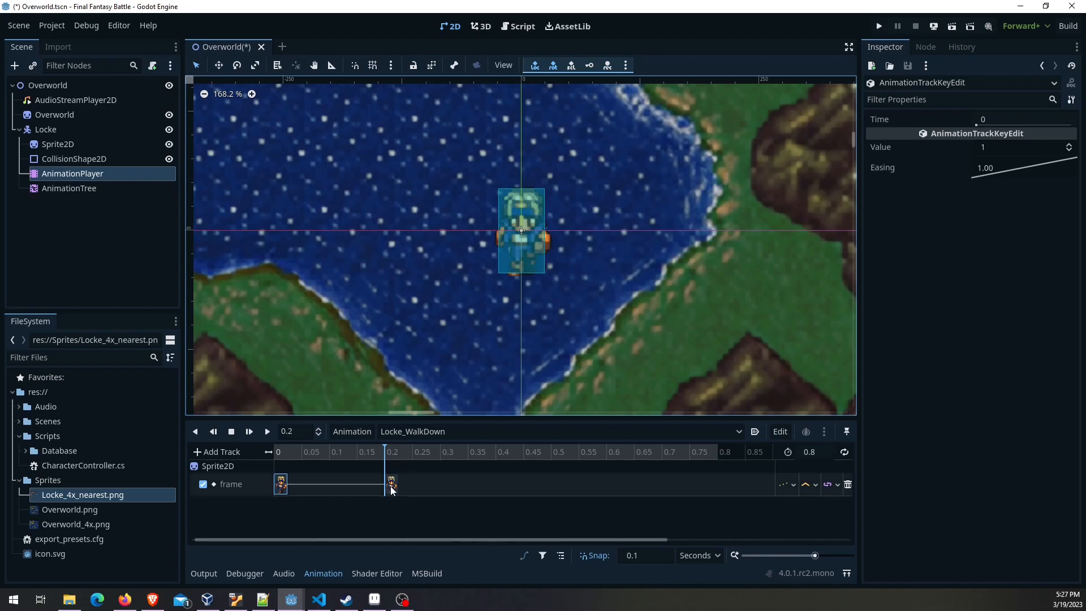
left_click(390, 483)
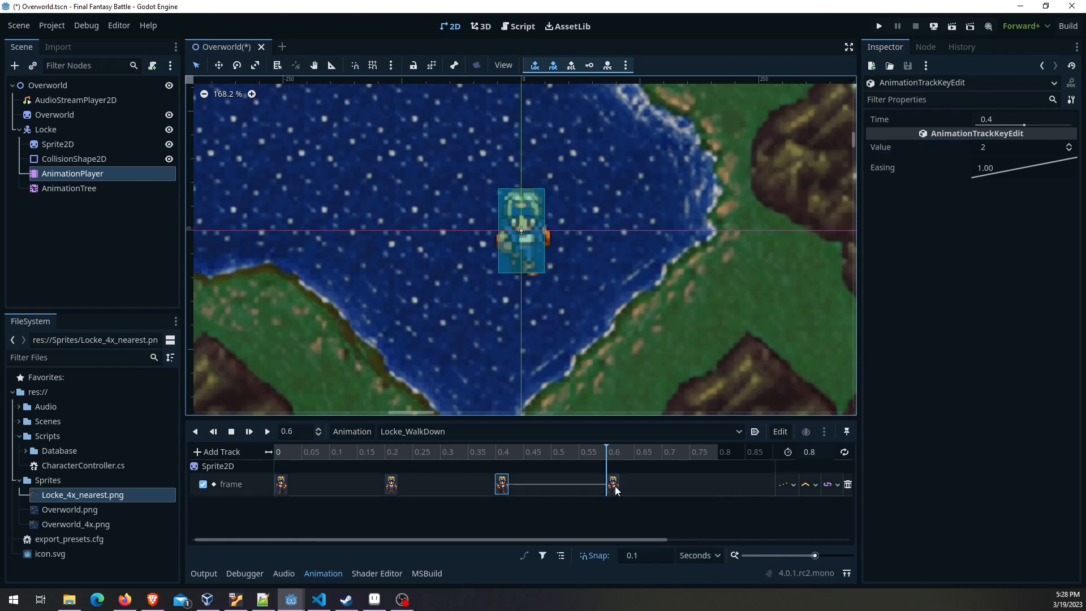
left_click(614, 483)
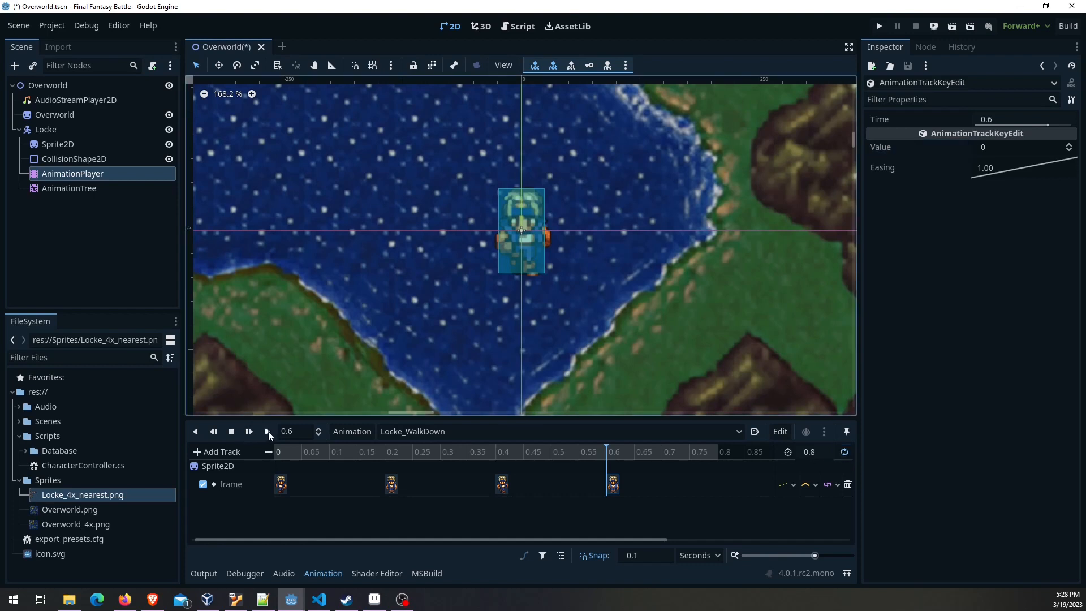
Preview Locke_WalkDown playing, then stop playback
left_click(267, 431)
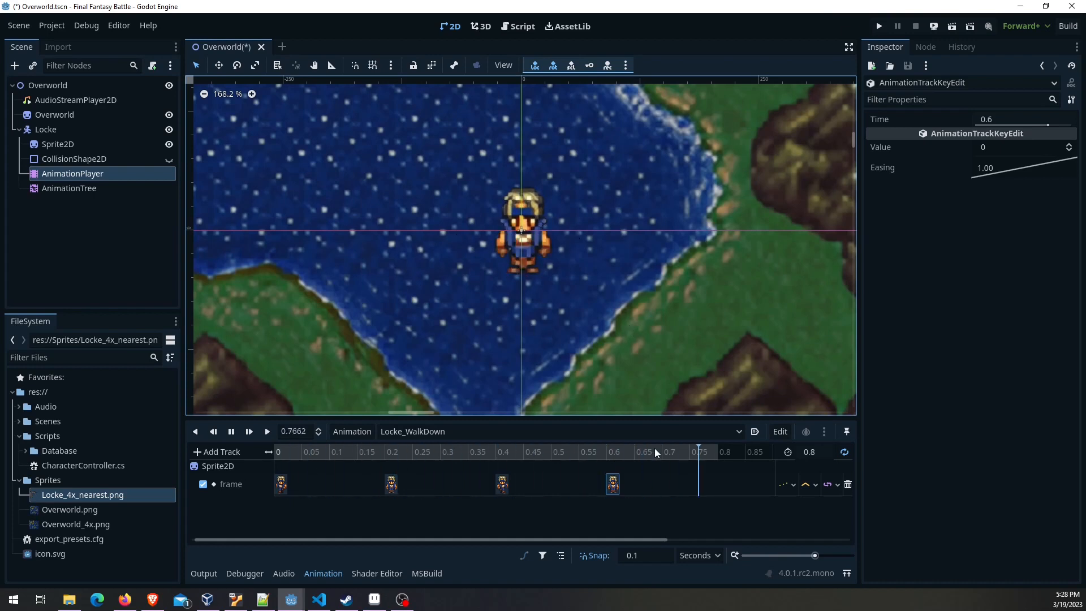
left_click(230, 431)
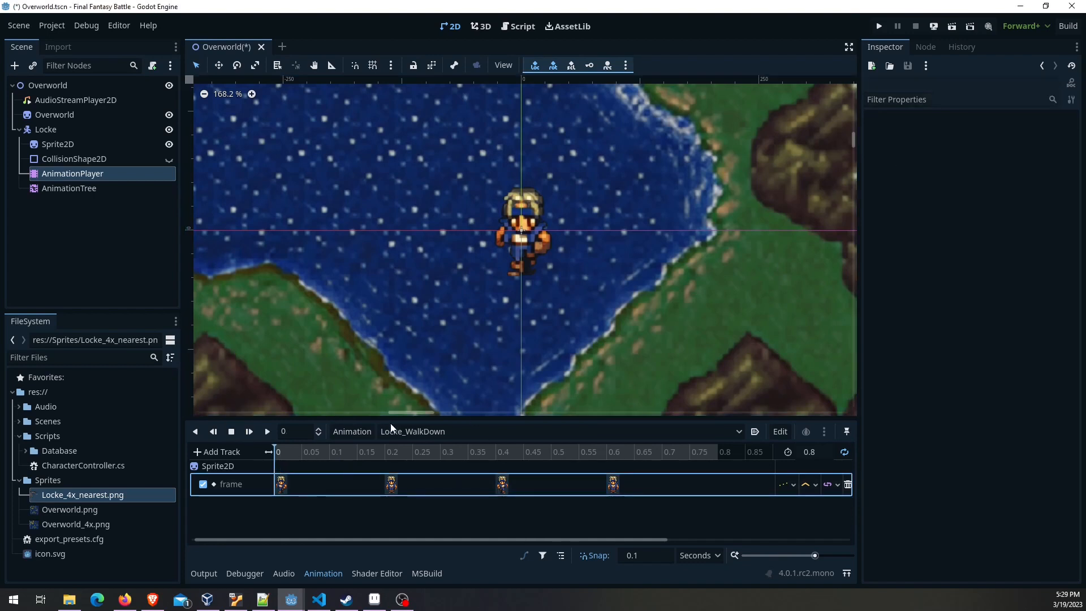
Look through Locke_WalkLeft and the other animations, checking the Sprite2D frame
left_click(412, 431)
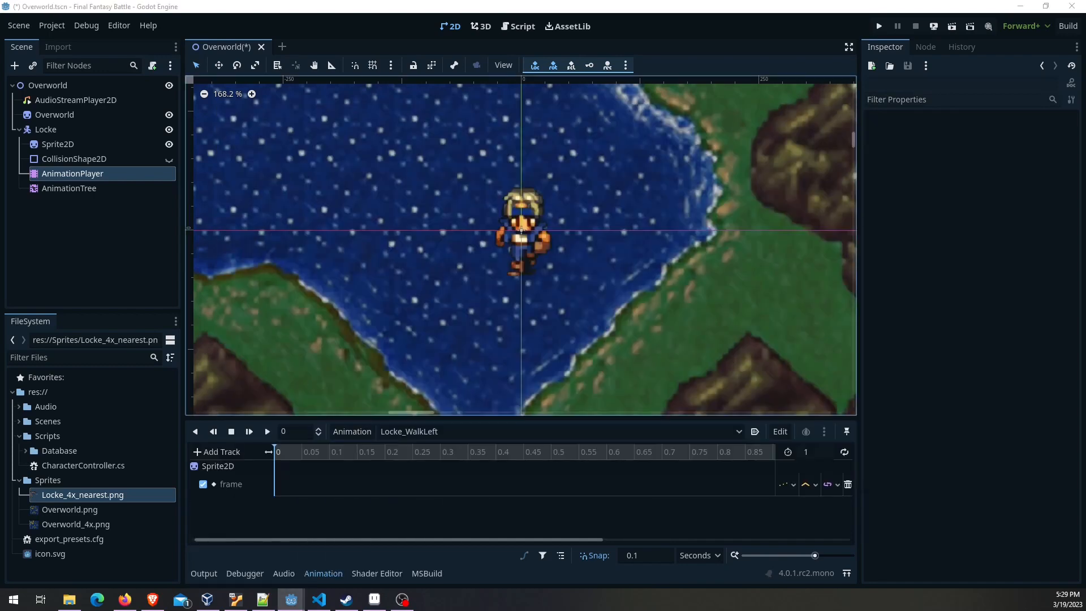
left_click(612, 483)
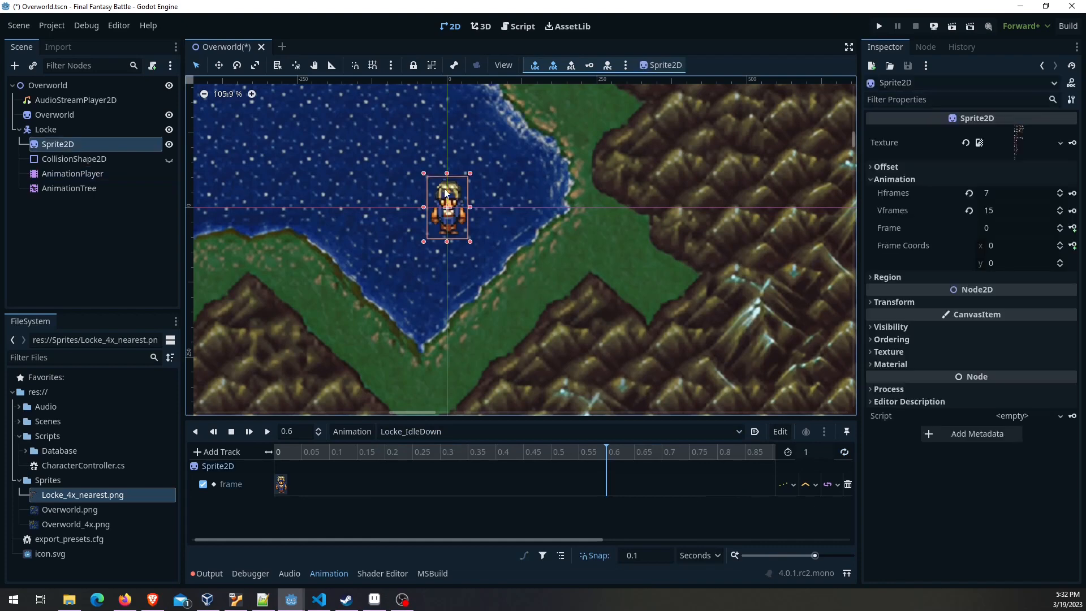
scroll("down", 3)
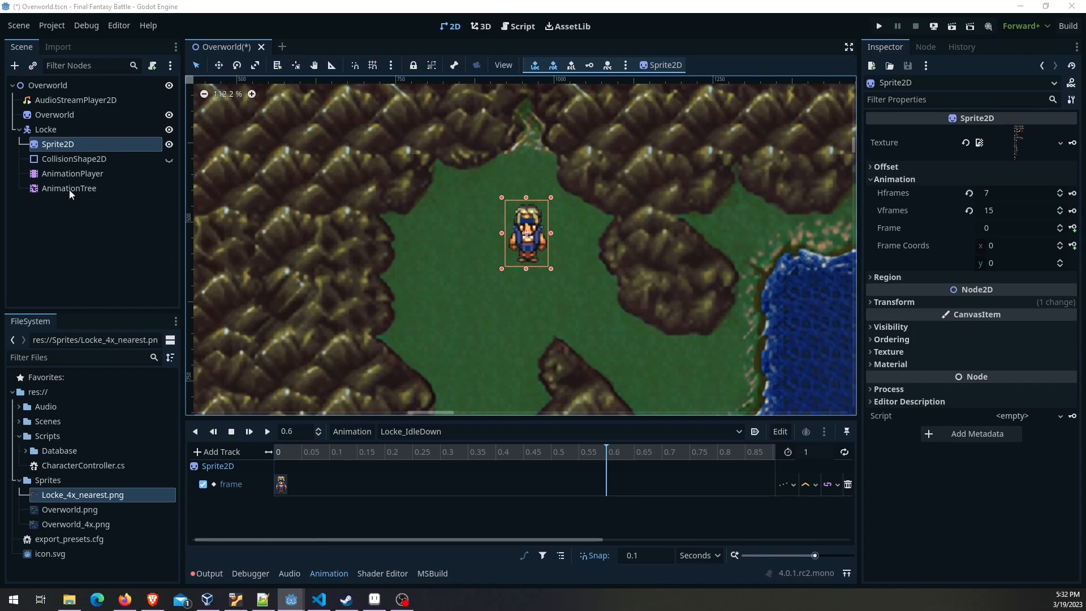
Rename the state to Idle_BlendSpace2D and begin adding a Walk_BlendSpace2D state
left_click(68, 188)
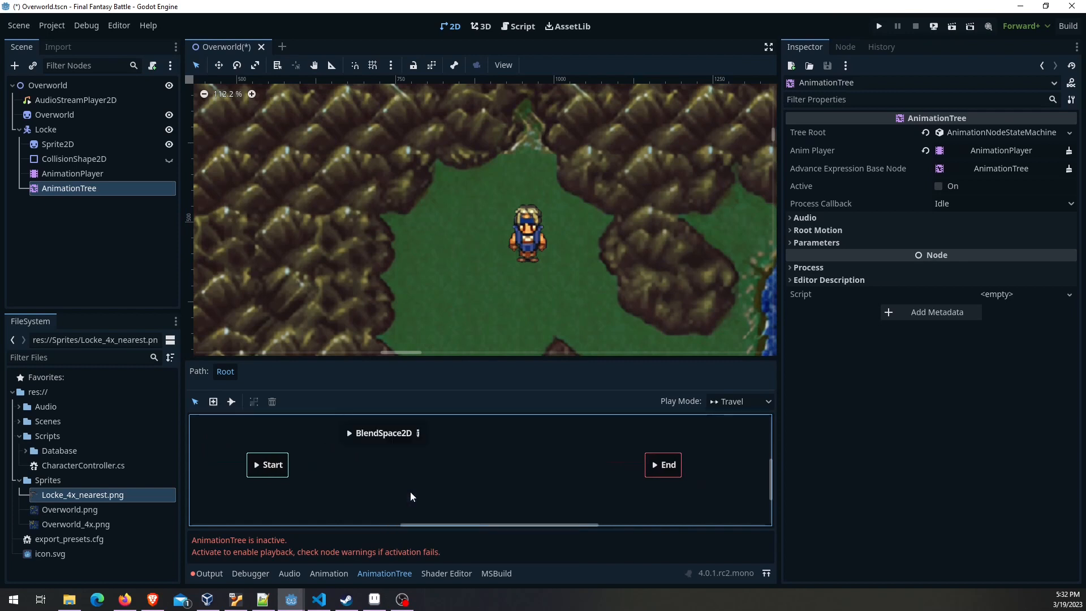
double_click(384, 433)
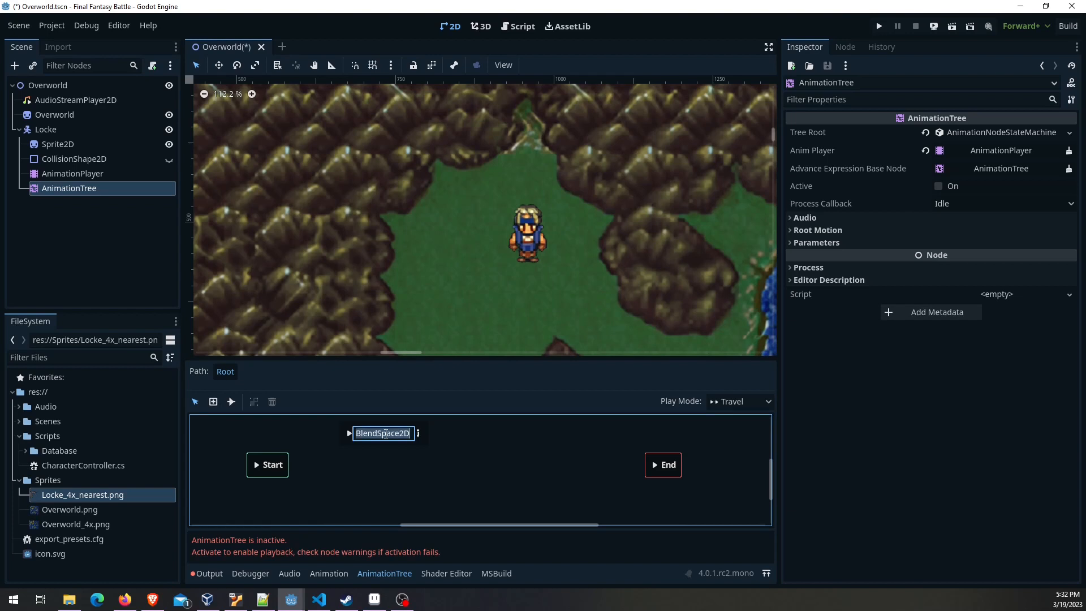
type("Idle")
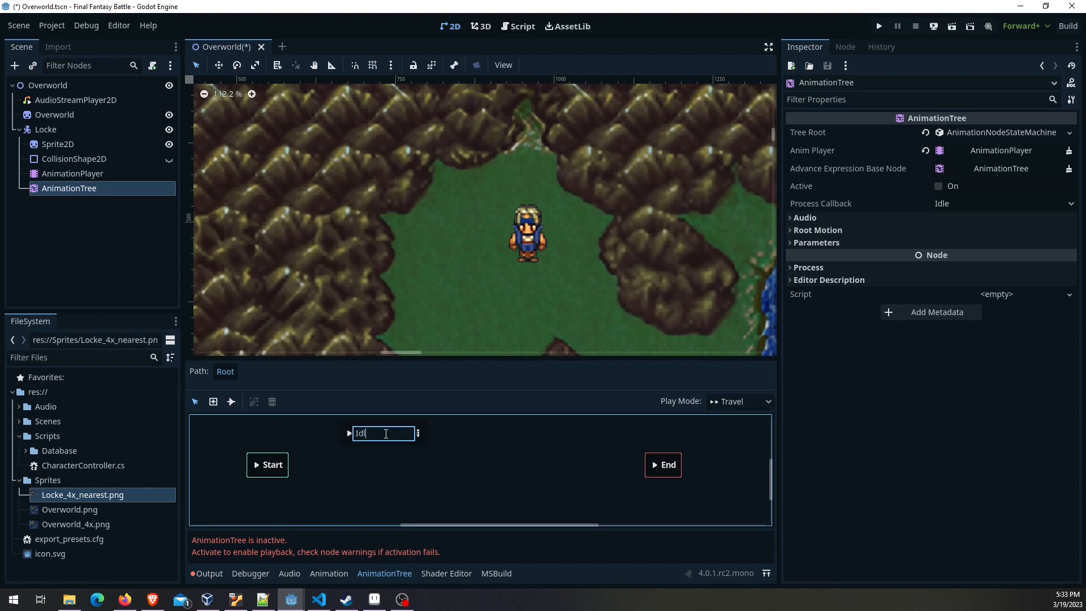
type("e_BlendSpace2D")
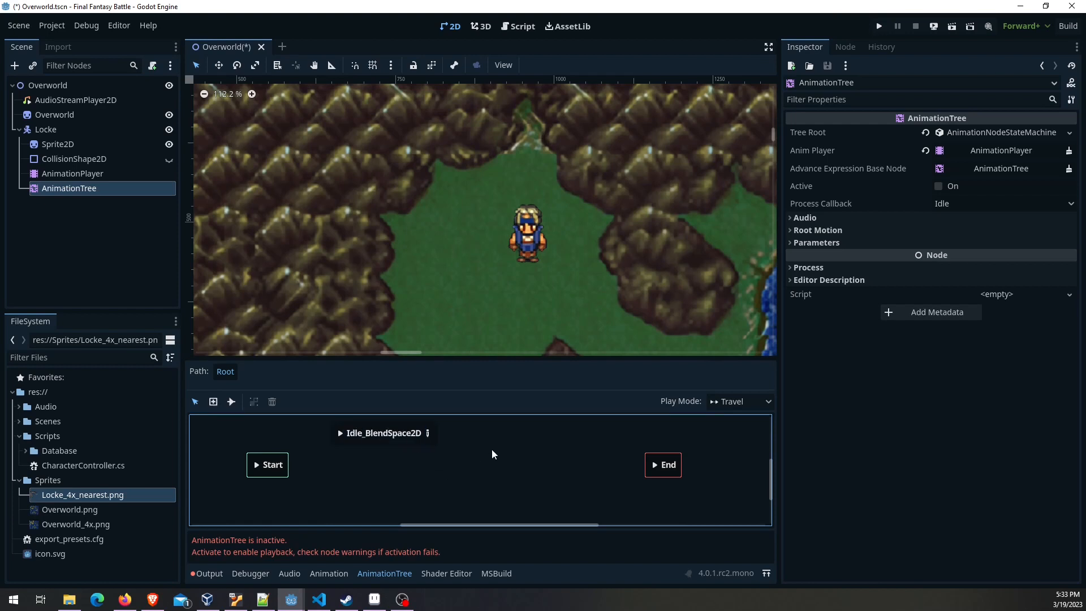
right_click(493, 455)
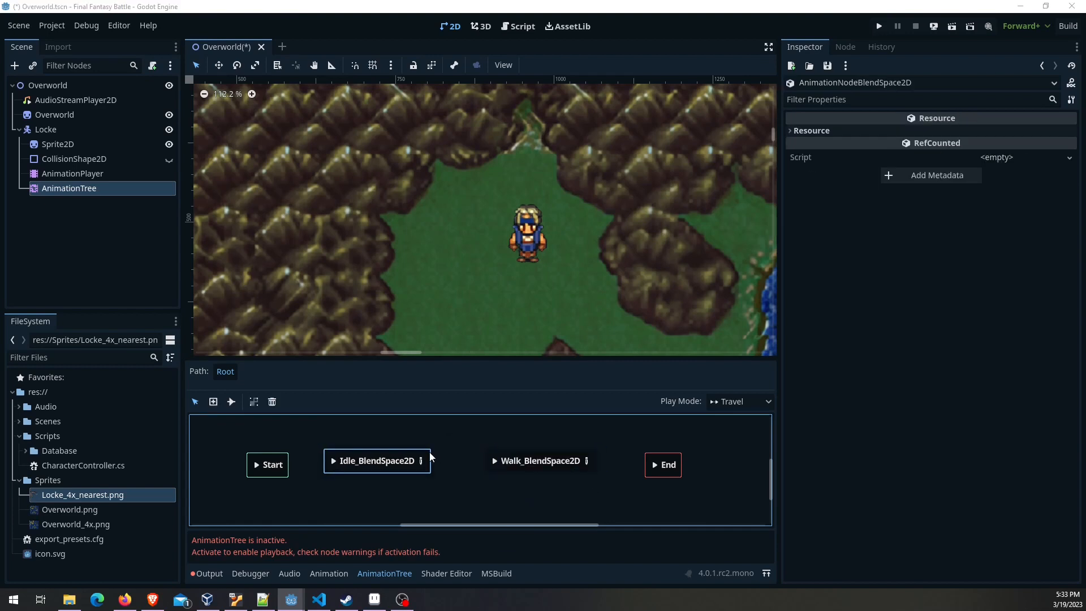
mouse_move(231, 402)
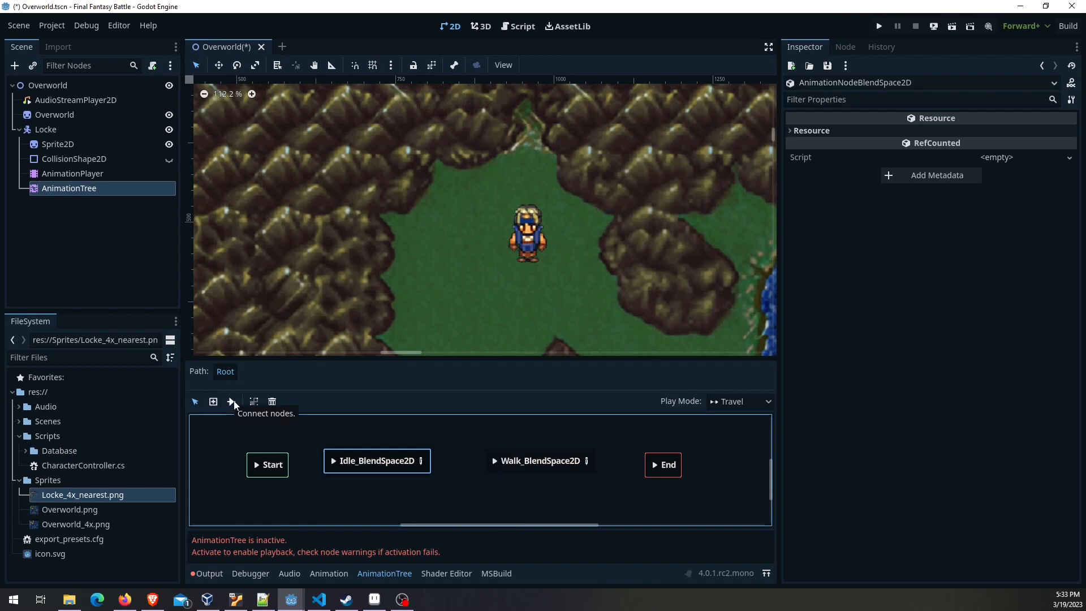
With the Connect tool on Immediate, link Idle_BlendSpace2D to Walk_BlendSpace2D
left_click(231, 401)
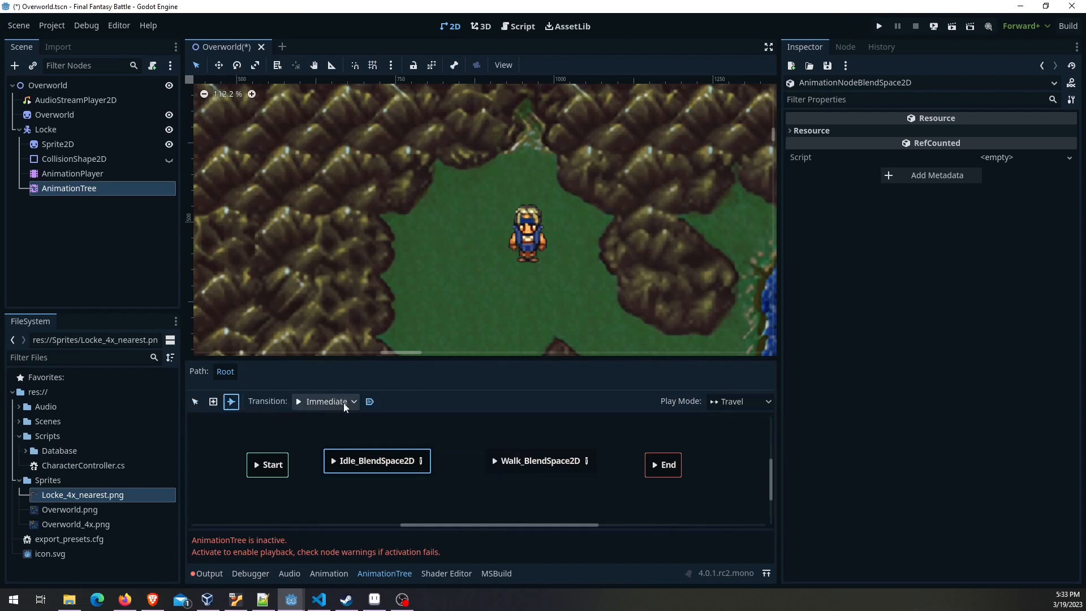
left_click(324, 400)
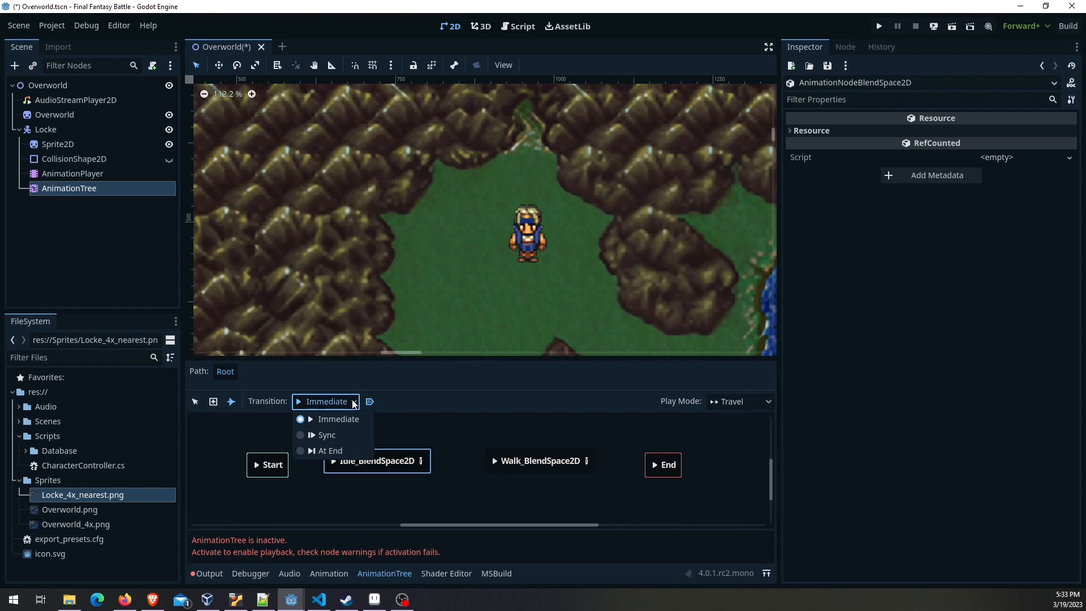
left_click(338, 419)
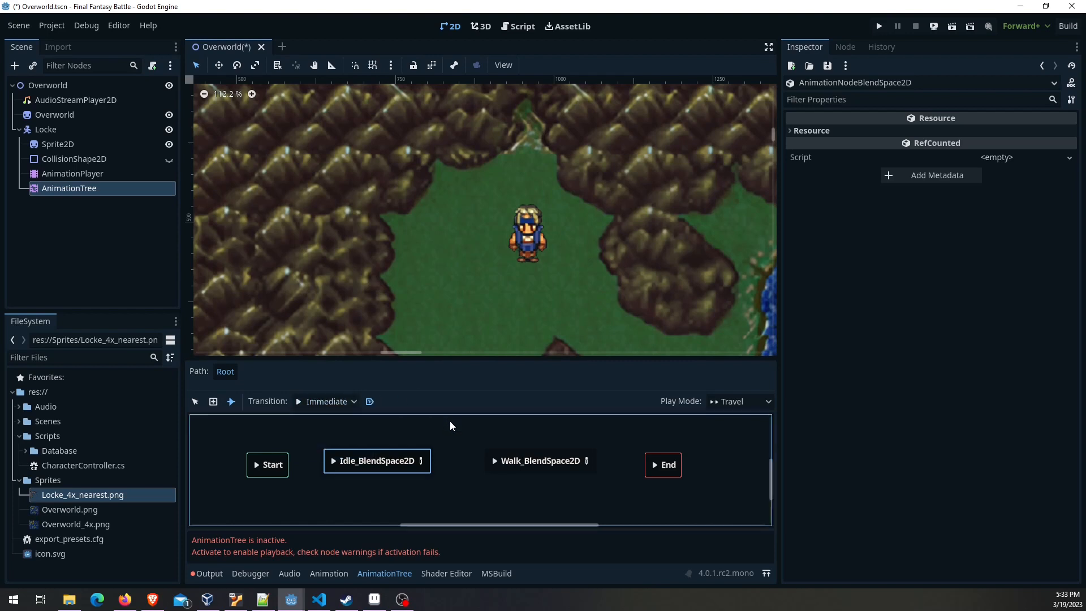
left_click_drag(430, 460, 493, 461)
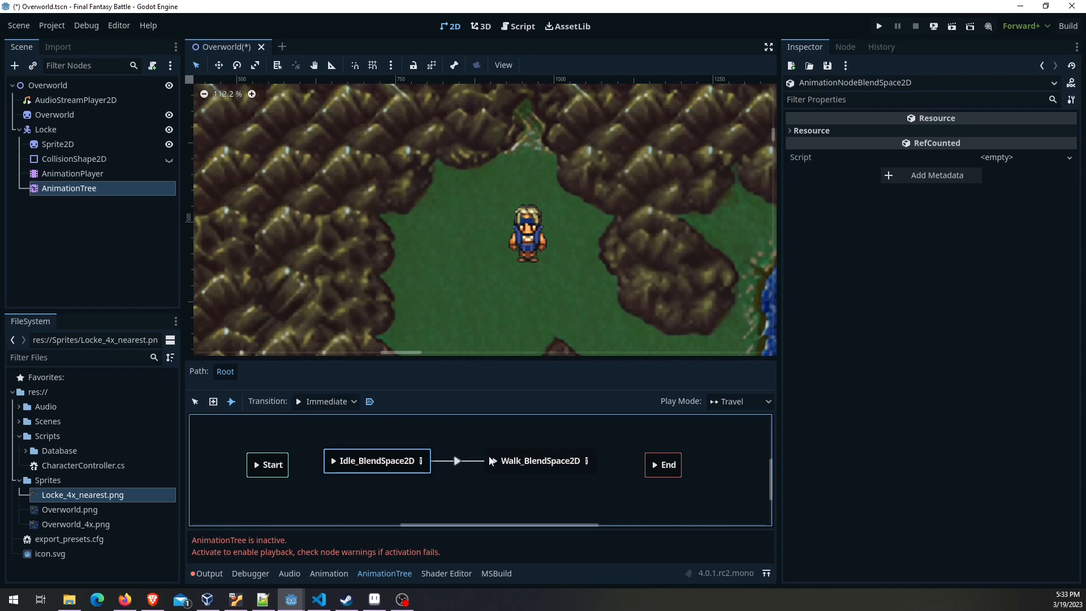
Inspect the Idle-to-Walk transition and link Walk_BlendSpace2D back to Idle
left_click(456, 461)
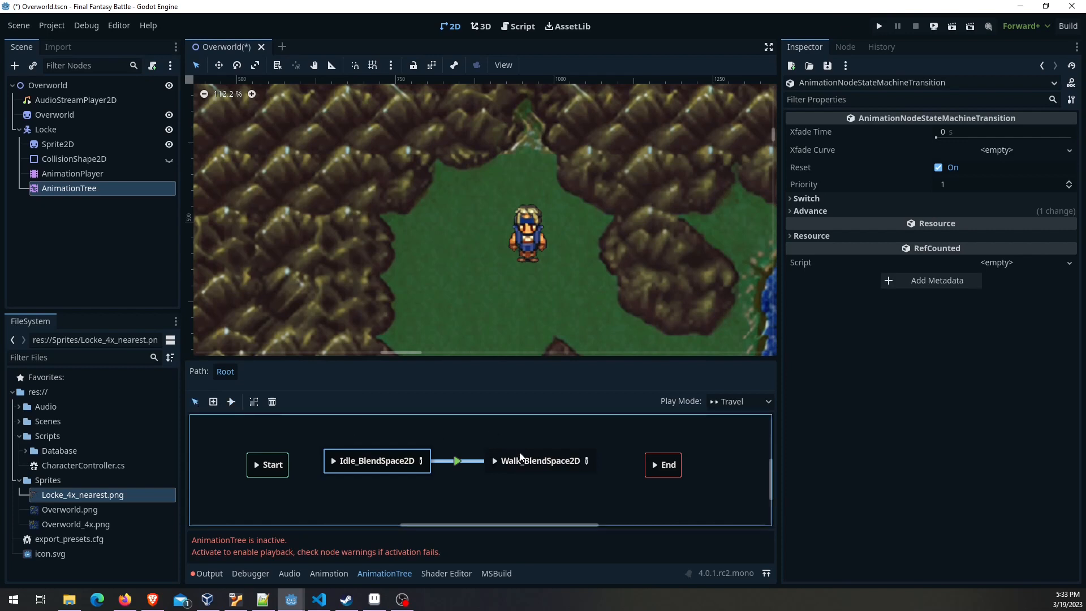
left_click(539, 460)
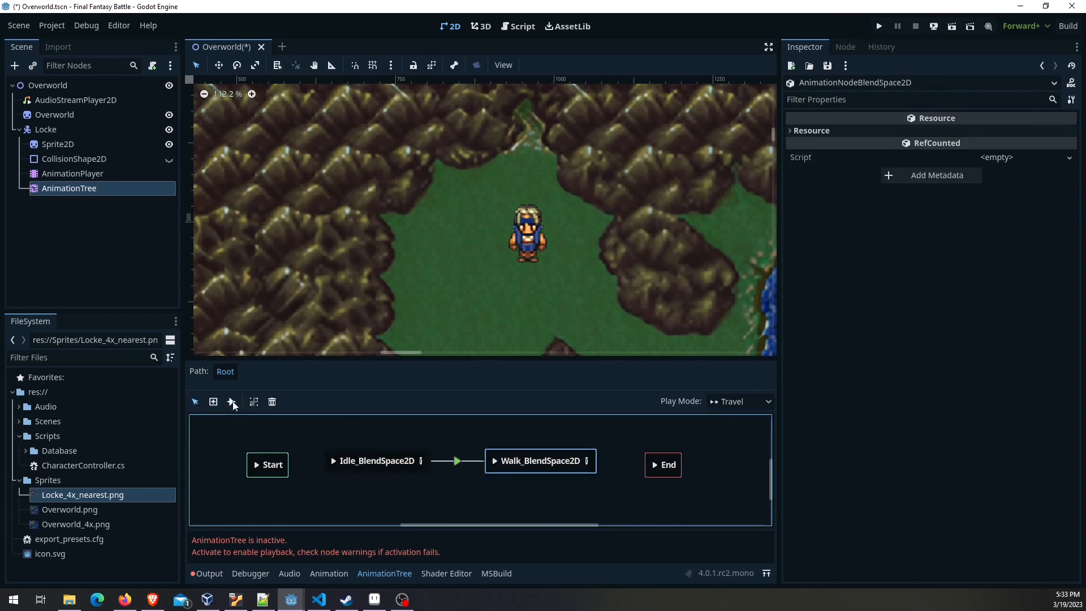
left_click(456, 460)
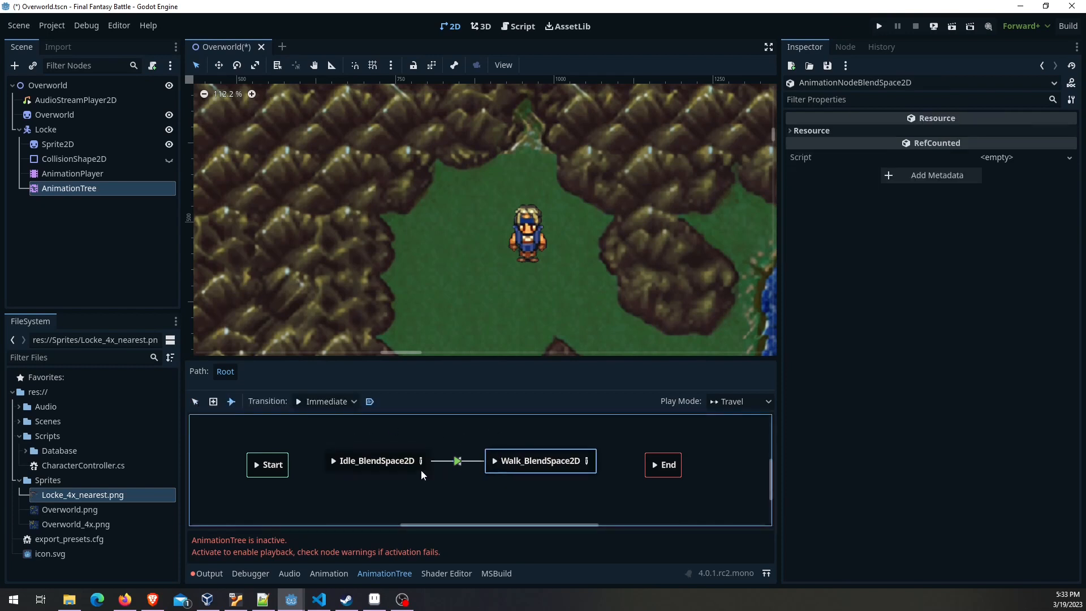
left_click(457, 461)
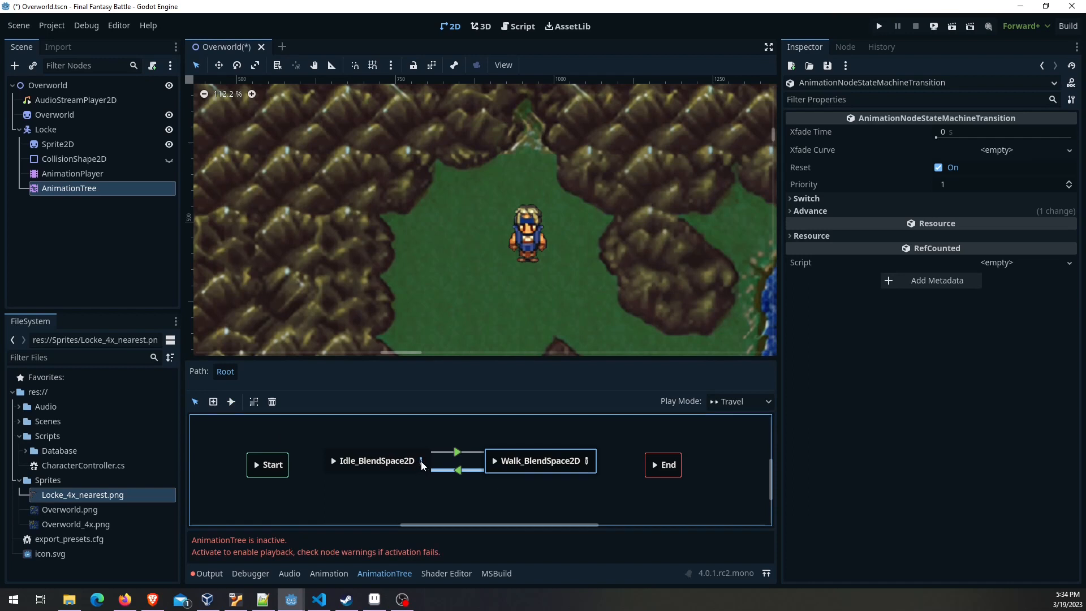
Enter Idle_BlendSpace2D and set its Blend mode to Discrete
double_click(378, 460)
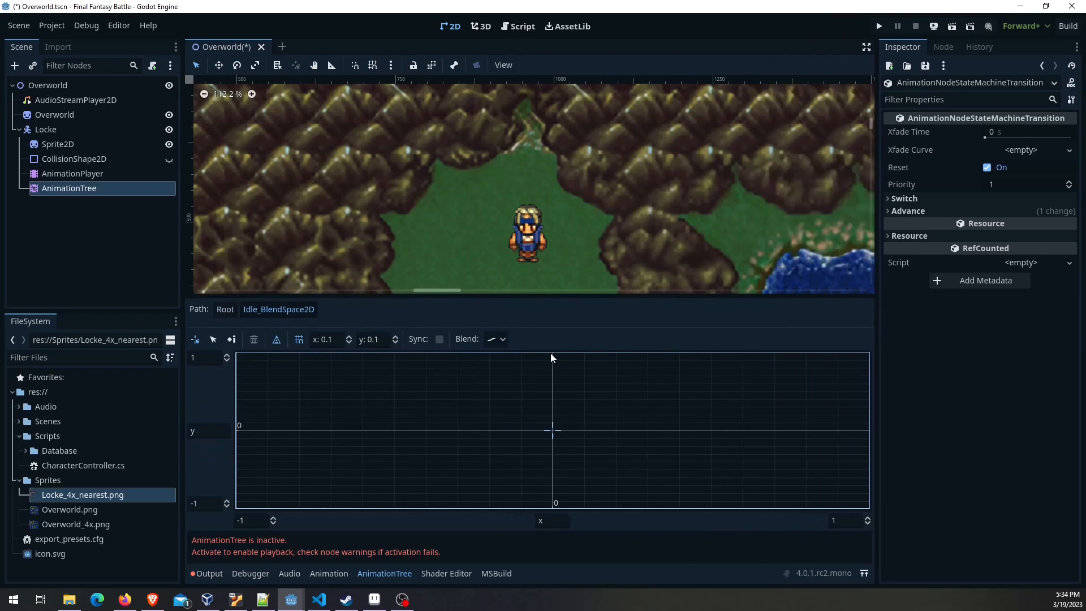
mouse_move(546, 366)
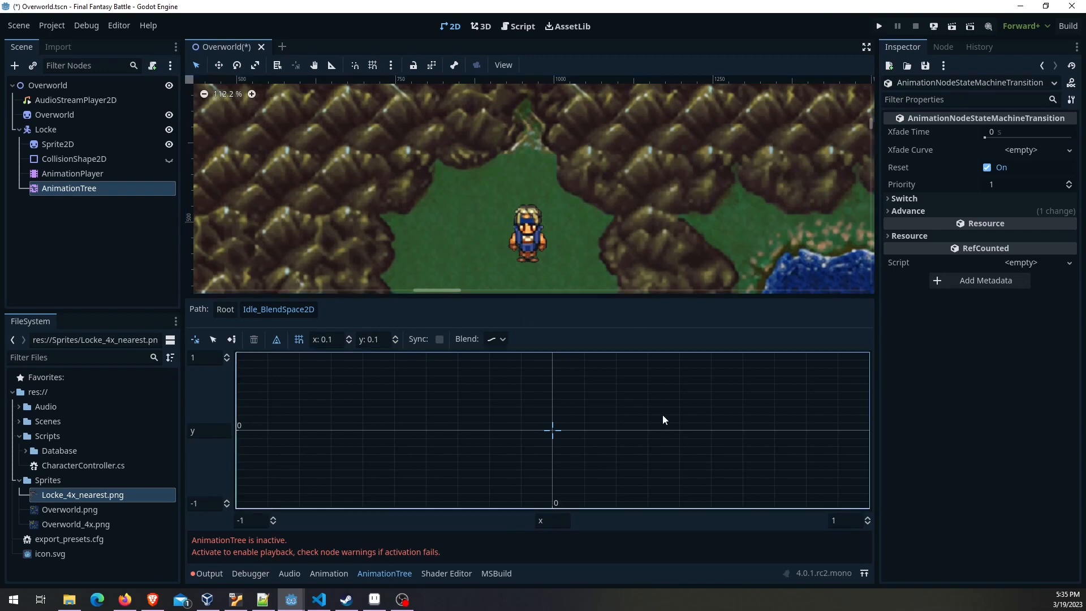
mouse_move(538, 338)
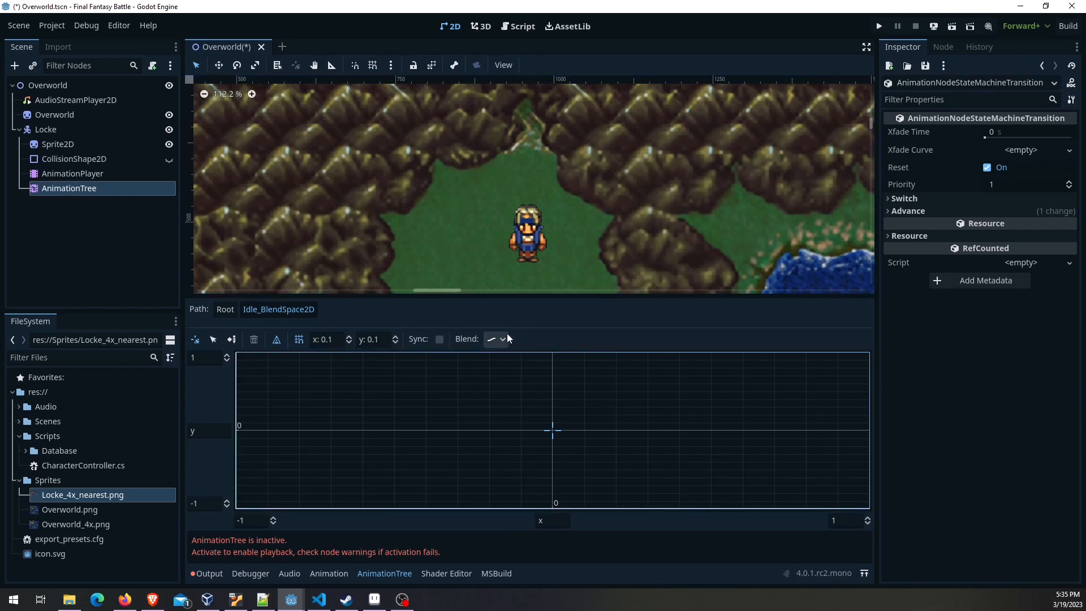
left_click(494, 339)
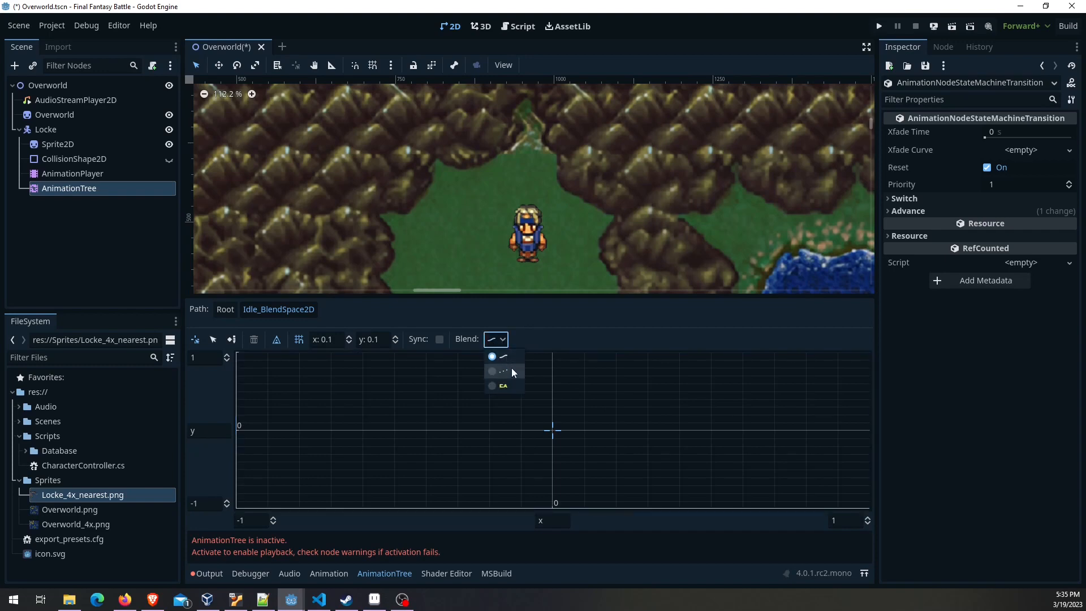
mouse_move(502, 374)
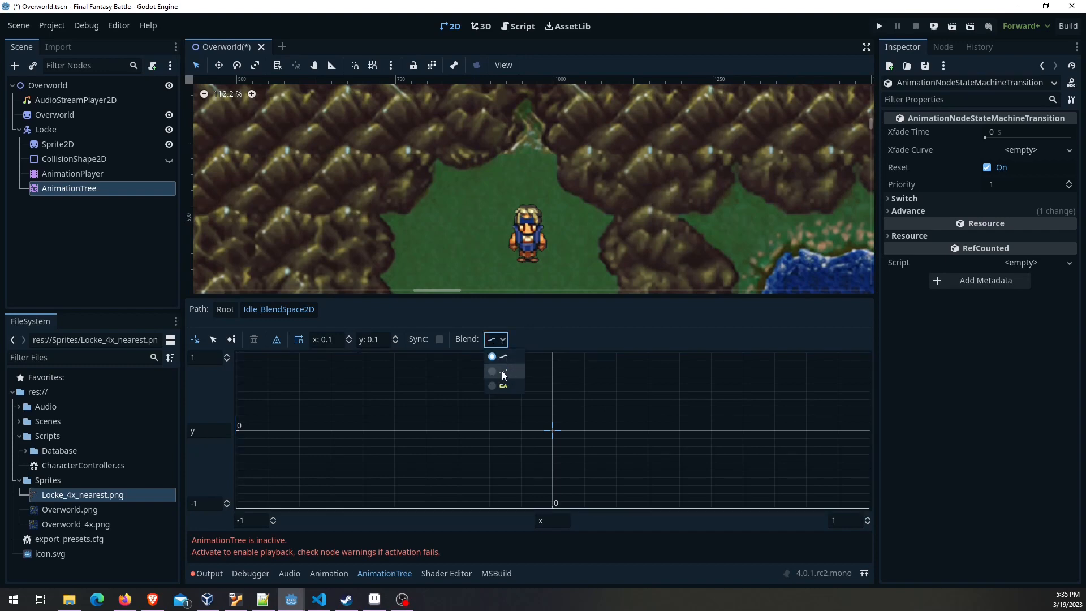
left_click(504, 372)
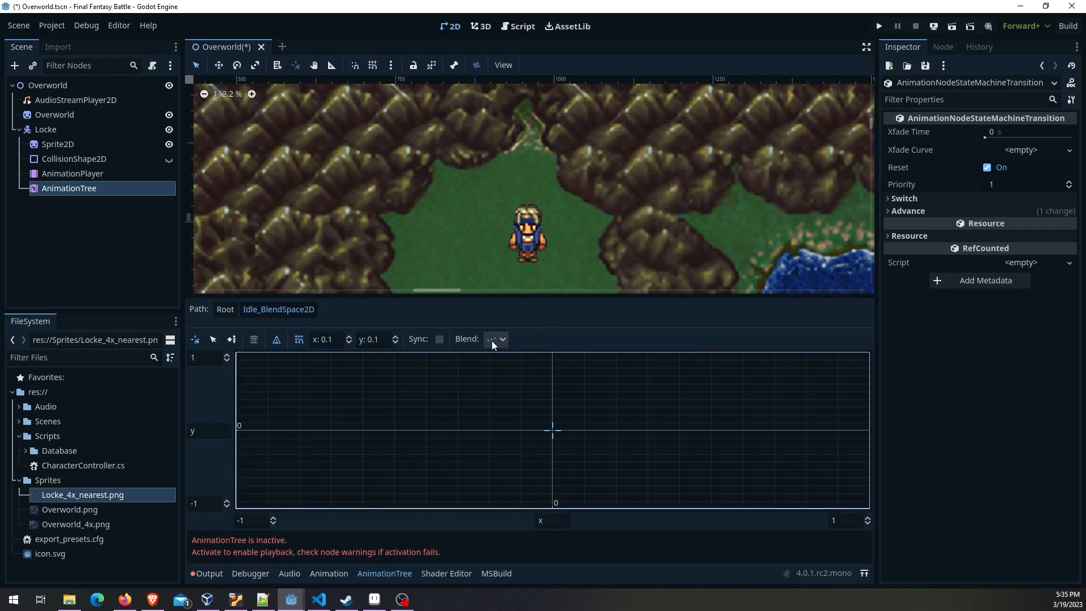
mouse_move(532, 338)
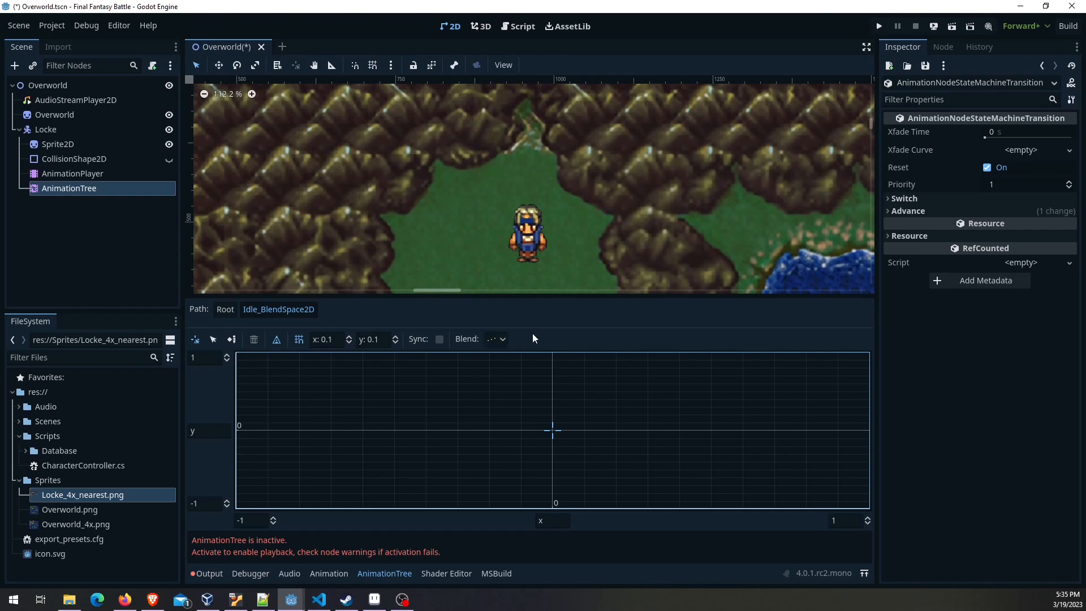
mouse_move(514, 322)
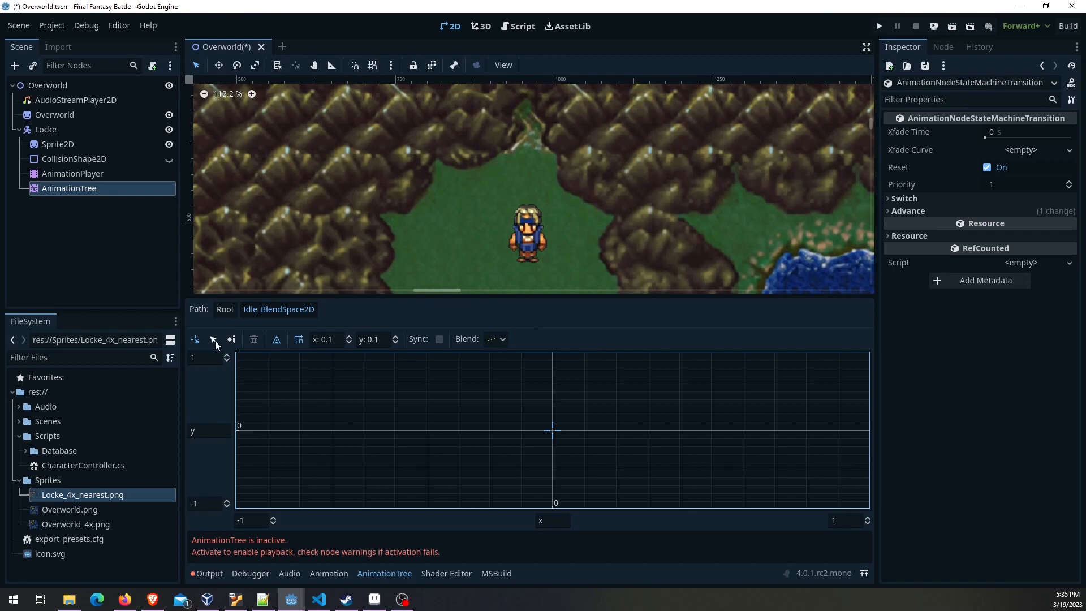
Place a Locke_IdleUp point at the top of the Idle blend space grid
left_click(230, 338)
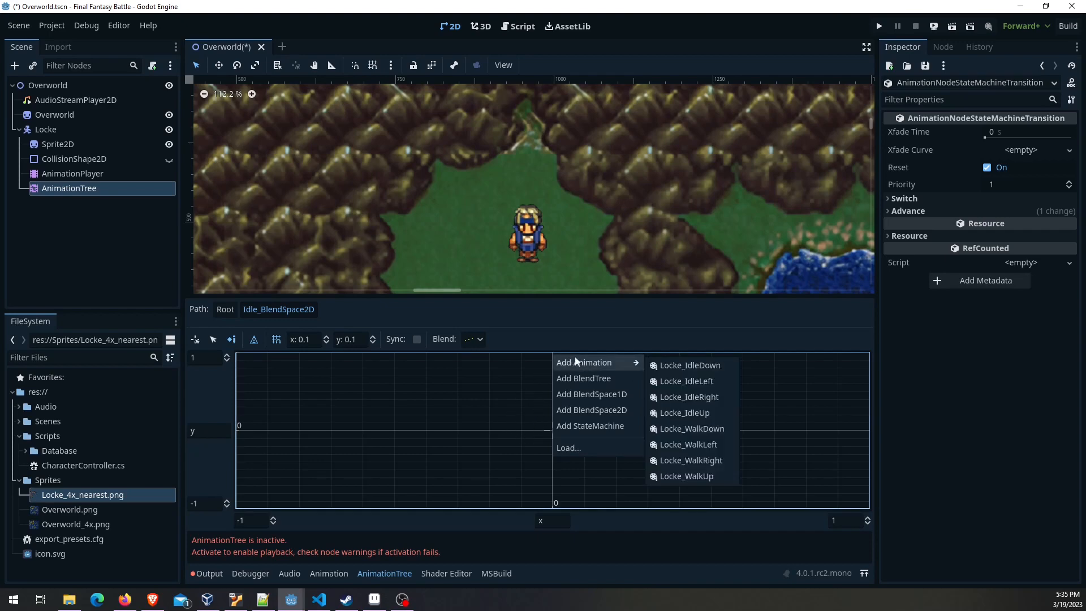
mouse_move(689, 365)
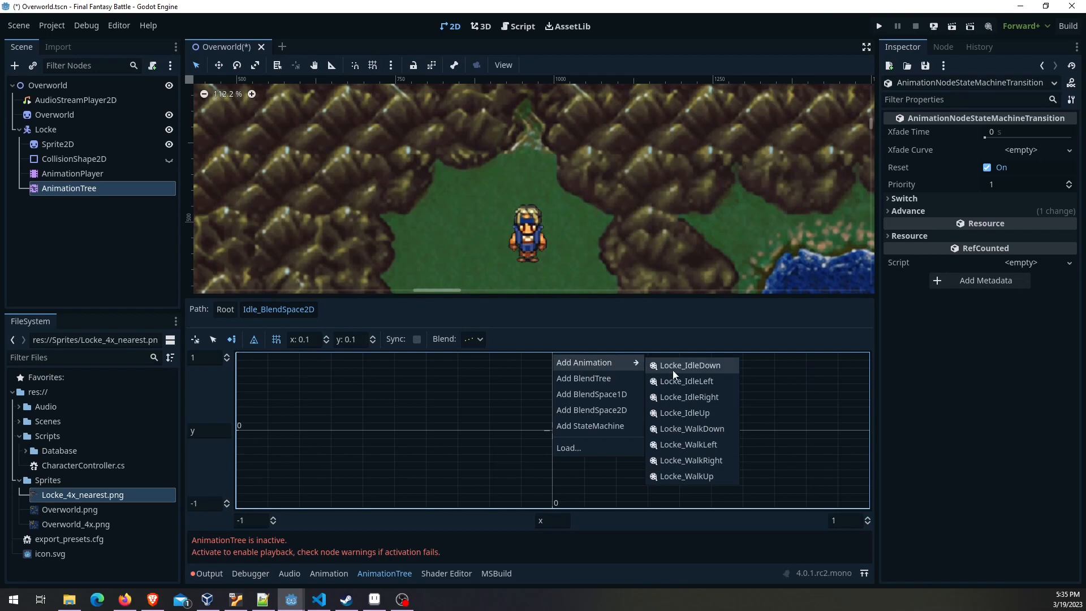
mouse_move(686, 413)
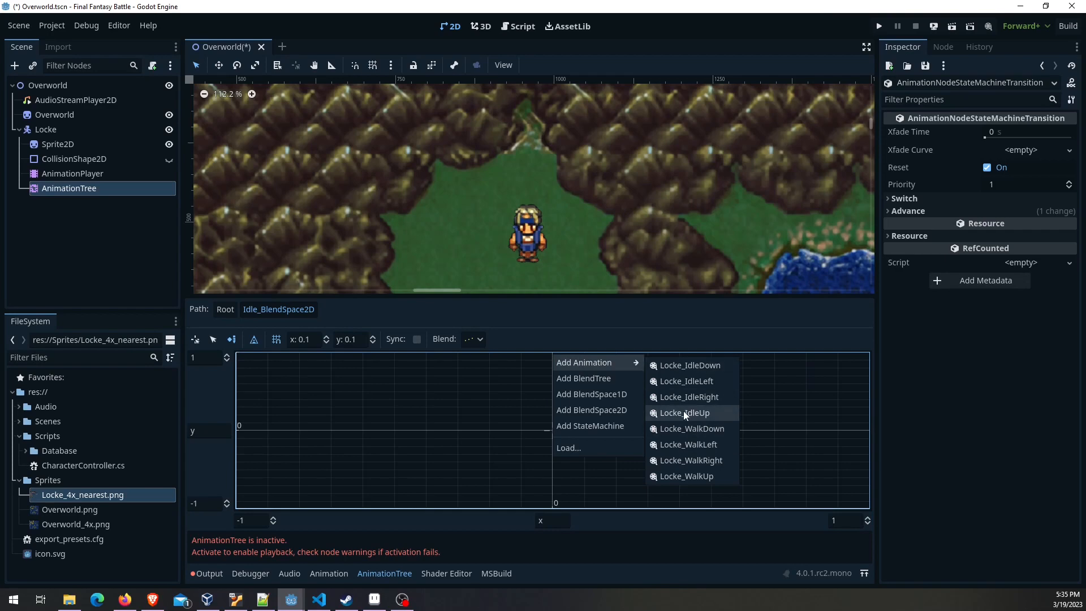
left_click(686, 412)
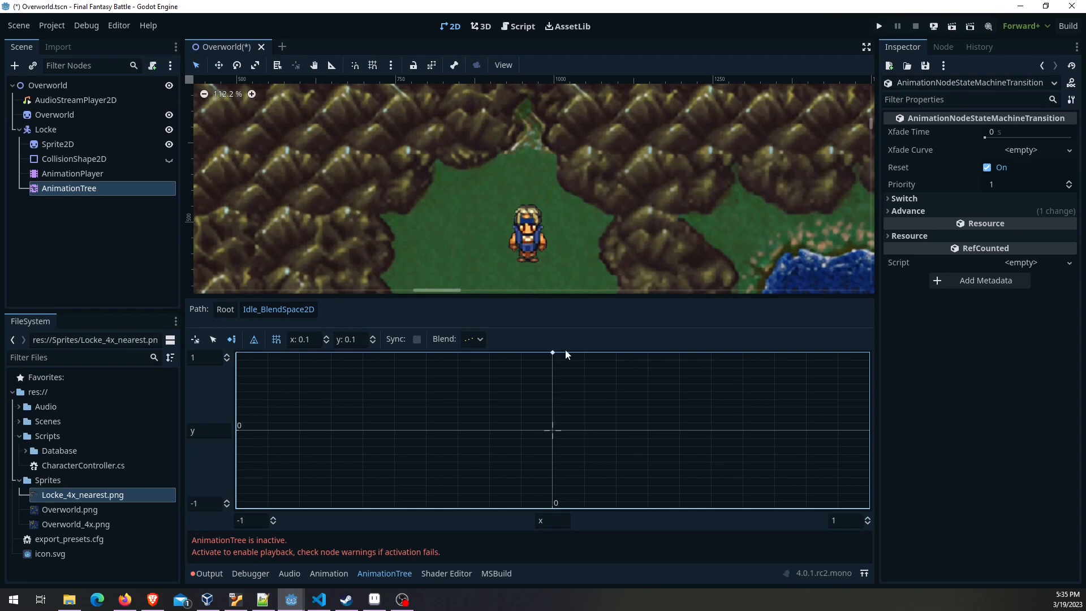
mouse_move(551, 355)
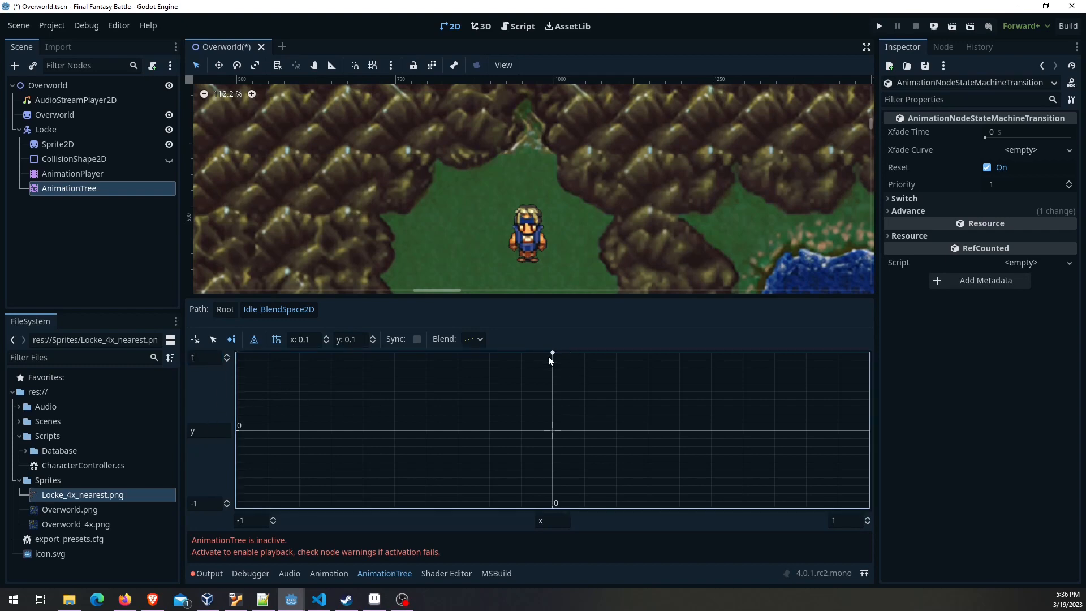
mouse_move(546, 366)
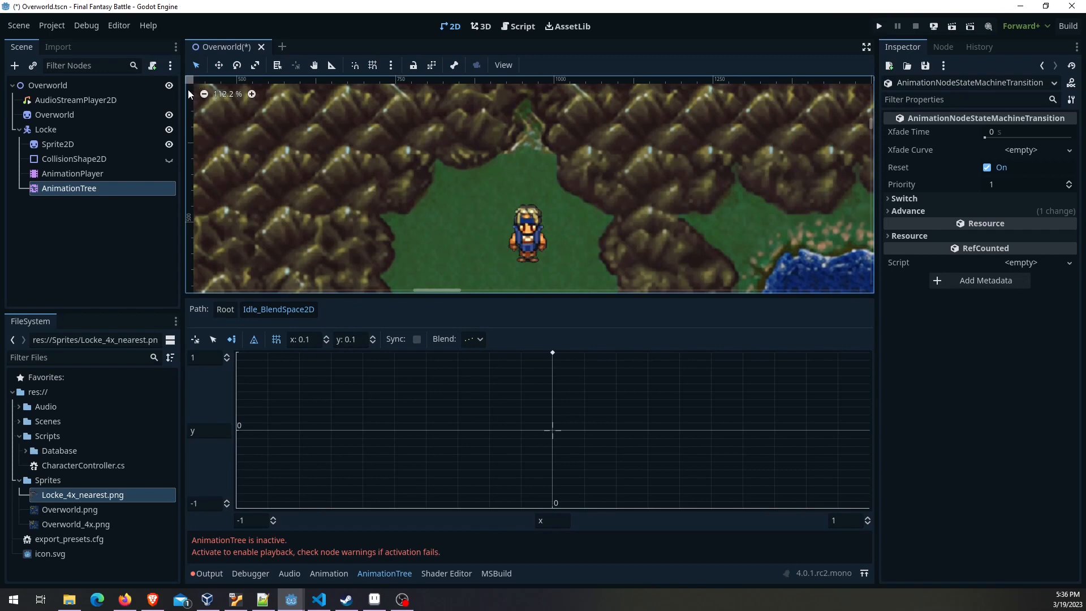
mouse_move(192, 94)
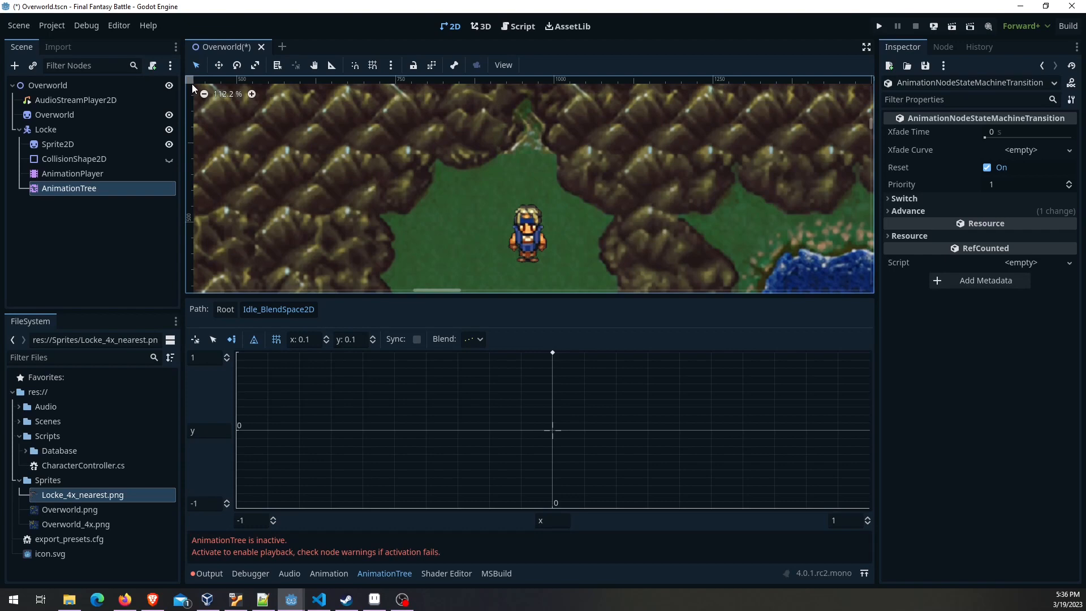
mouse_move(202, 284)
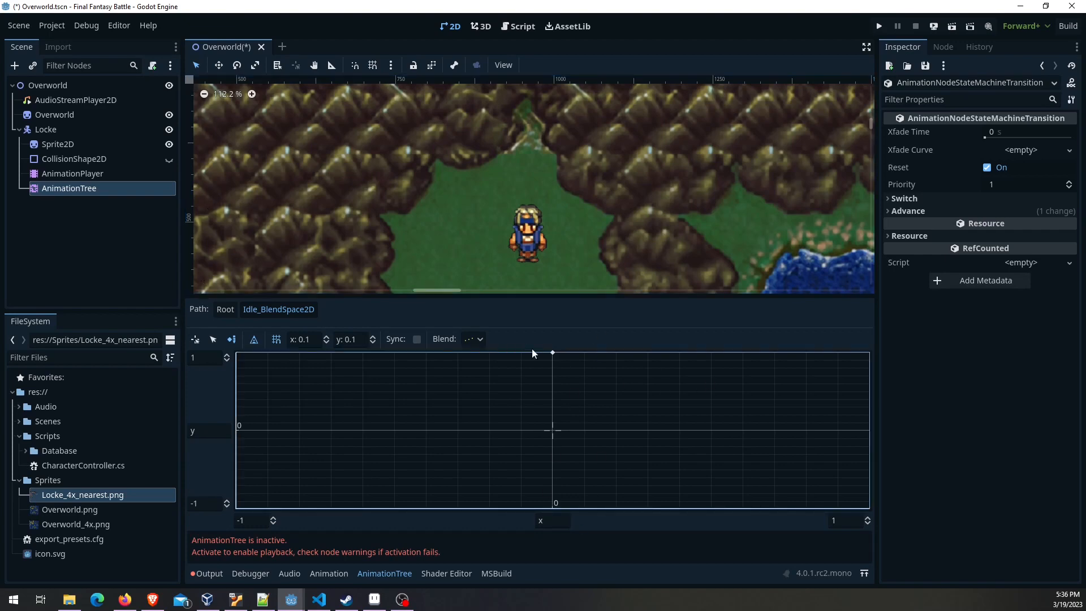
mouse_move(378, 326)
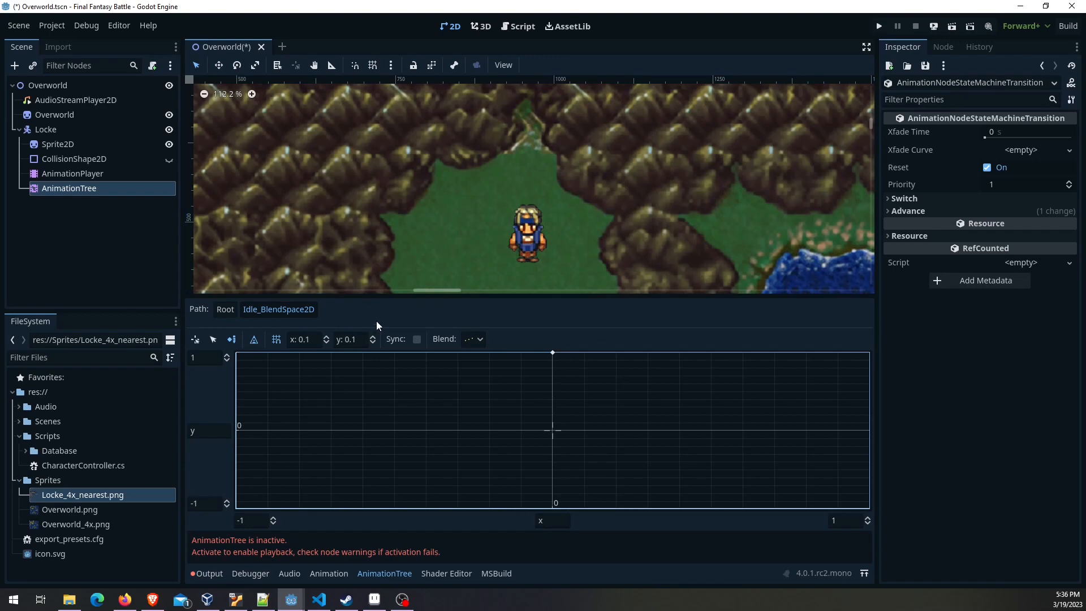
mouse_move(554, 353)
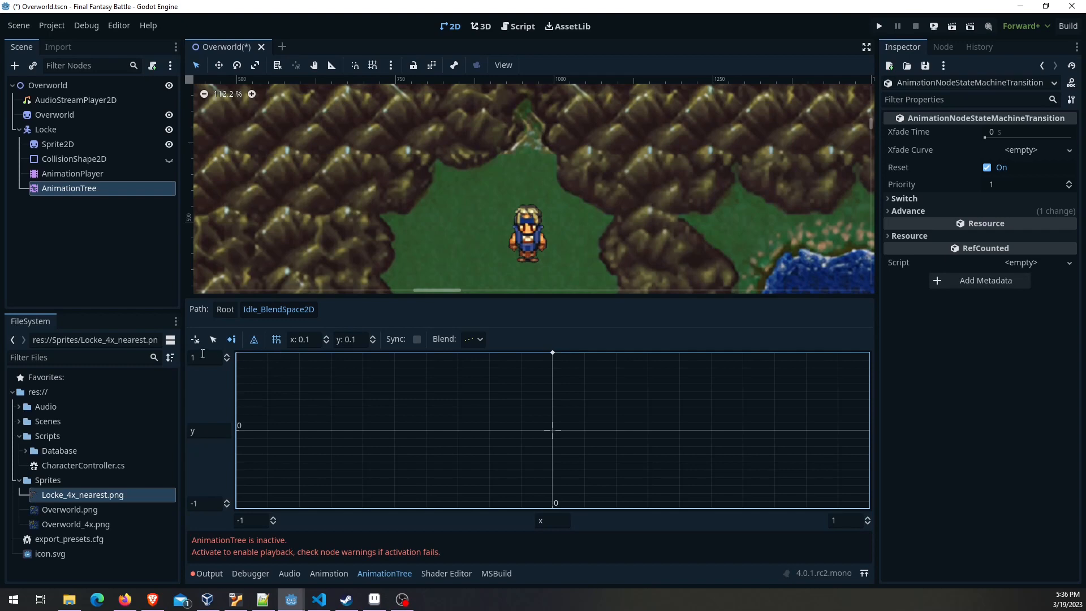
mouse_move(554, 492)
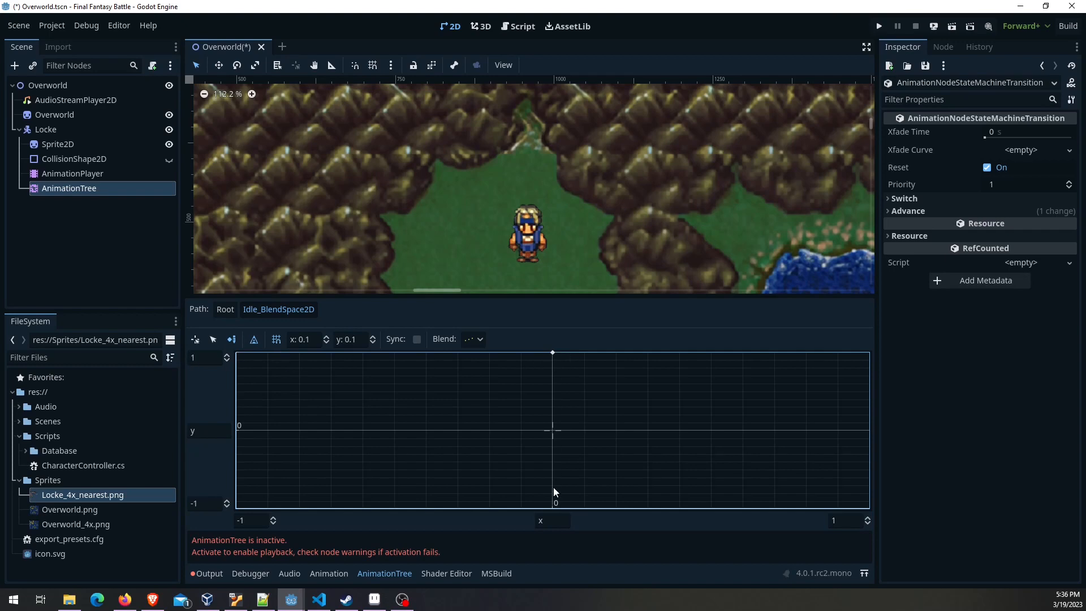
mouse_move(264, 362)
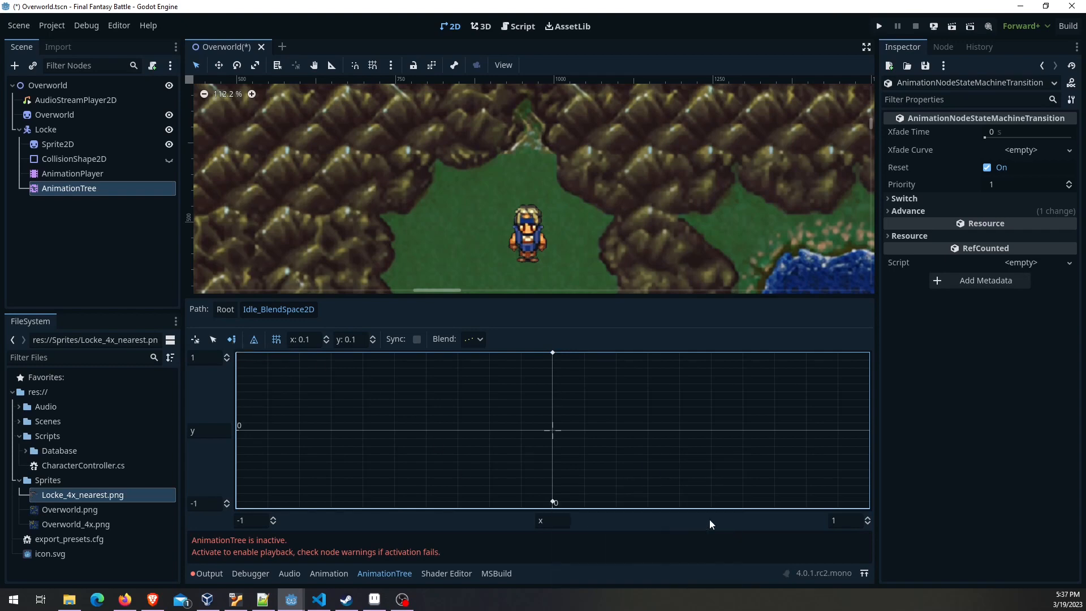
mouse_move(456, 468)
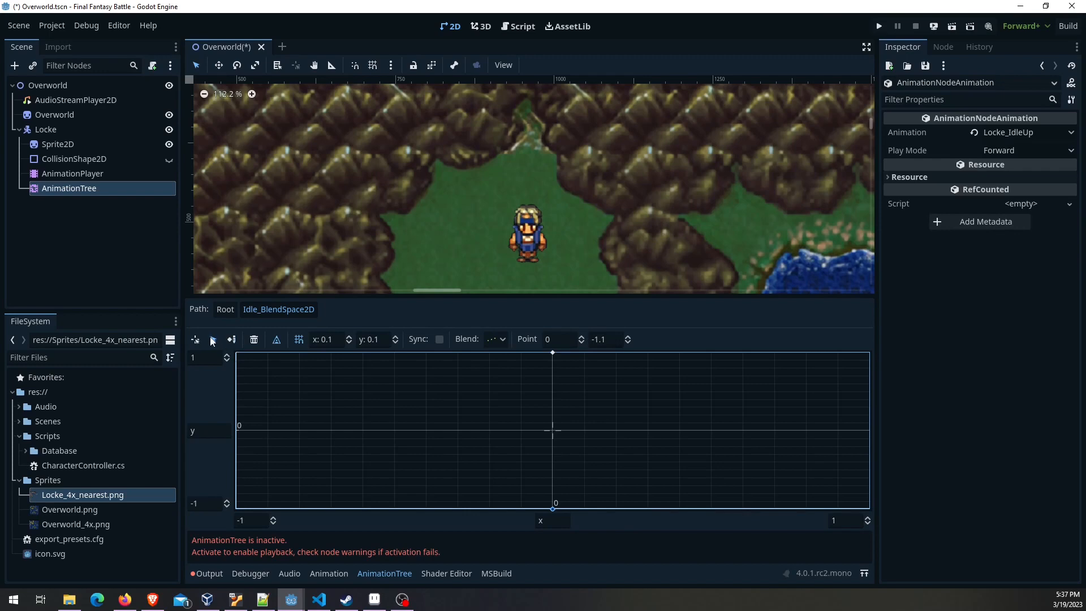
left_click(230, 338)
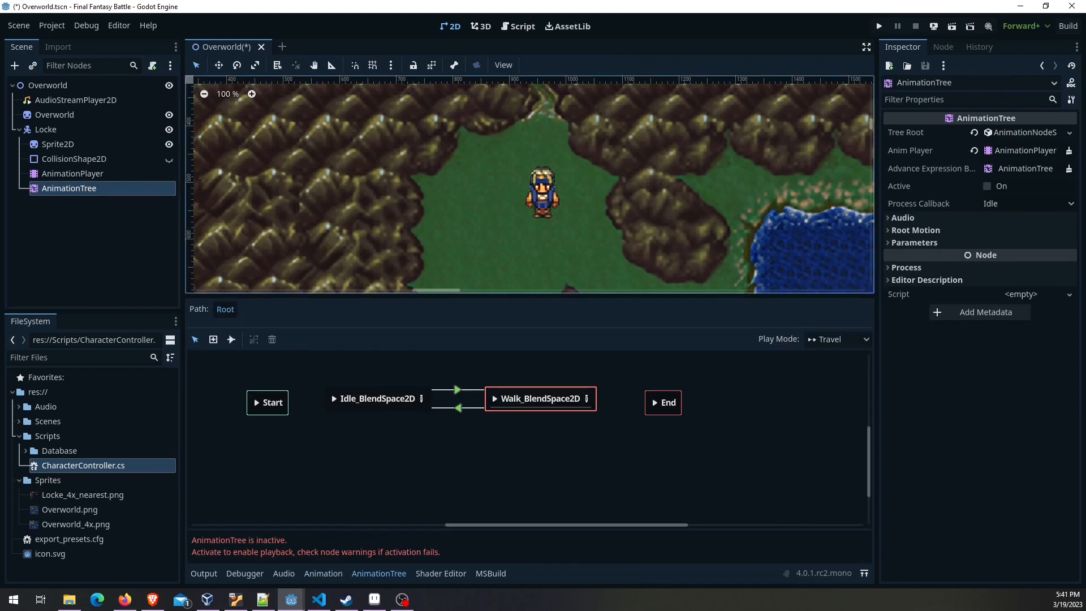
Tick Active on the AnimationTree and reopen the four-point Idle_BlendSpace2D
left_click(987, 186)
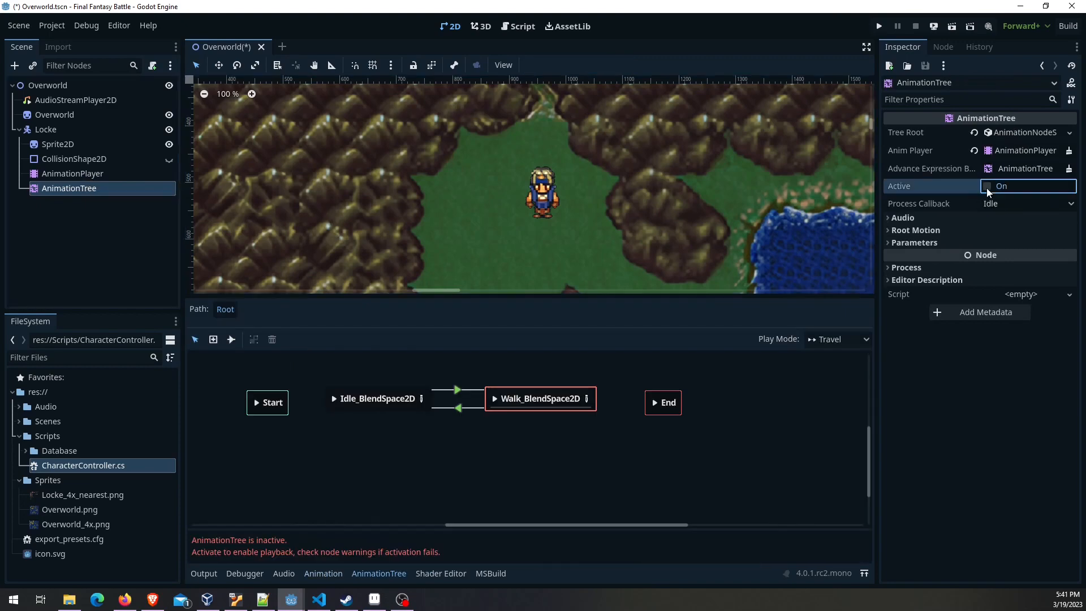
left_click(988, 186)
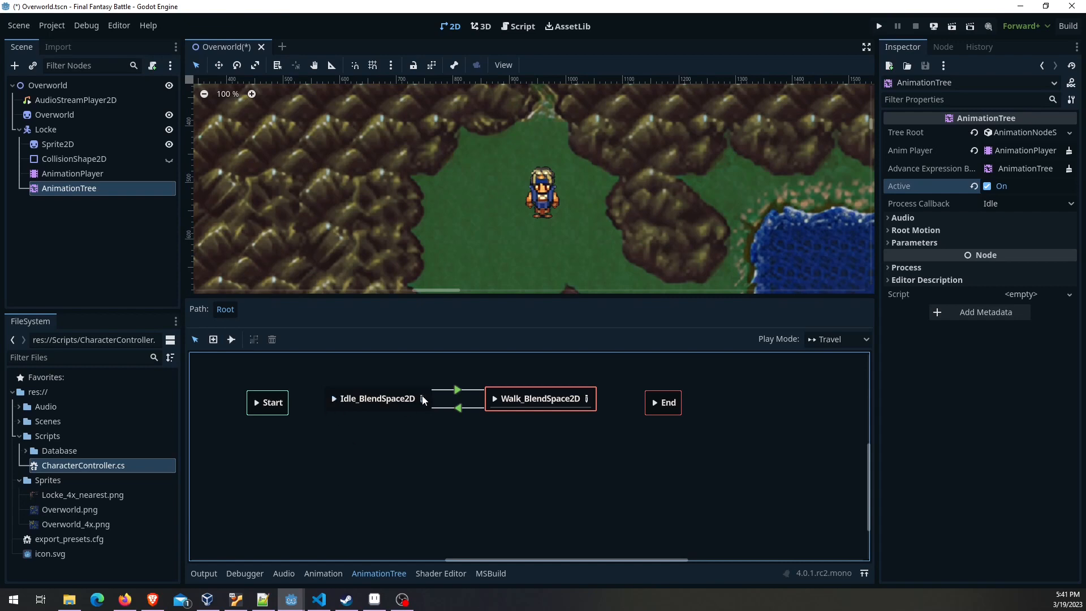
double_click(378, 399)
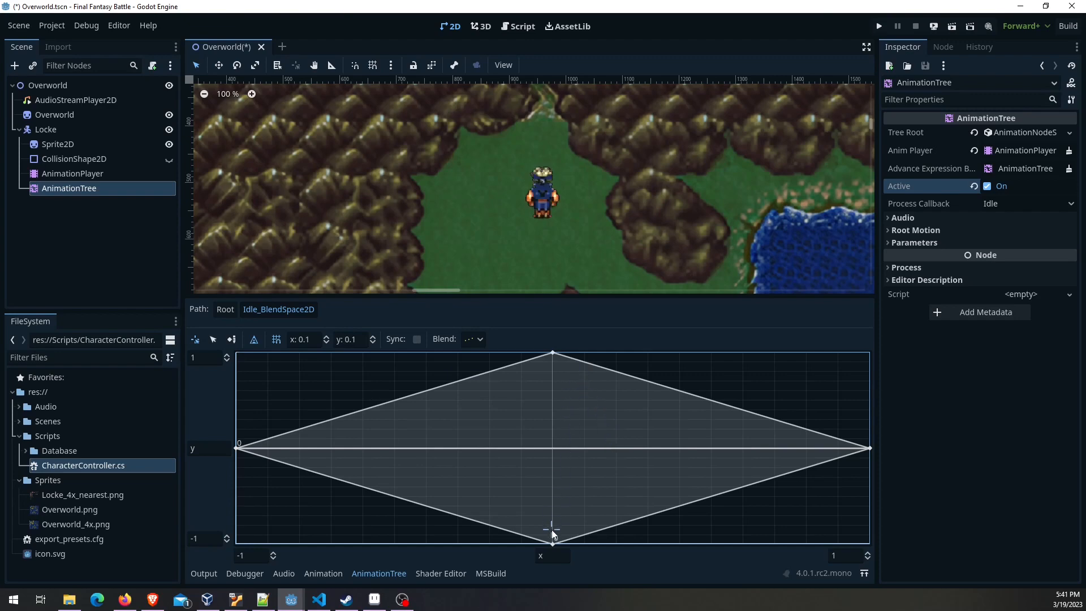
mouse_move(554, 449)
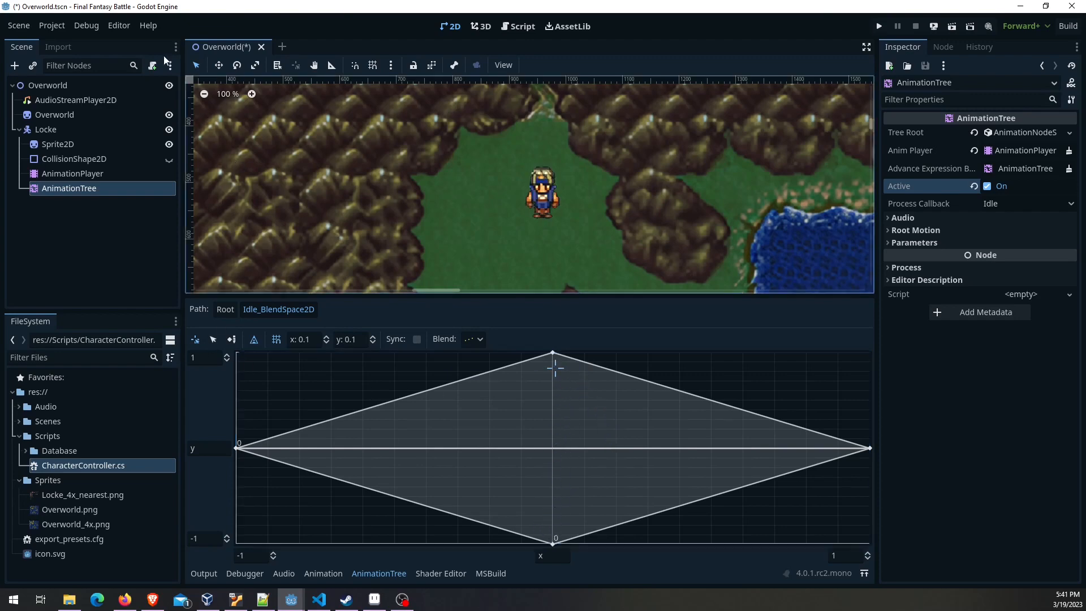
mouse_move(267, 277)
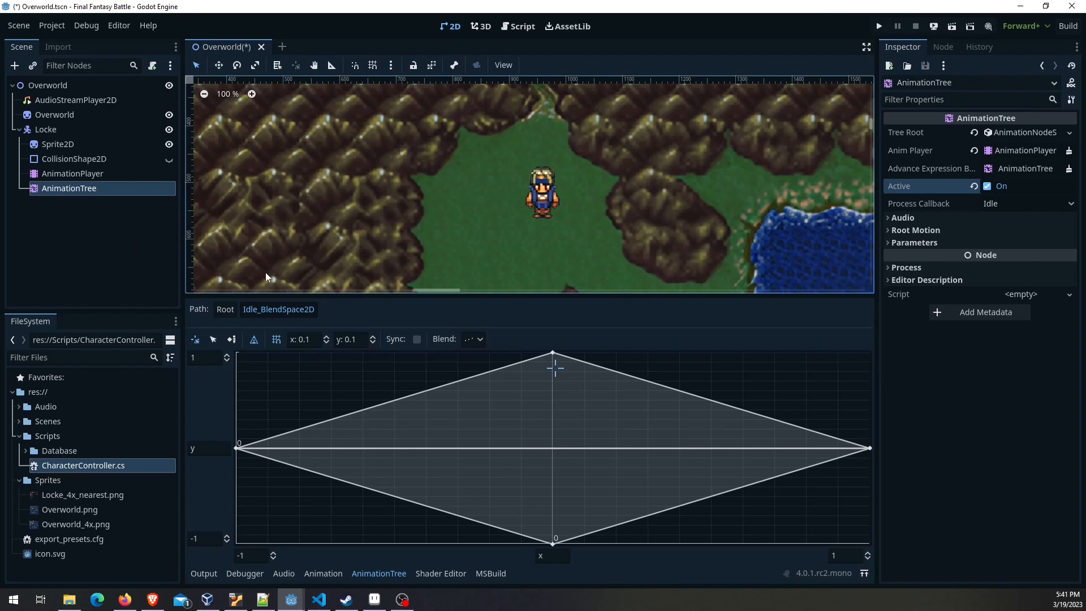
Return to Root and enter the Walk_BlendSpace2D state
left_click(225, 309)
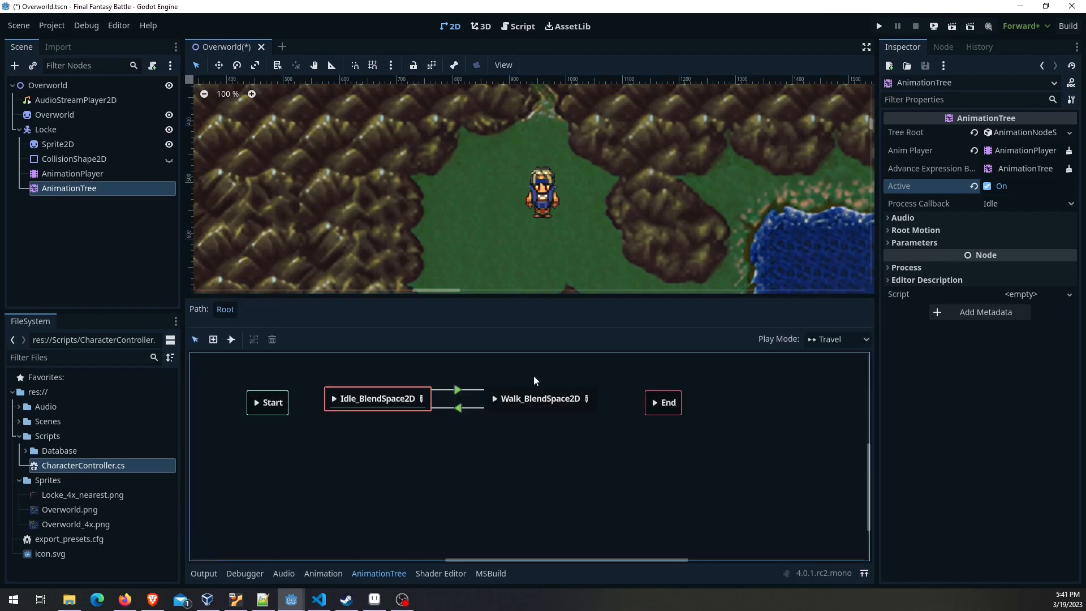
left_click(541, 398)
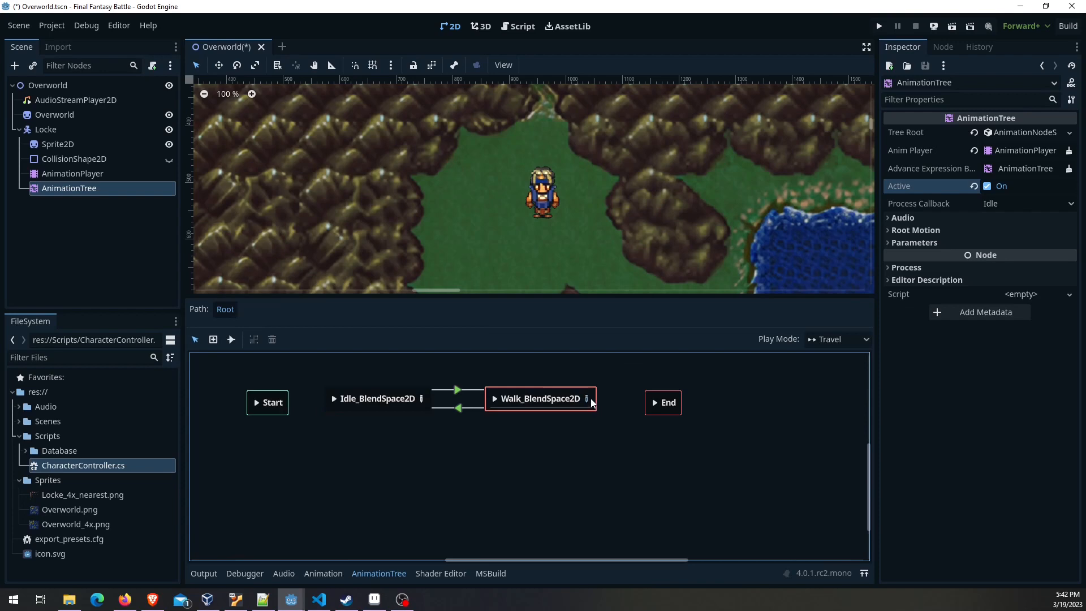
double_click(540, 398)
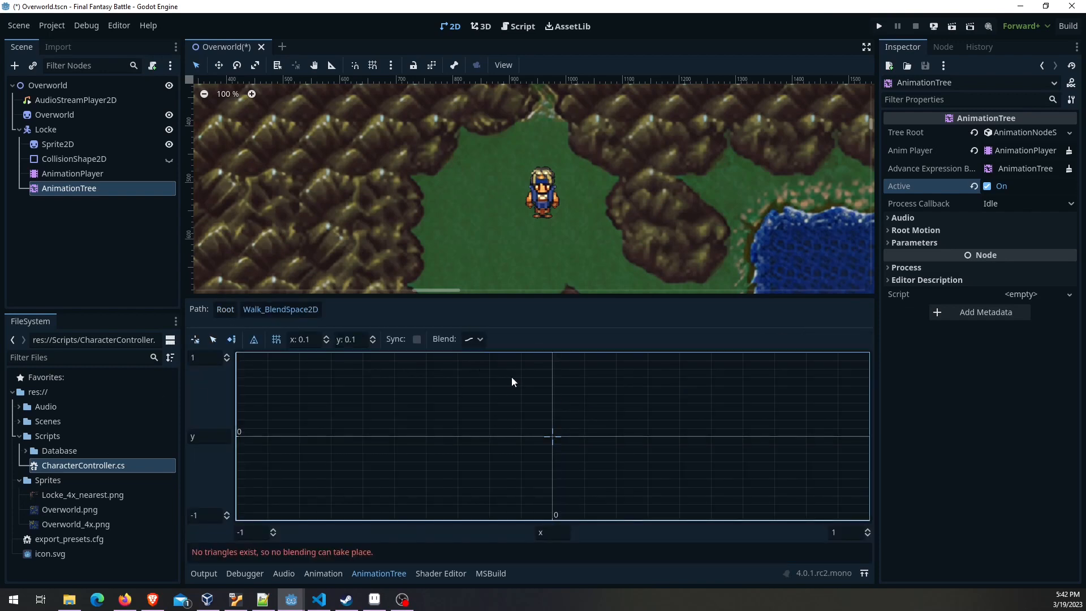
mouse_move(554, 358)
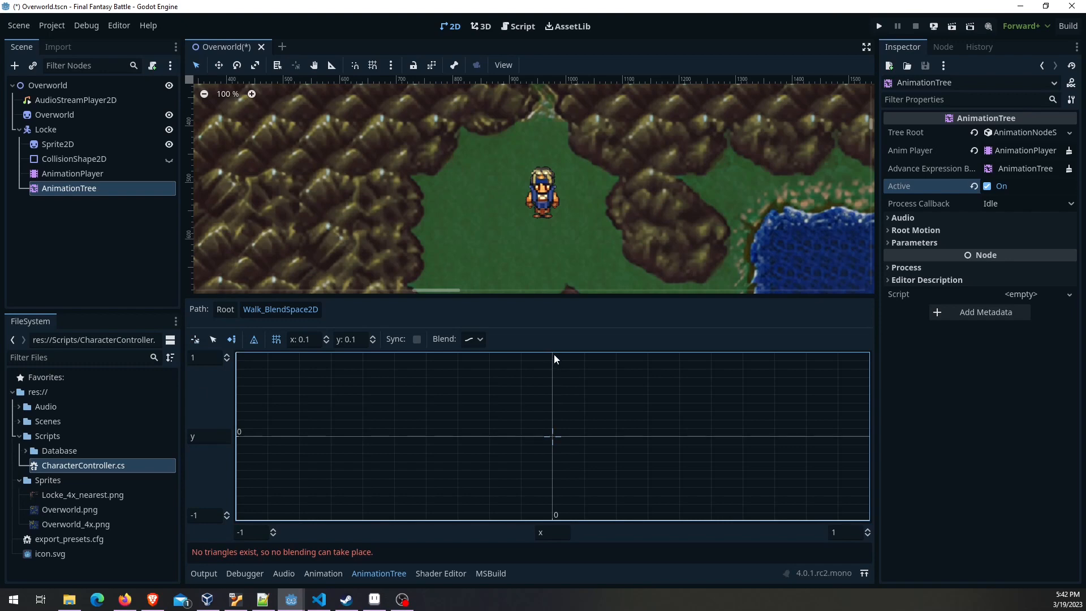
Add walk animation points at the top and bottom edges of the Walk grid
right_click(555, 359)
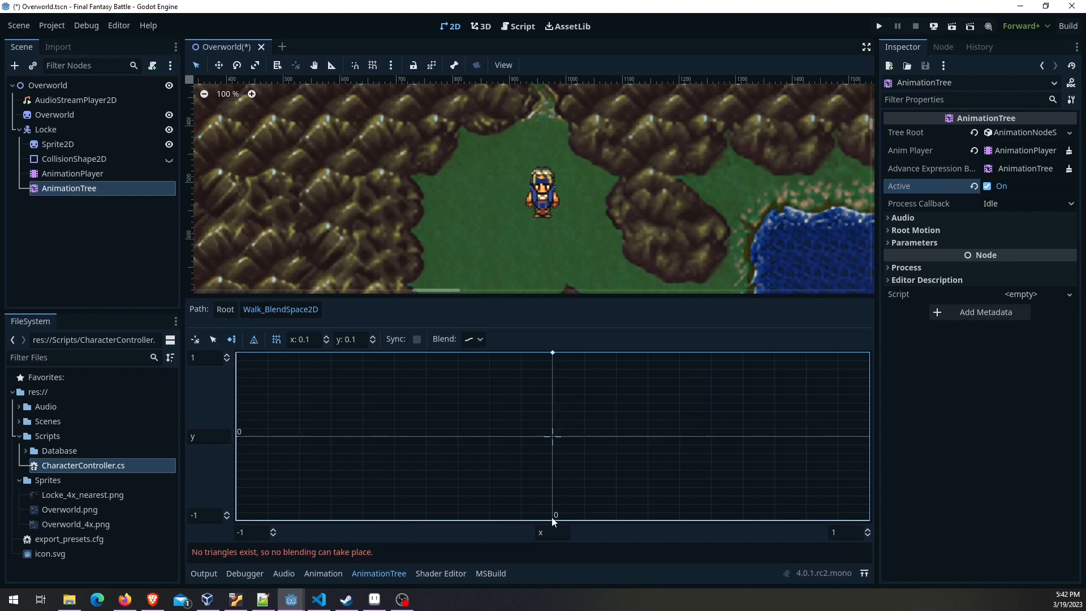
right_click(552, 520)
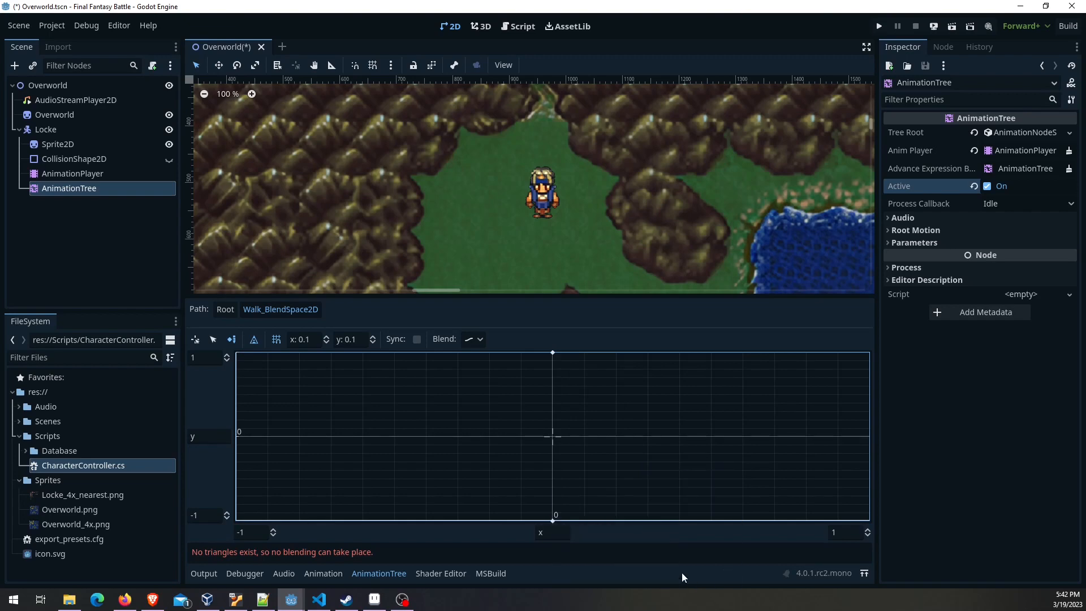
right_click(238, 438)
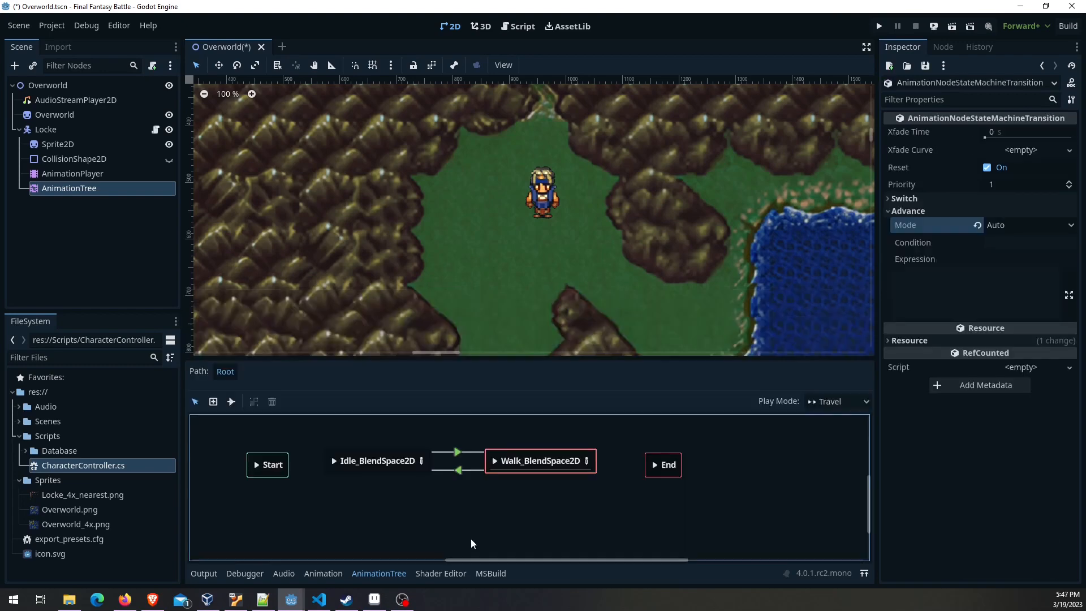
mouse_move(405, 460)
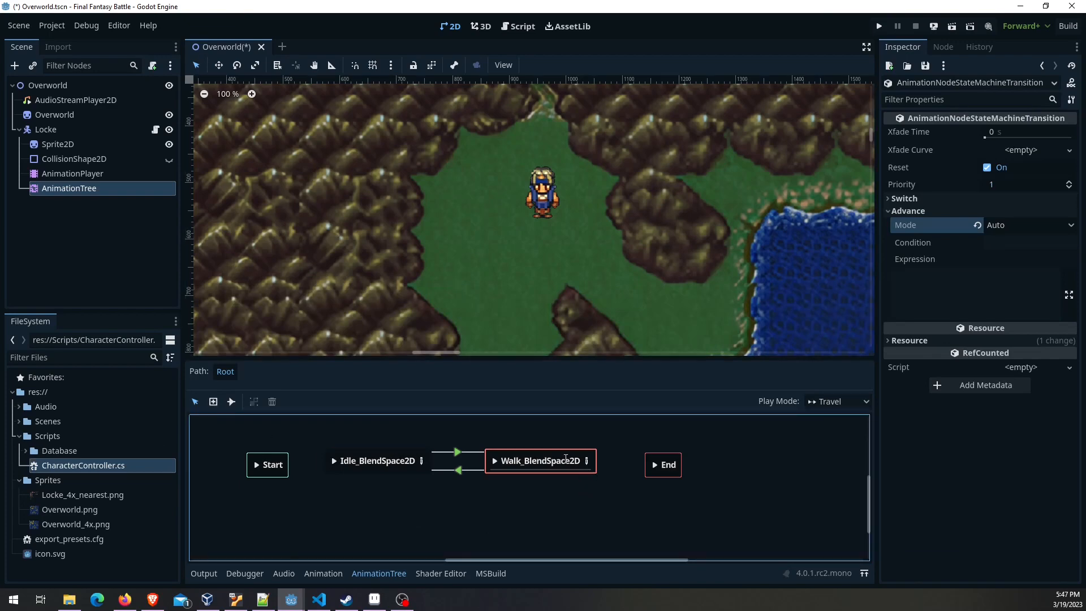
mouse_move(415, 452)
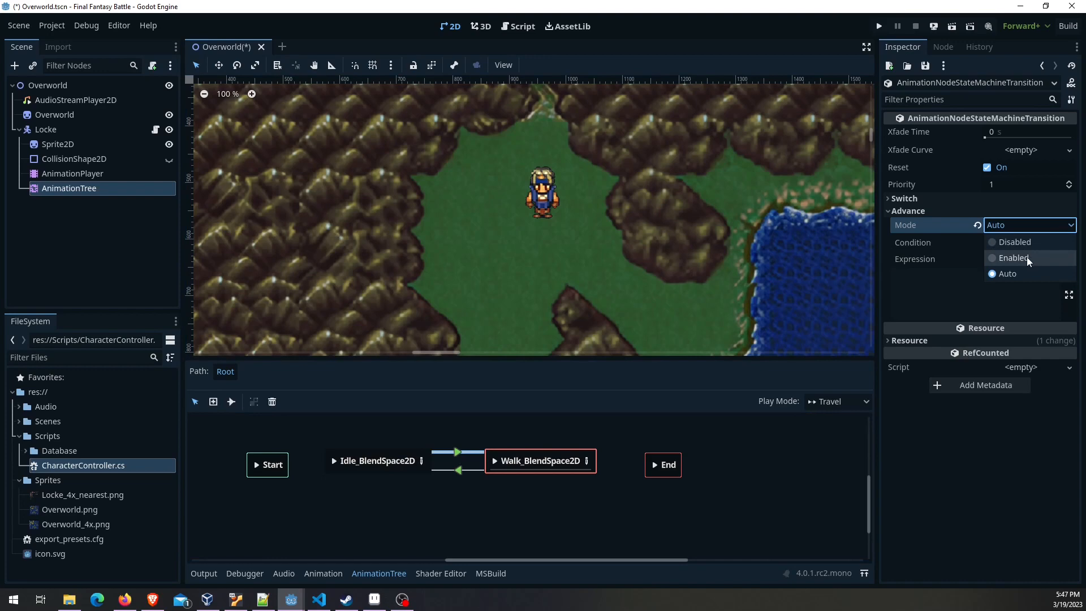
Set both Idle/Walk transitions to Enabled advance mode and run the game to test
left_click(1013, 257)
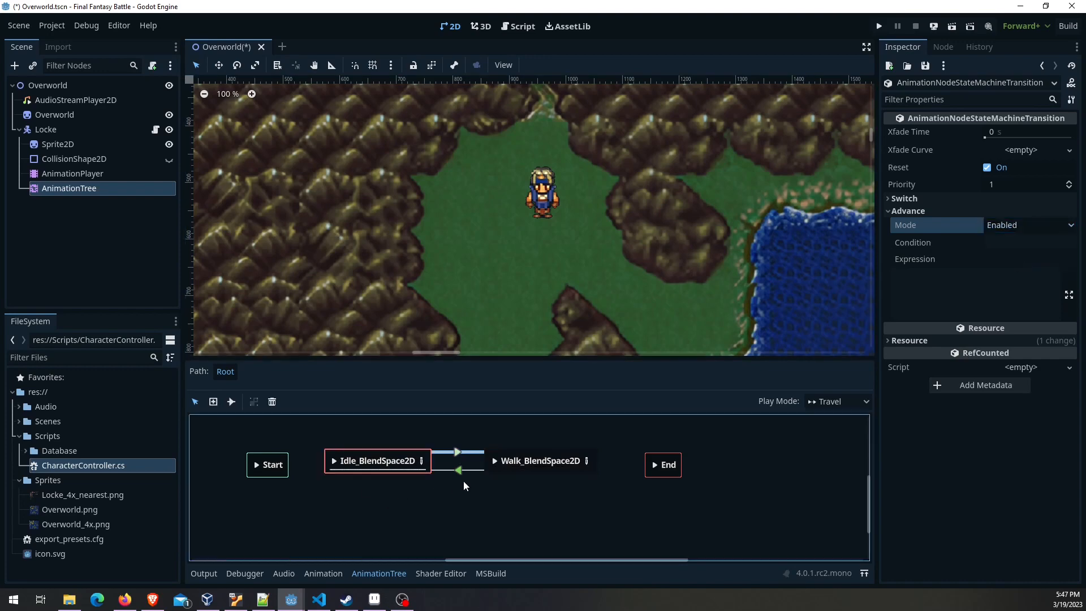
left_click(889, 210)
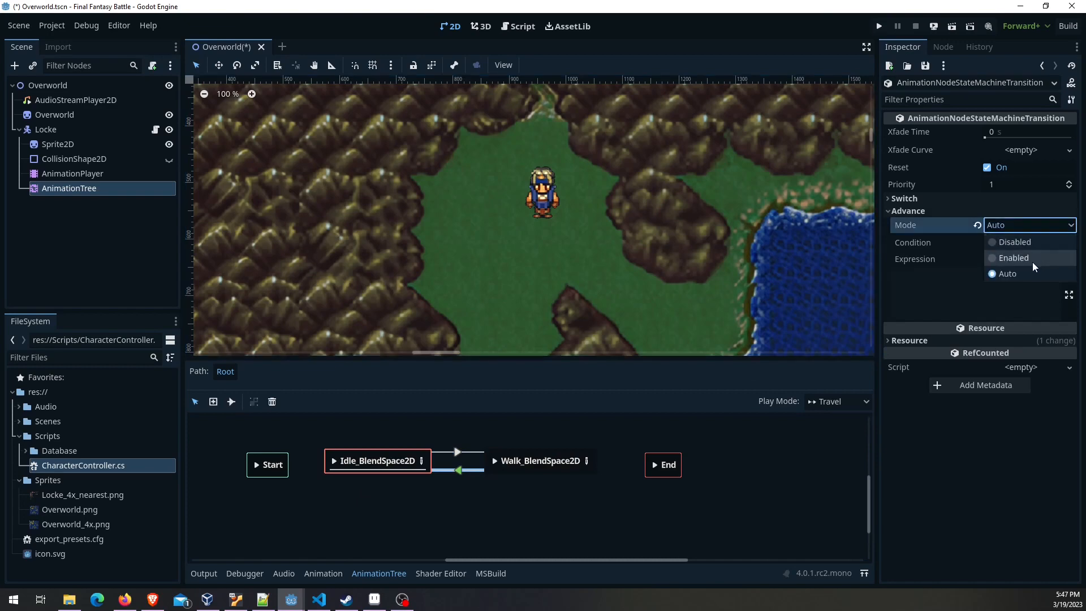
left_click(1012, 257)
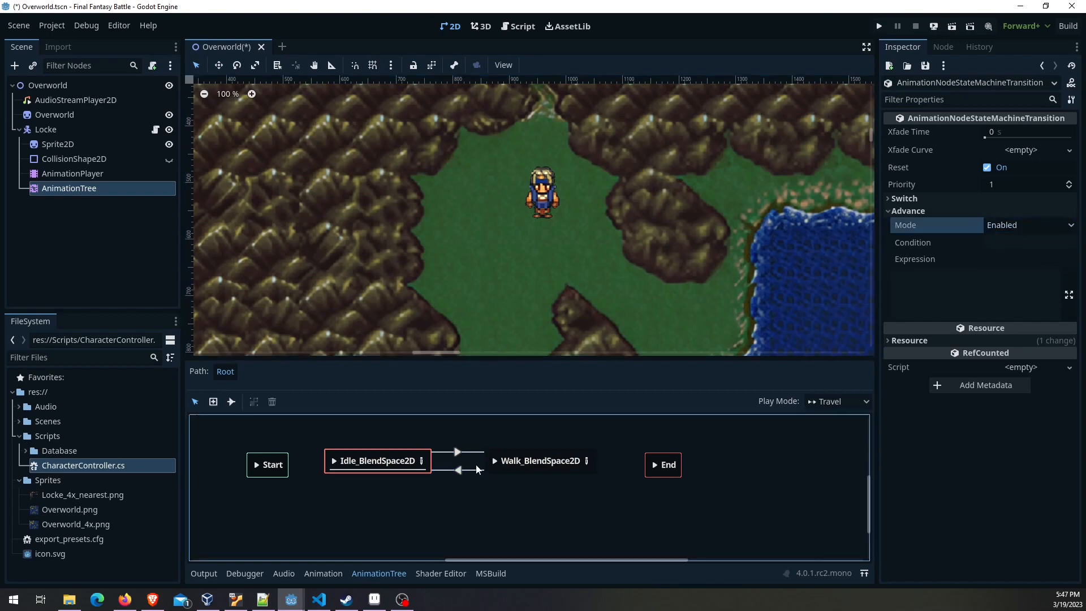
mouse_move(341, 443)
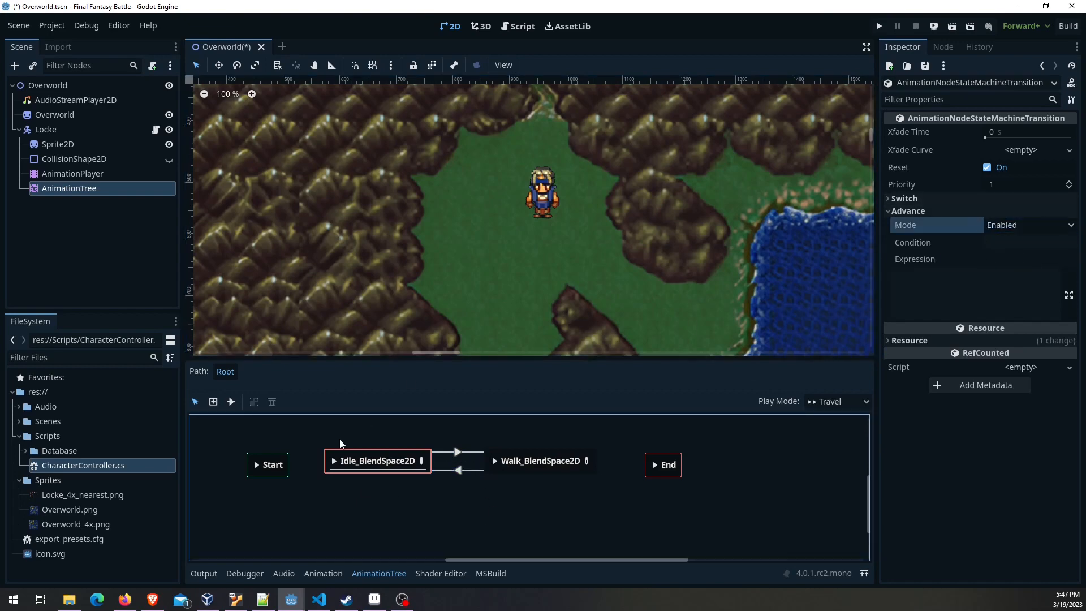
mouse_move(455, 428)
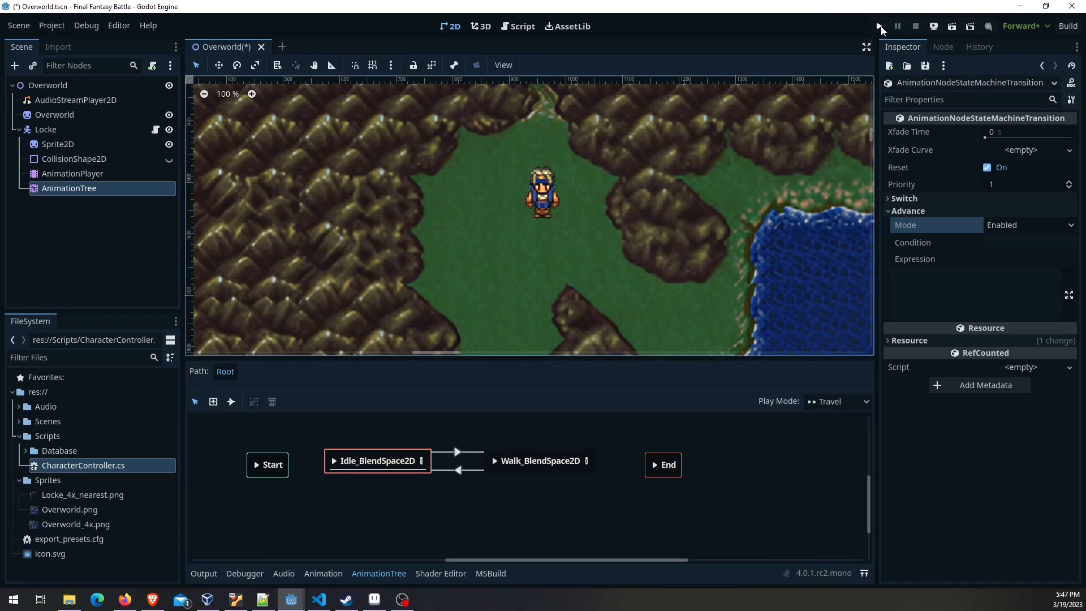
left_click(880, 26)
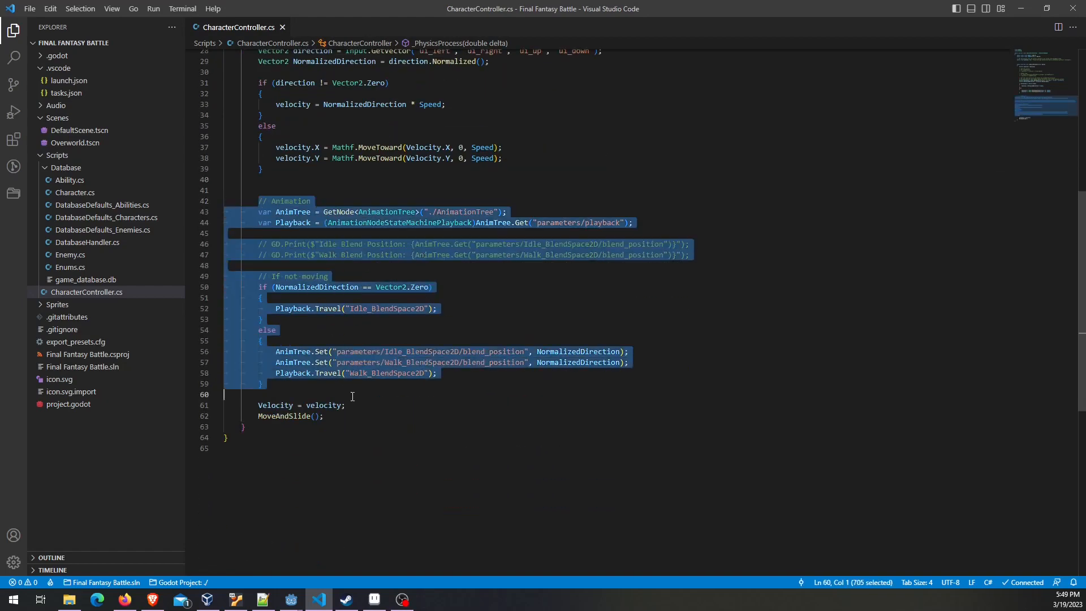
left_click(258, 211)
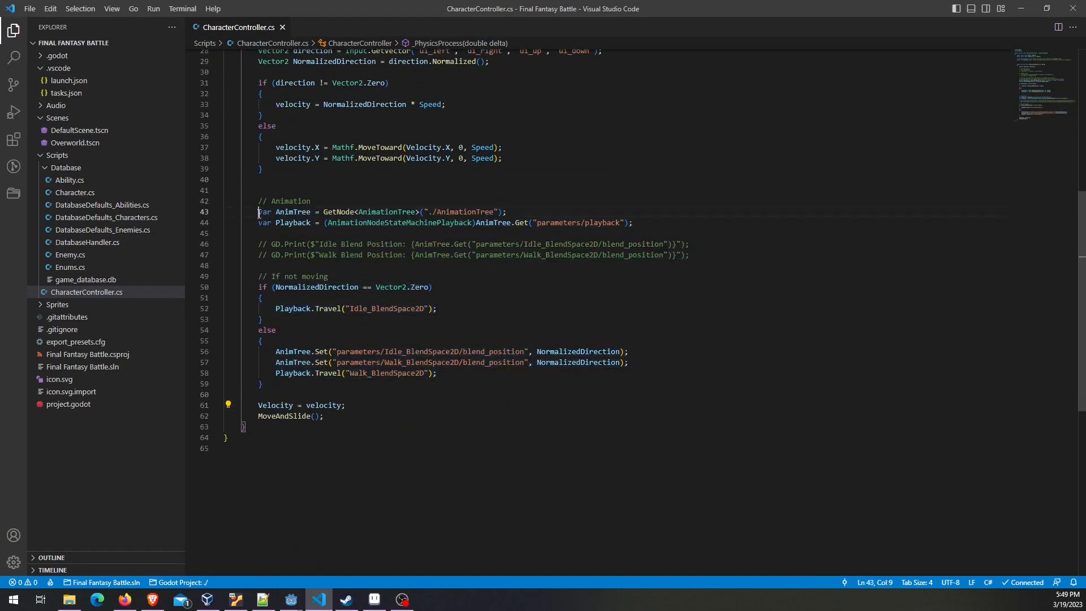
left_click_drag(258, 212, 310, 211)
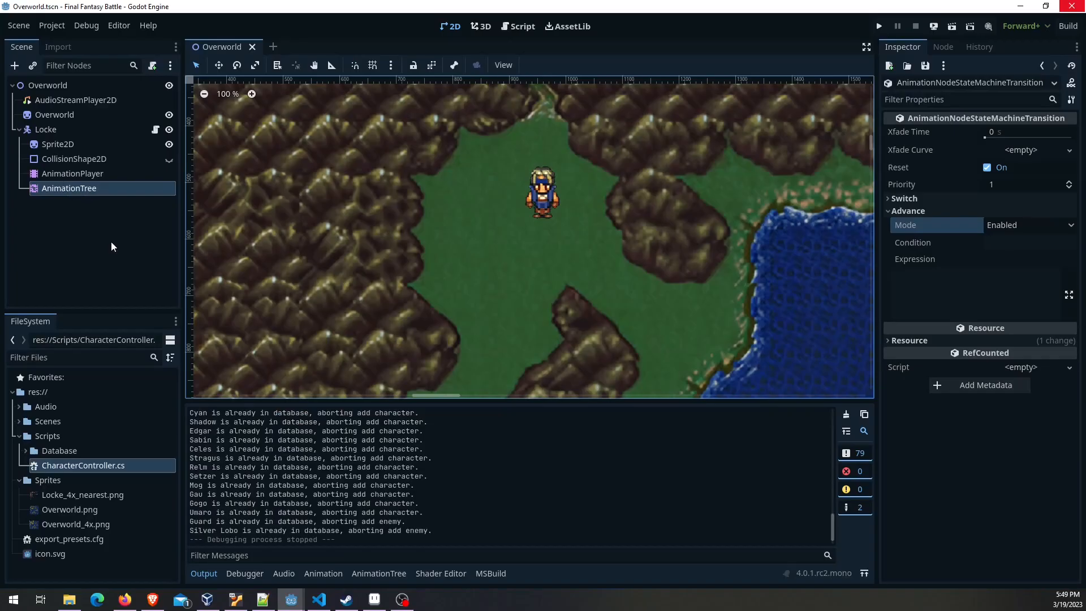
left_click(318, 599)
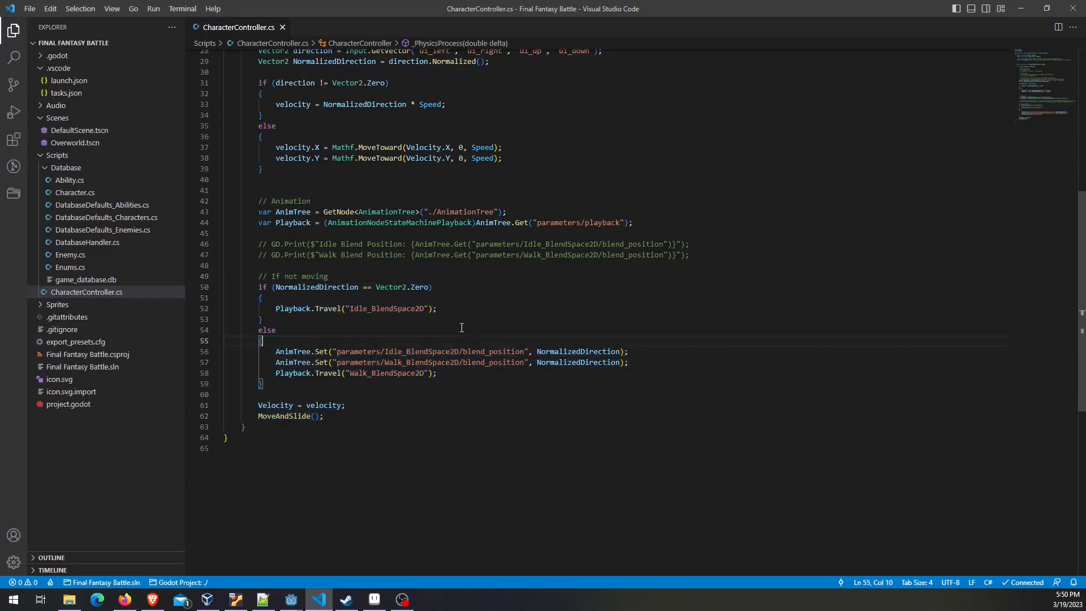
double_click(292, 212)
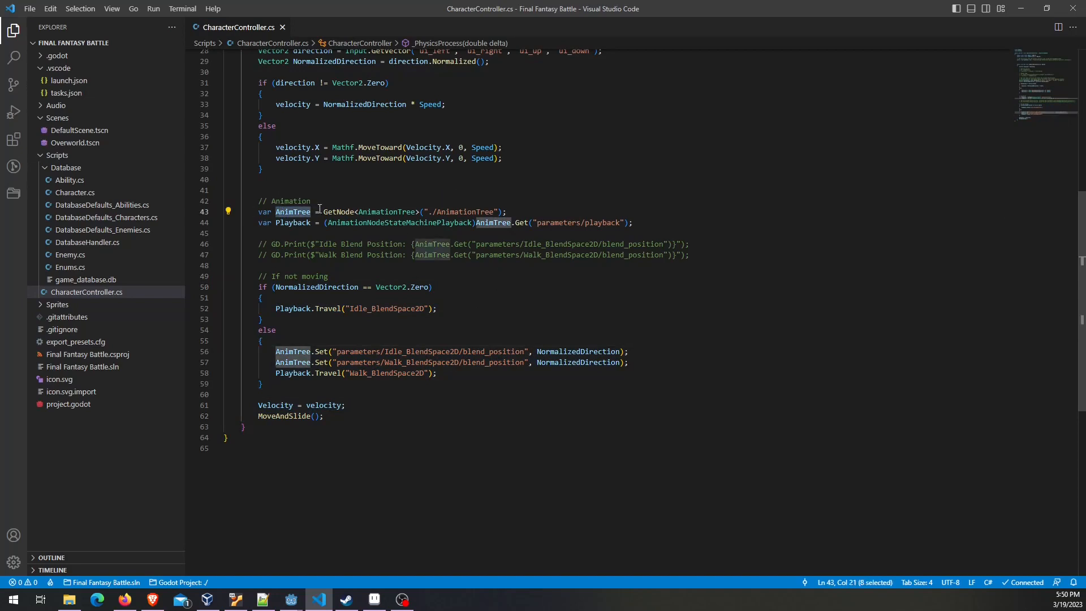
mouse_move(292, 223)
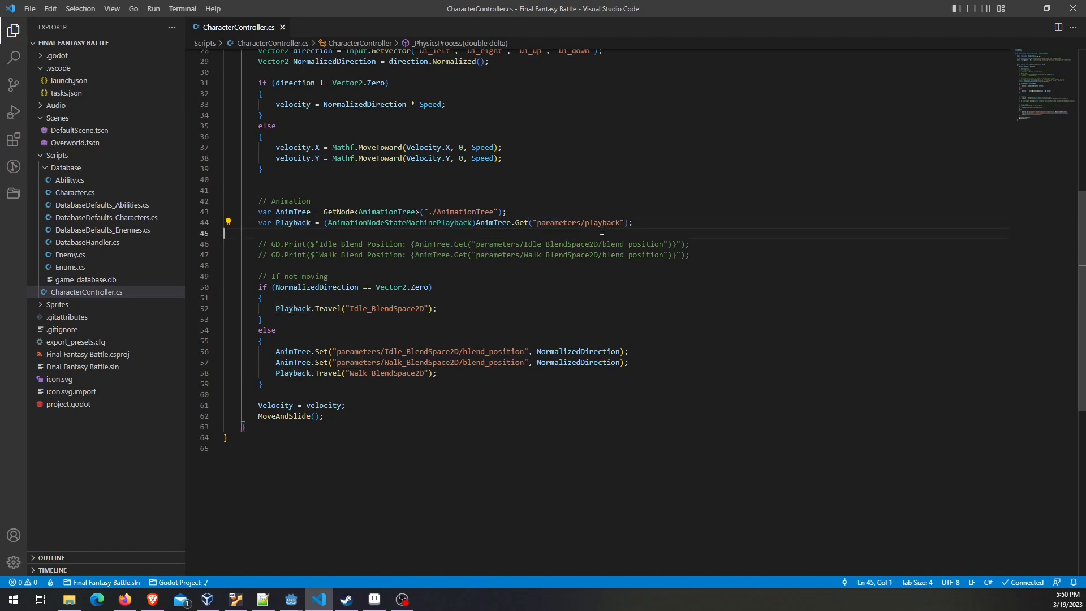
double_click(292, 223)
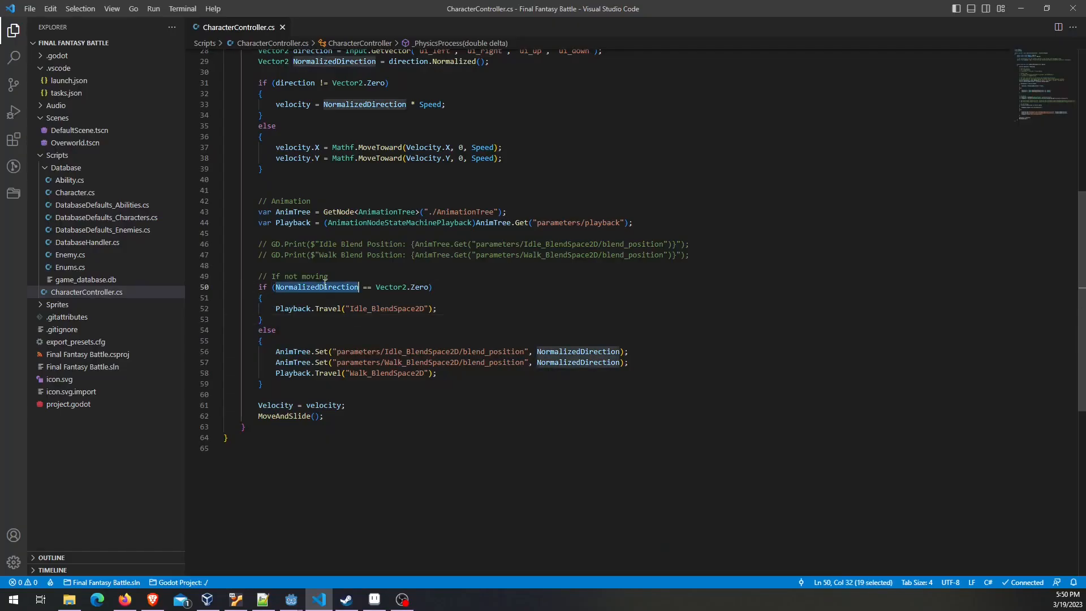
scroll("up", 3)
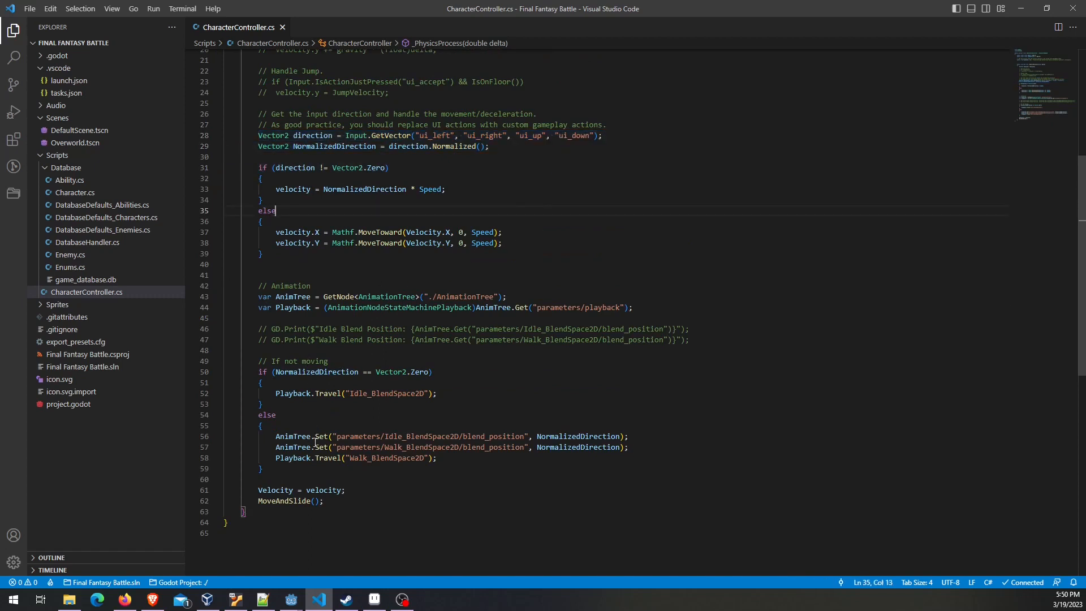
Inspect the AnimTree variable and the Idle blend_position parameter path in the walking branch
double_click(419, 372)
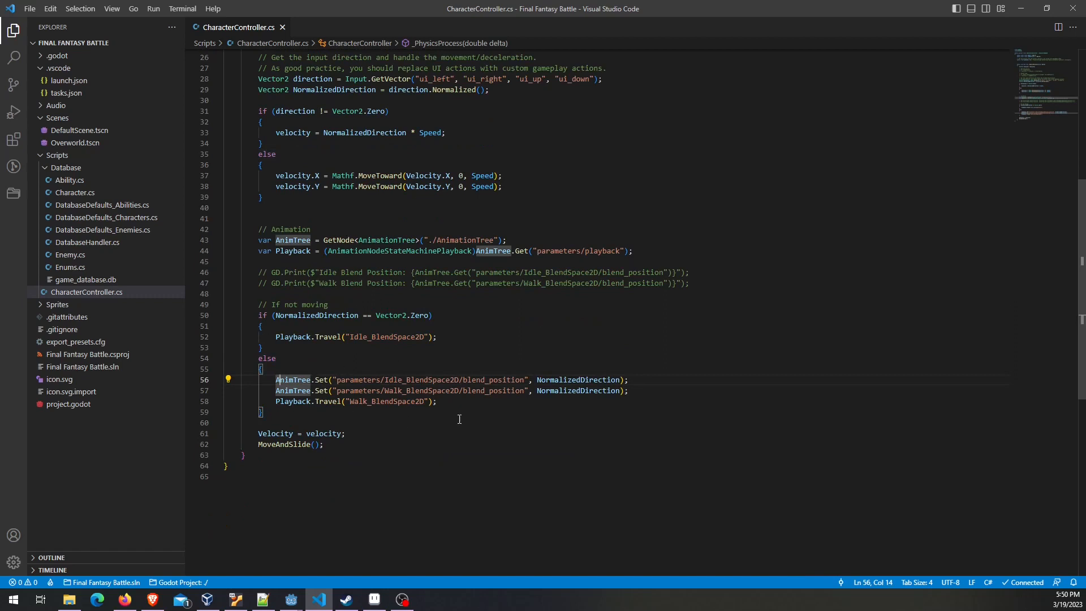
mouse_move(293, 380)
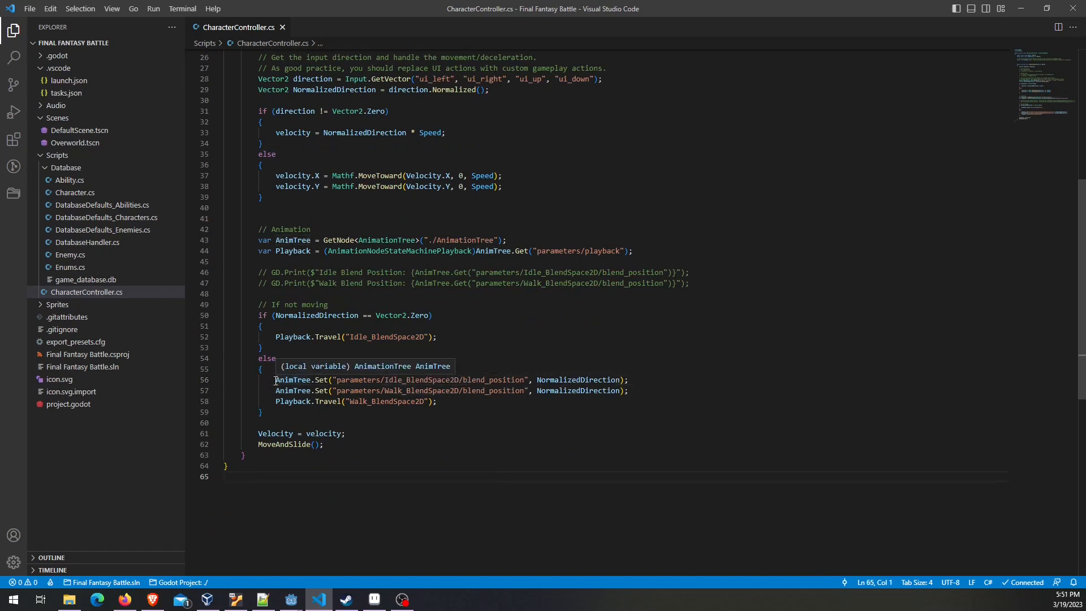
double_click(579, 380)
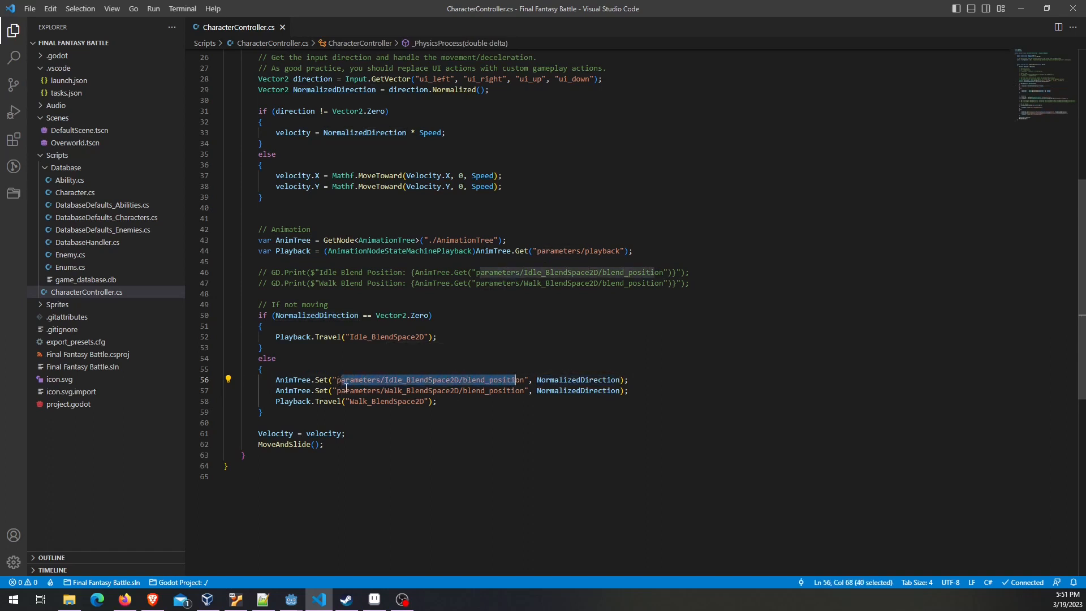
left_click(380, 380)
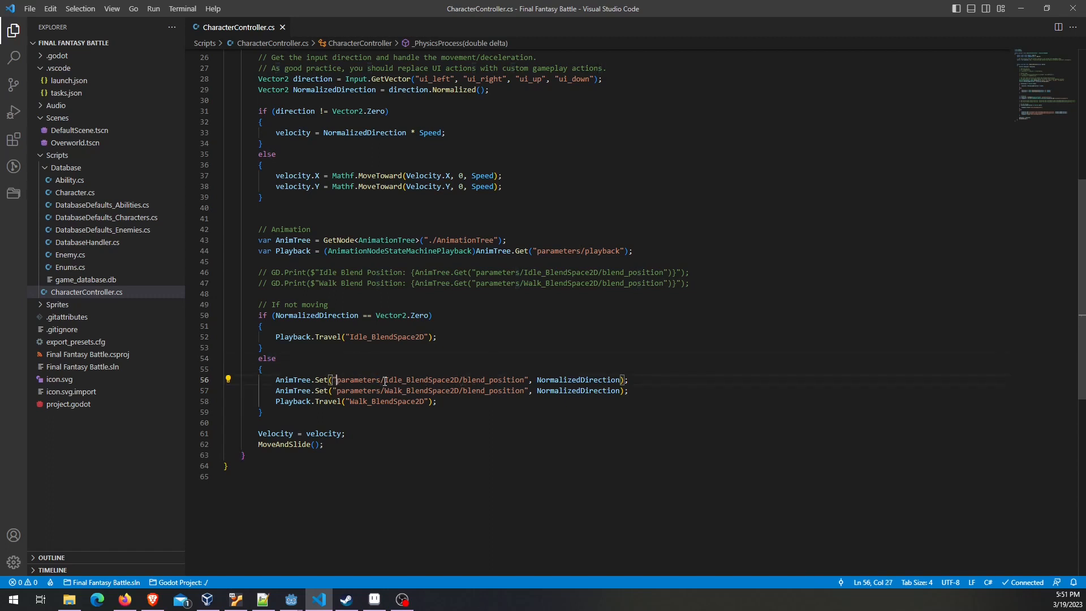
double_click(421, 380)
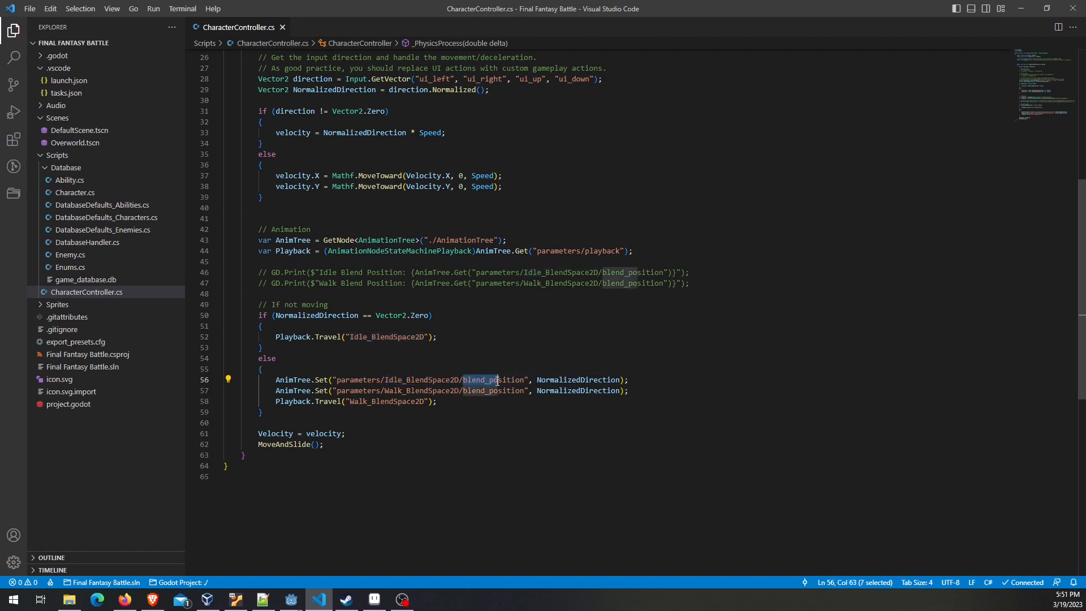
double_click(490, 380)
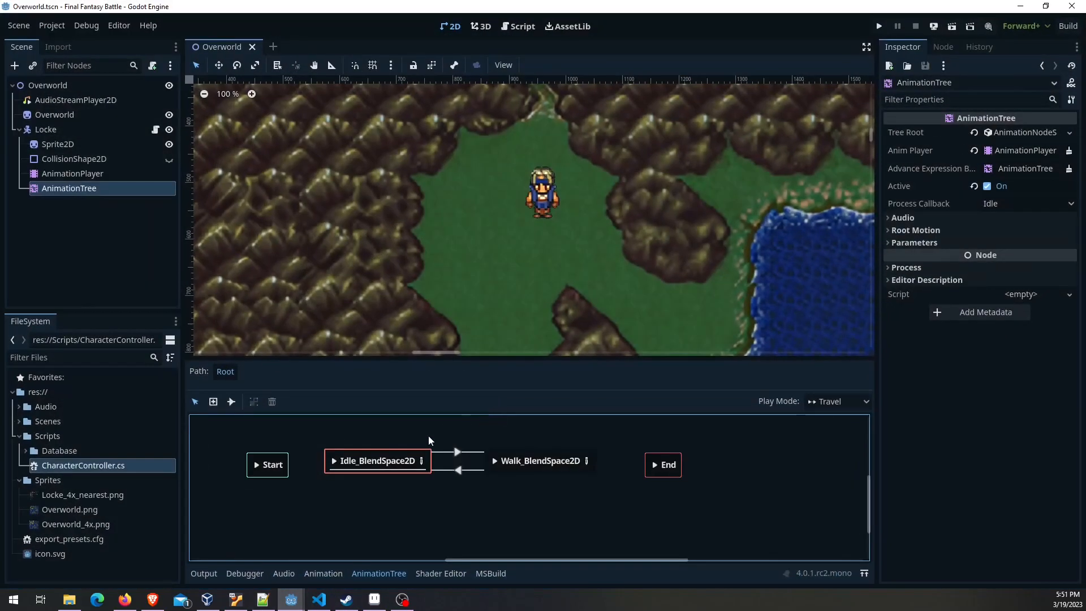
Look inside Idle_BlendSpace2D's point diamond, then head back to CharacterController.cs
double_click(378, 461)
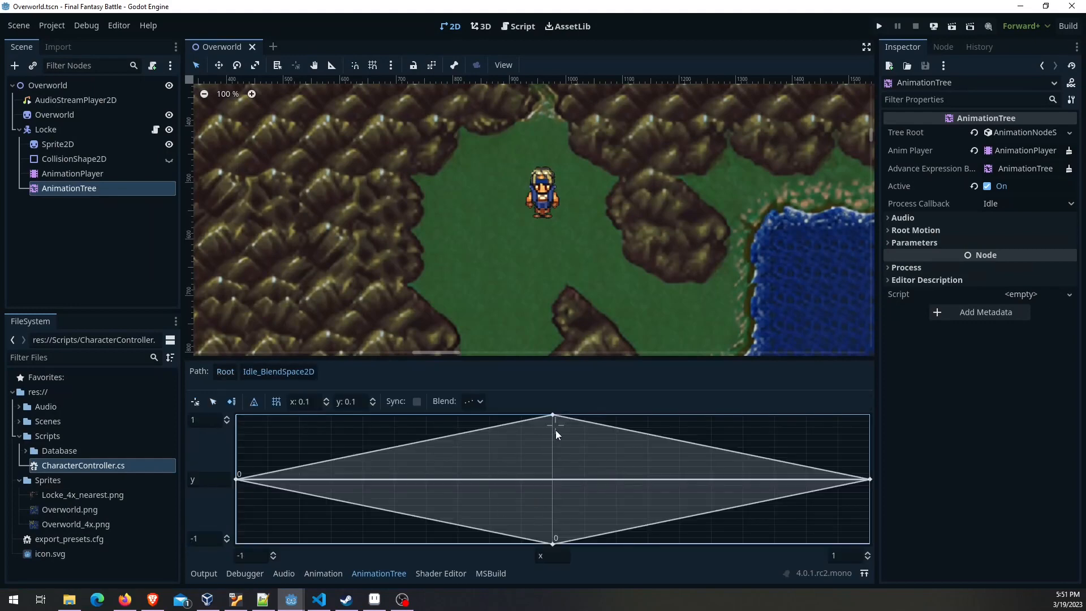
right_click(554, 433)
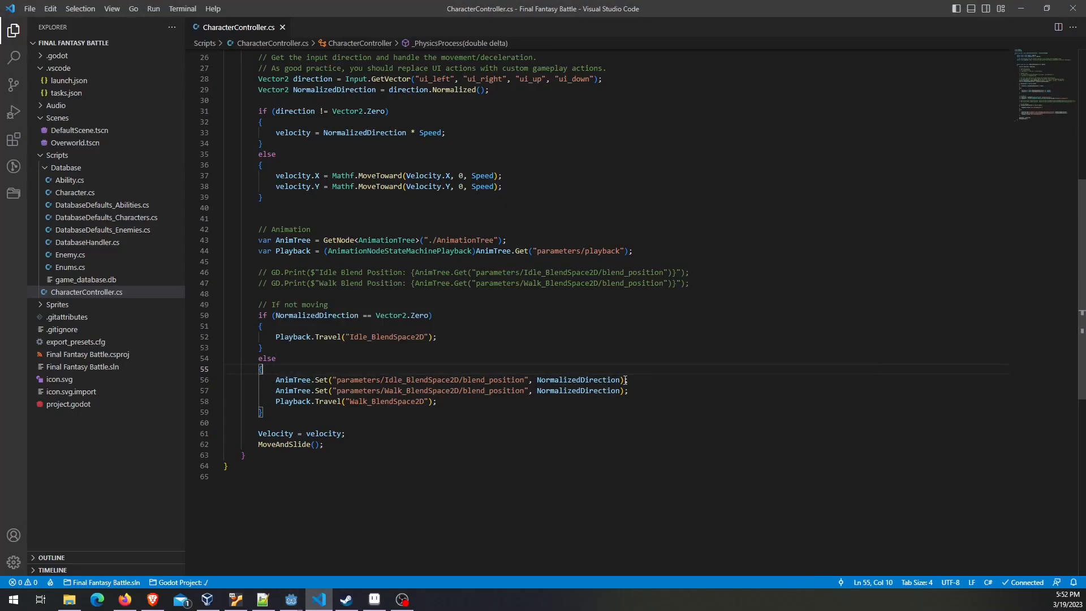
Review the Idle_BlendSpace2D set line near MoveAndSlide(), then return to Godot's Walk blend space
double_click(421, 380)
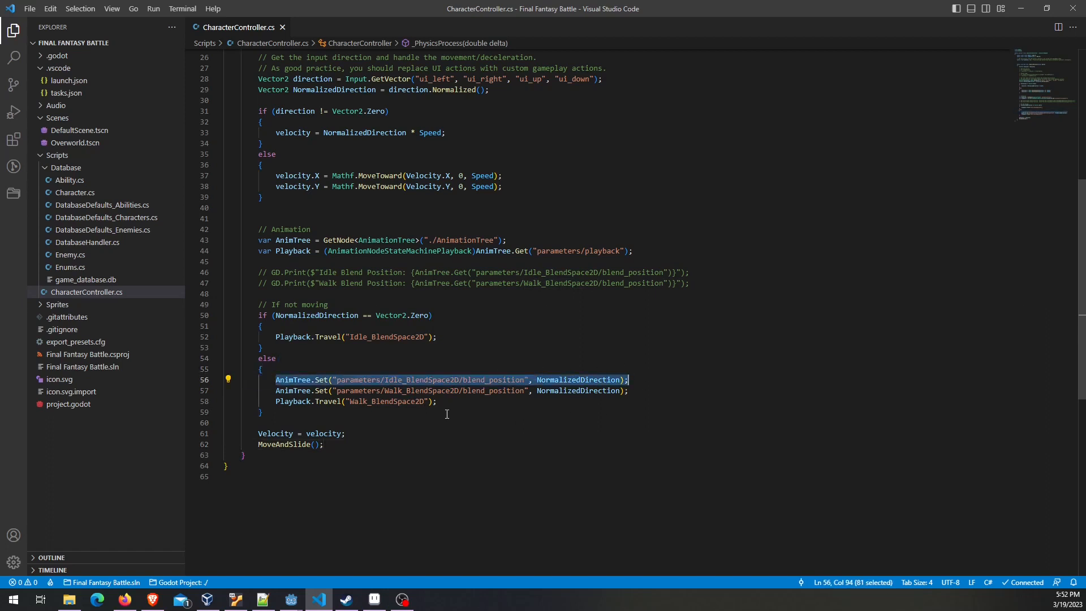
mouse_move(287, 405)
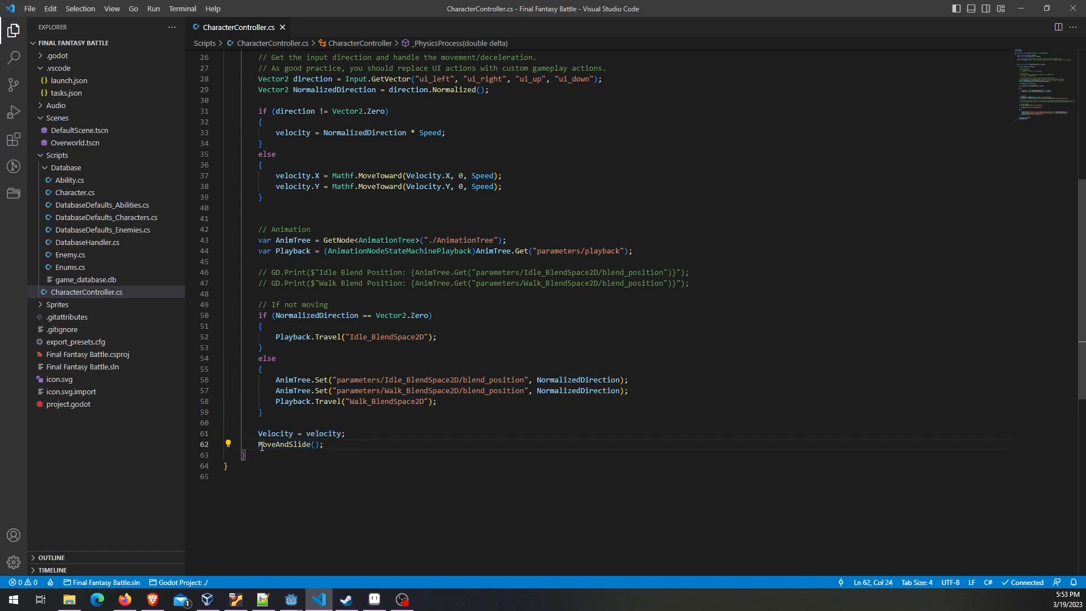
left_click(322, 443)
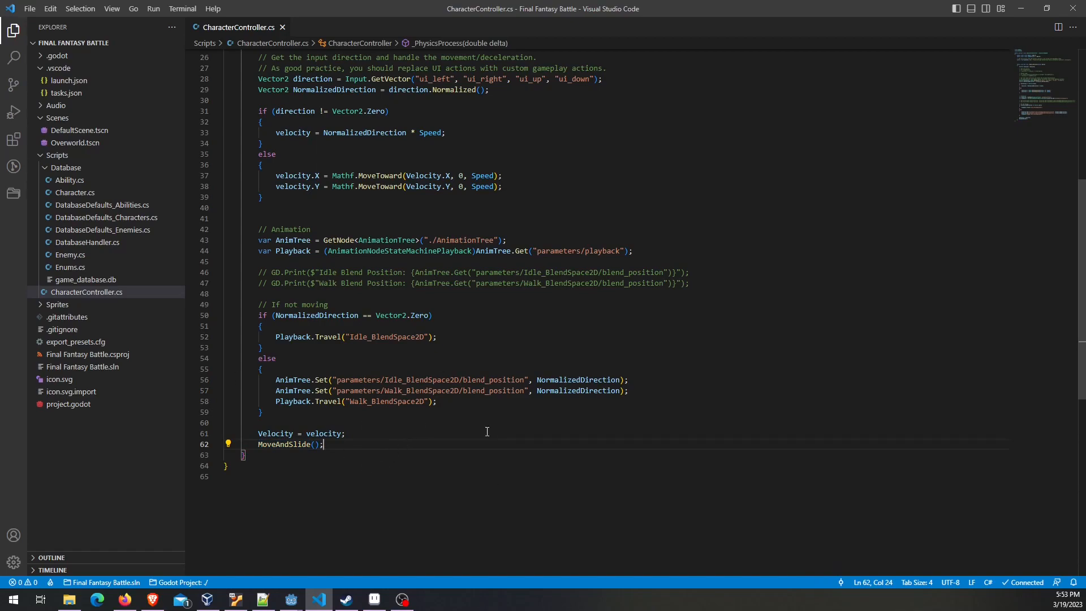
left_click(291, 599)
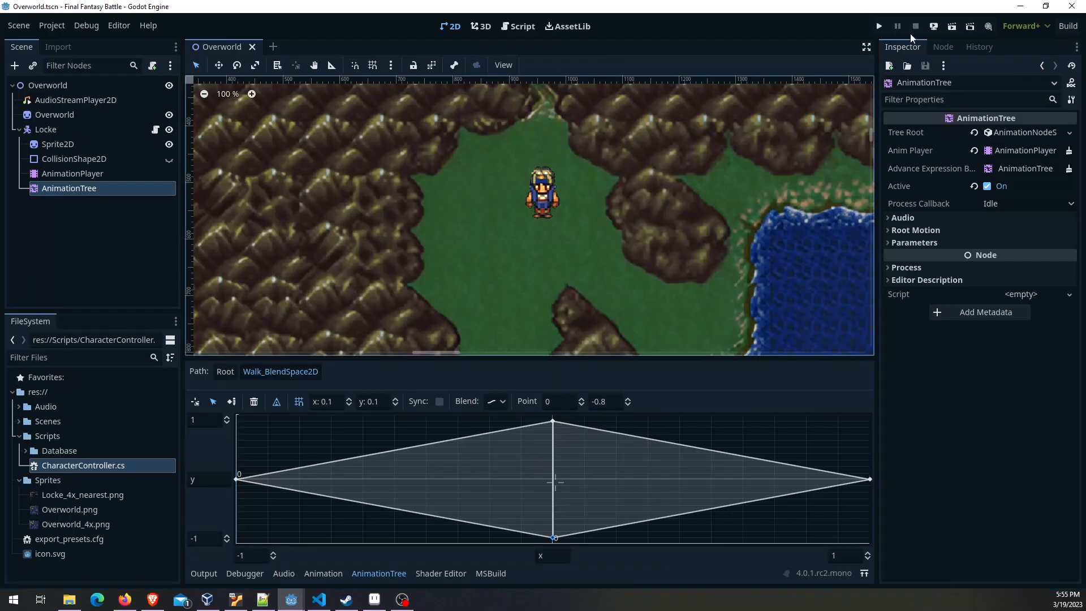
Test-run the game, then move Walk_BlendSpace2D's lower point to (0, -1.1)
left_click(879, 26)
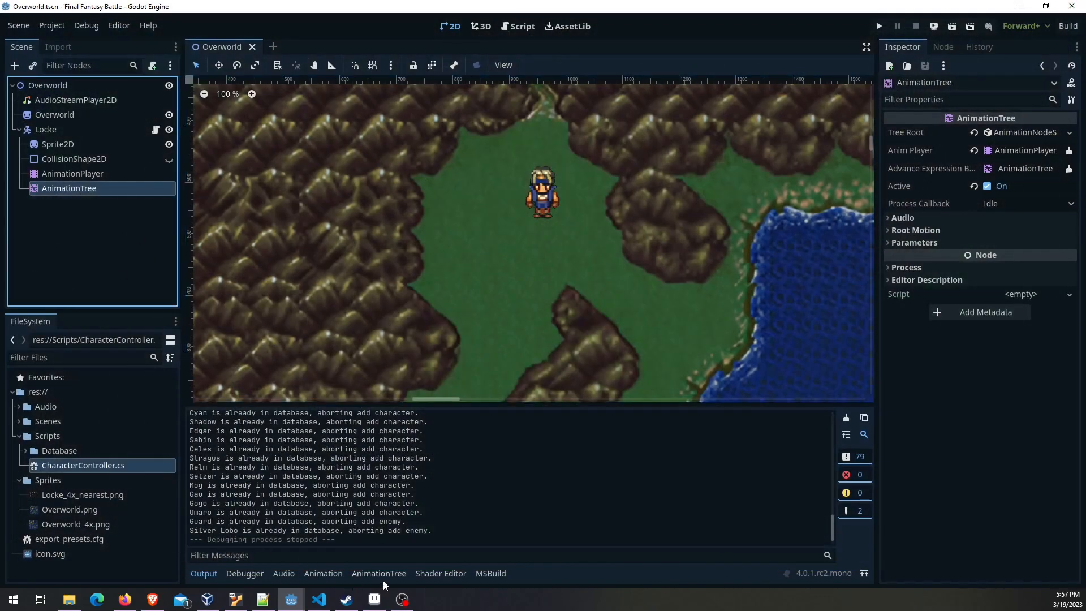
left_click(379, 573)
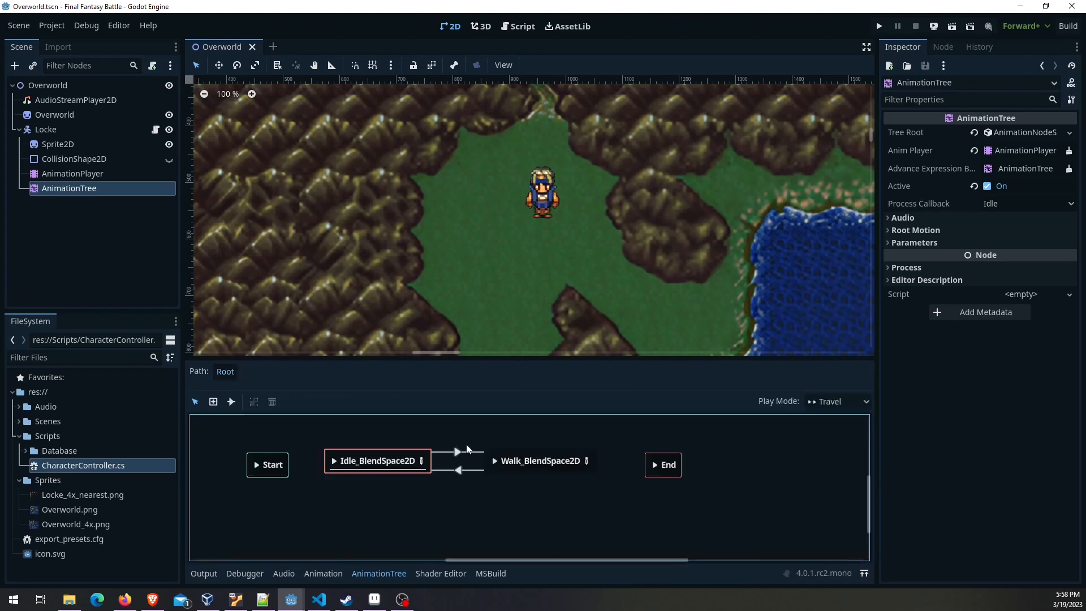
double_click(540, 460)
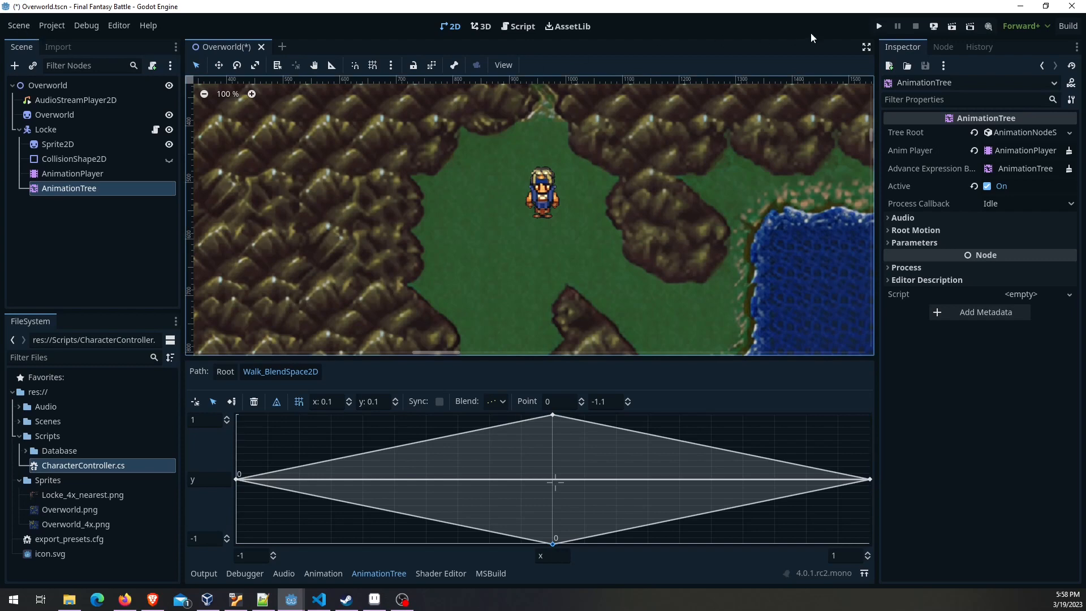
Save the Overworld scene via the Scene menu and run the project again
left_click(18, 26)
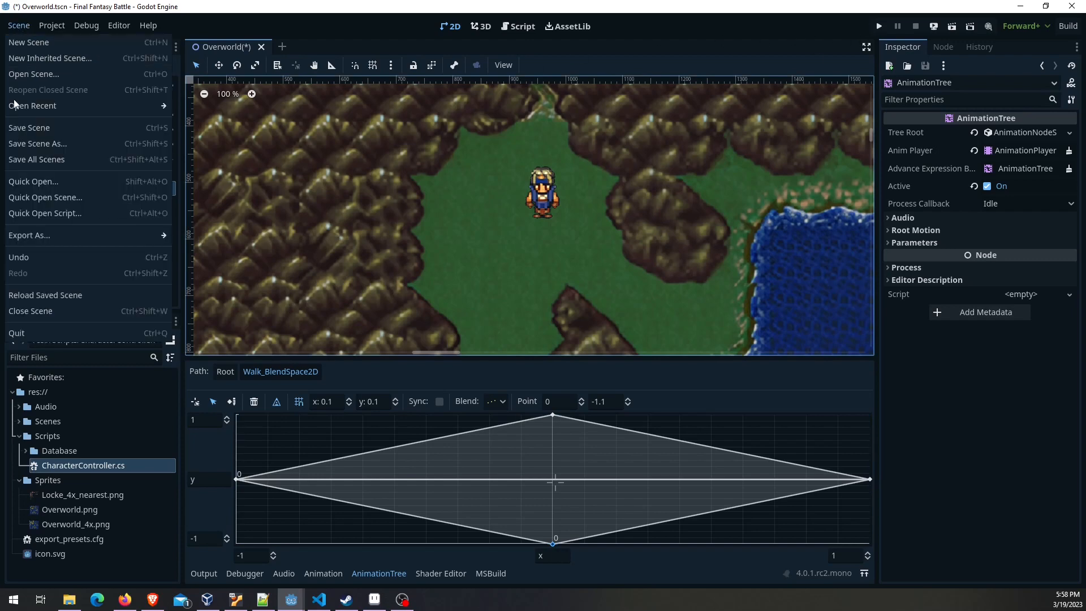
left_click(878, 26)
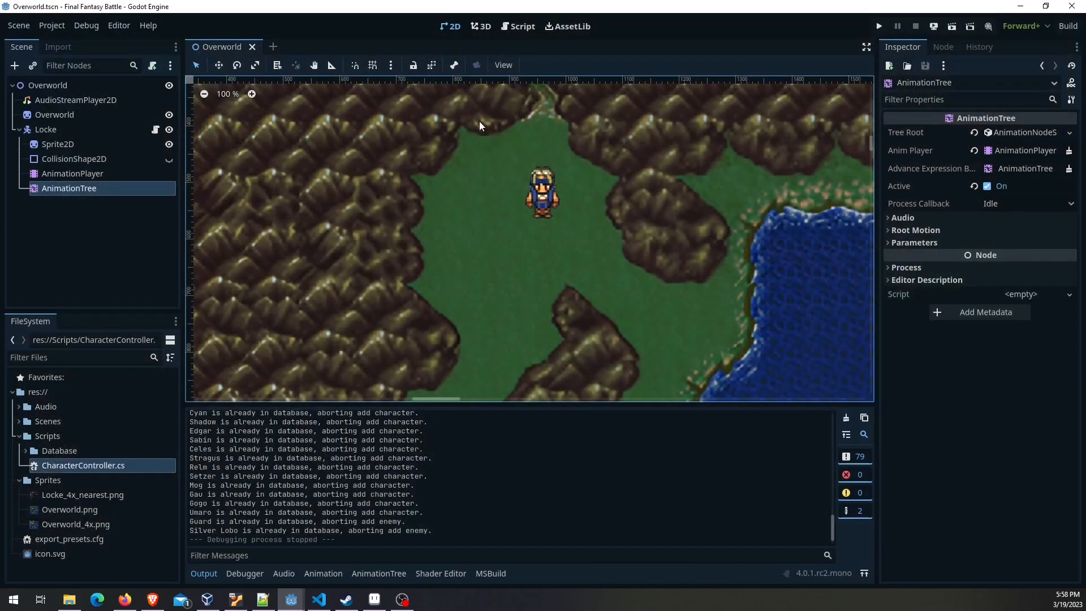
mouse_move(323, 206)
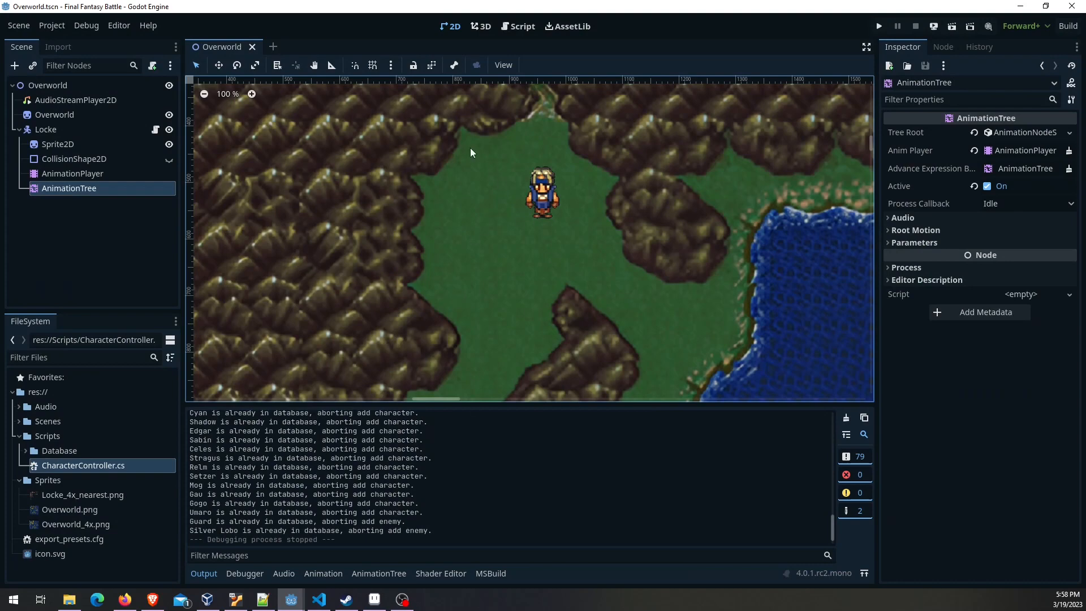
mouse_move(437, 295)
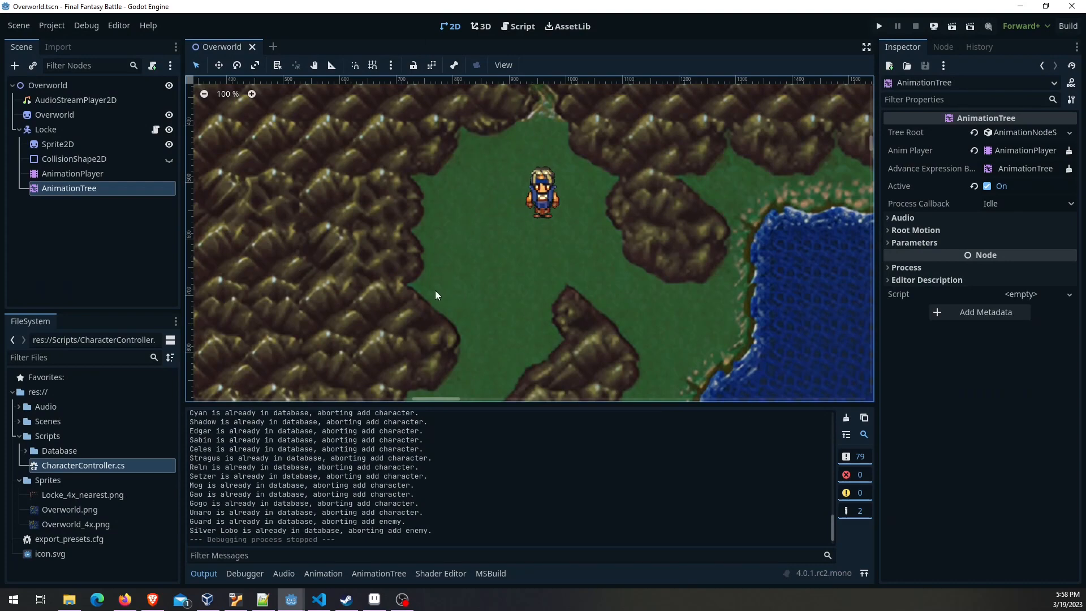